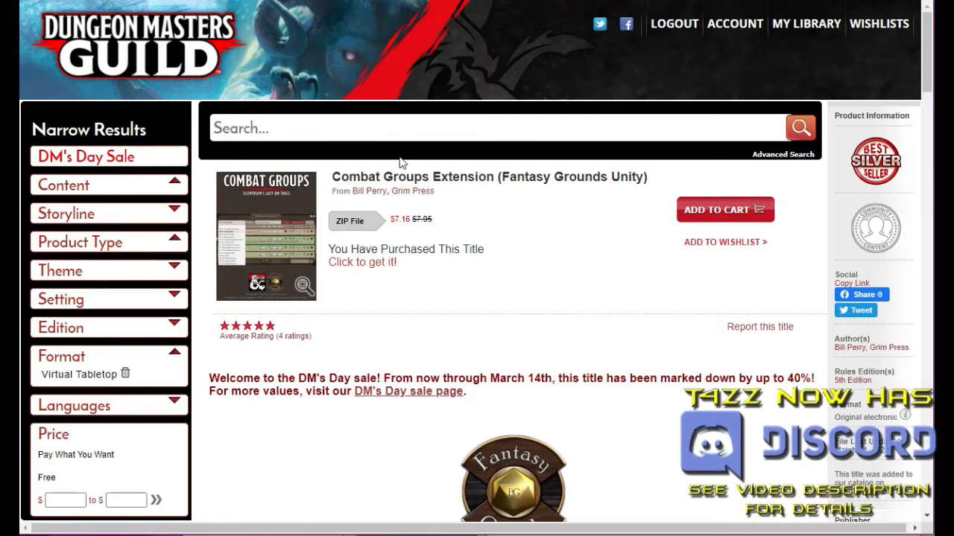
mouse_move(316, 227)
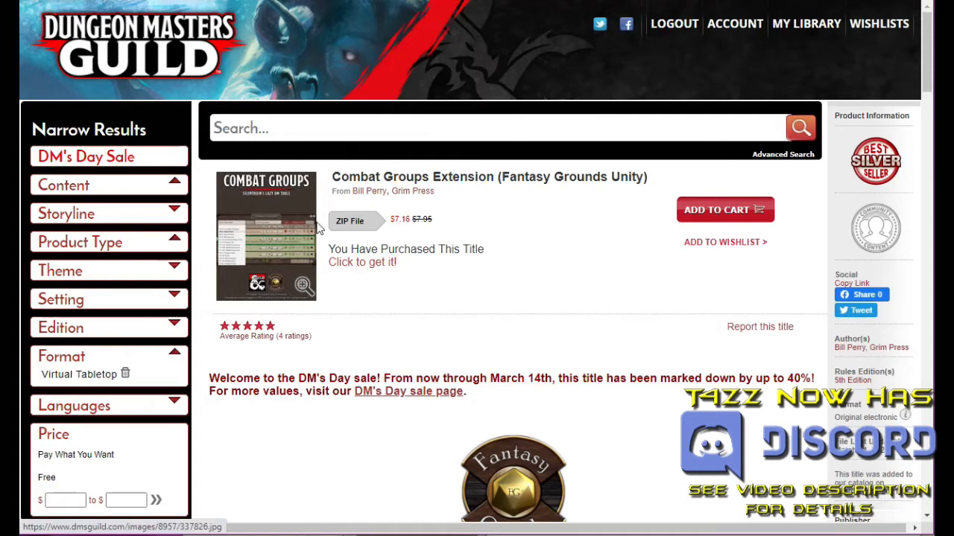
mouse_move(374, 209)
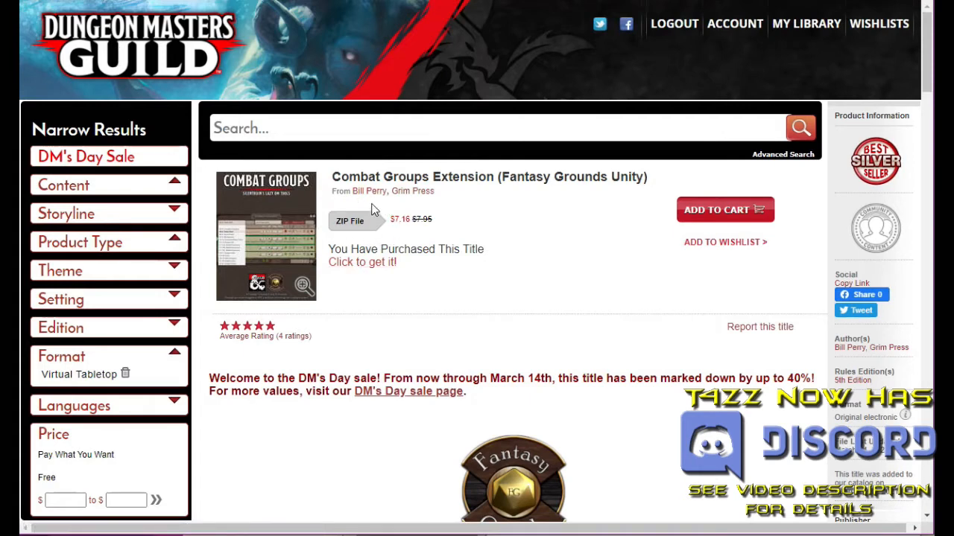
mouse_move(368, 191)
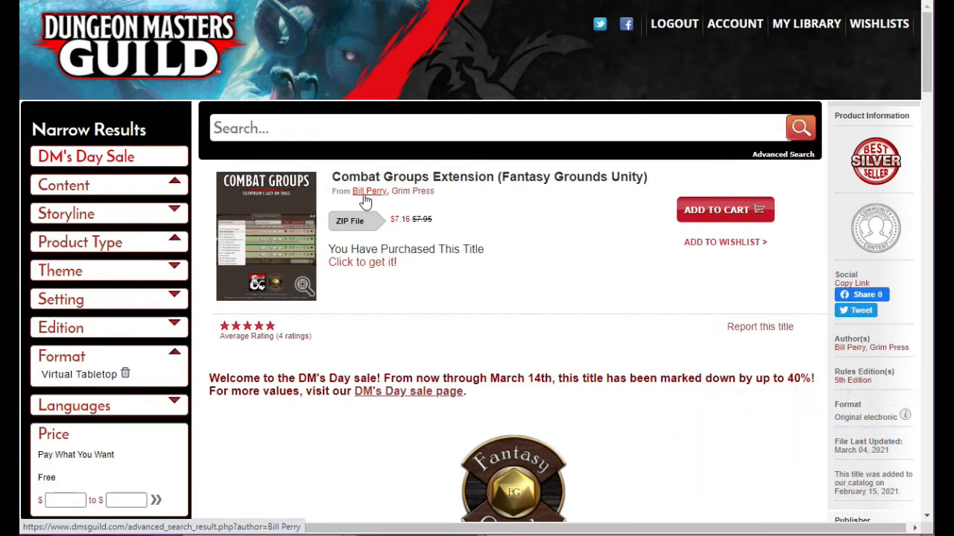
mouse_move(396, 233)
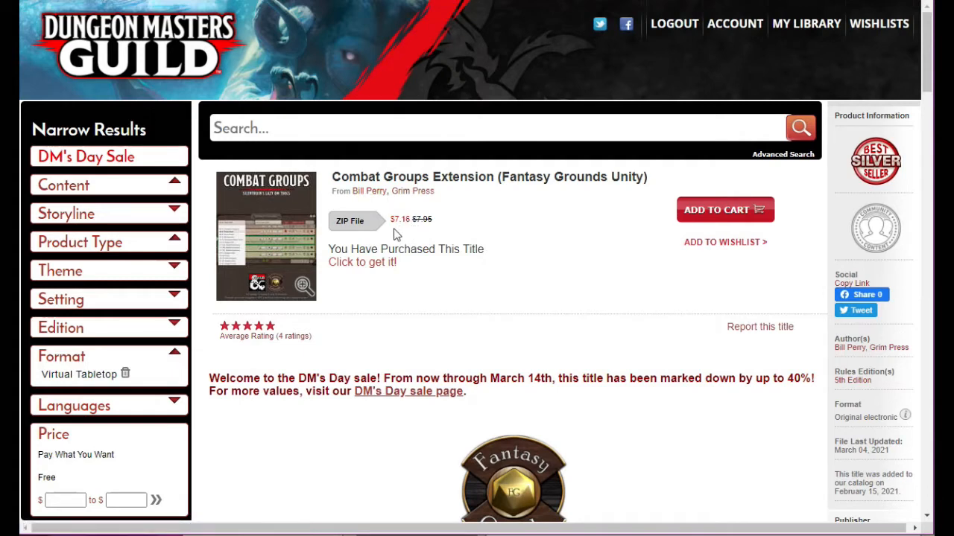
mouse_move(490, 268)
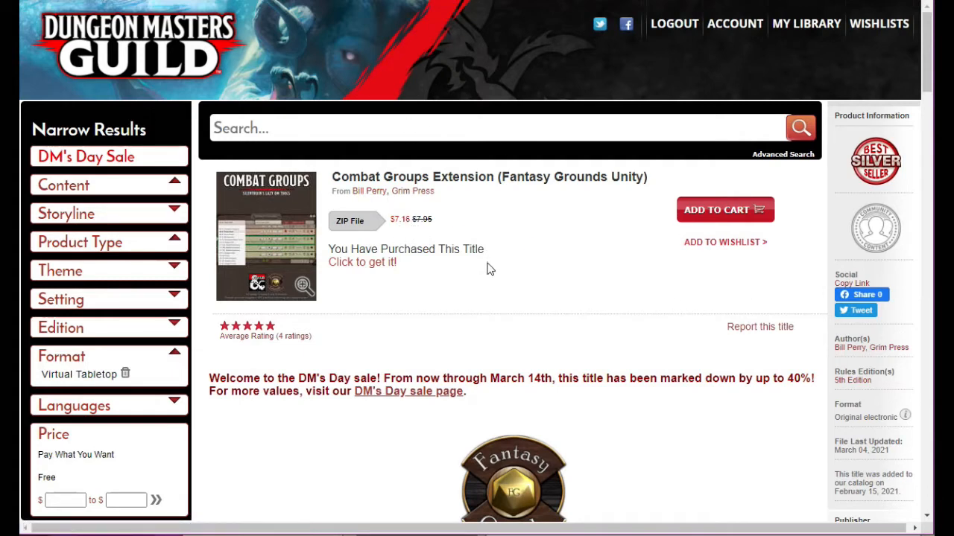
mouse_move(401, 232)
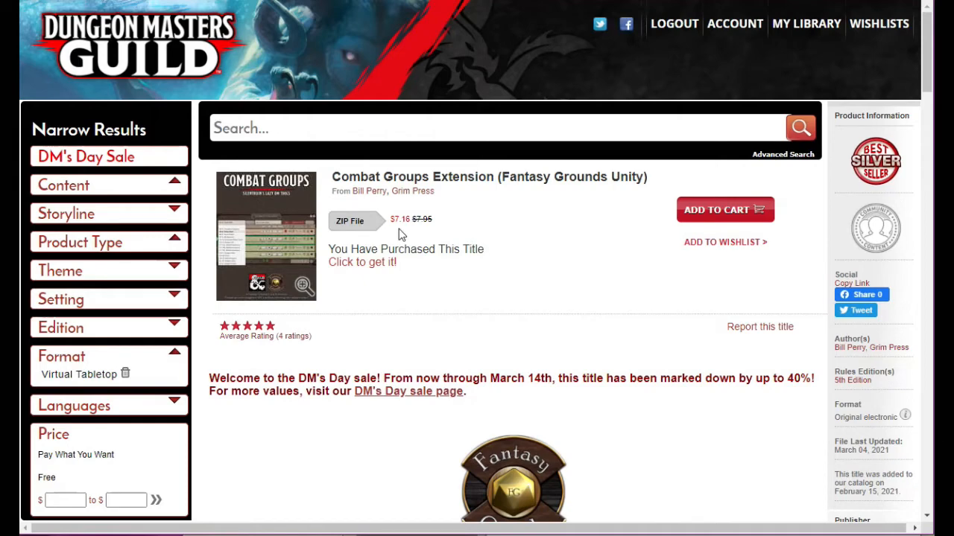
mouse_move(405, 234)
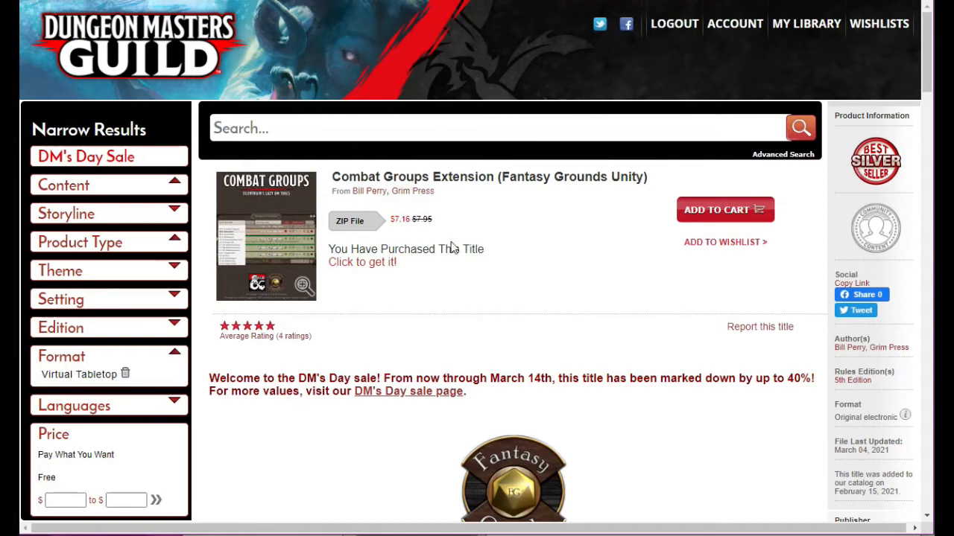
mouse_move(356, 223)
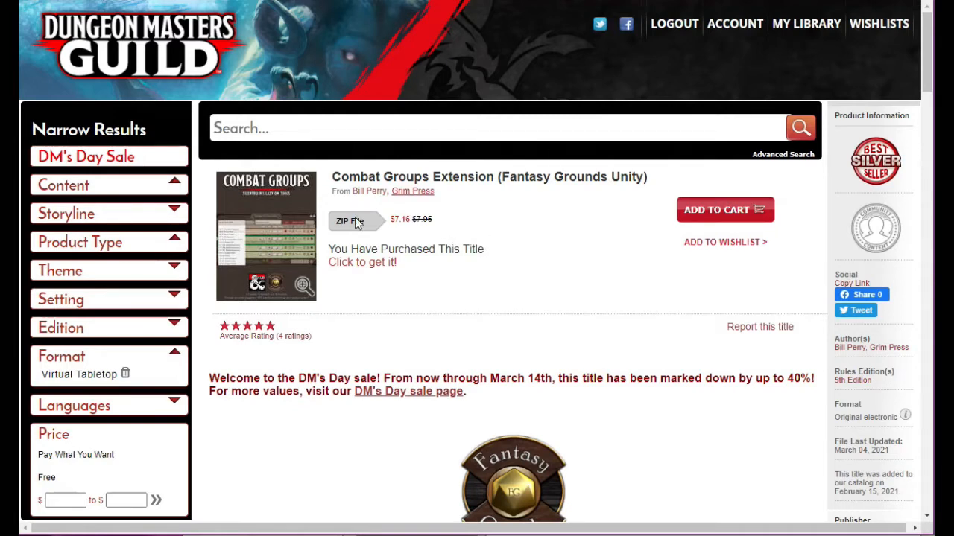
mouse_move(542, 246)
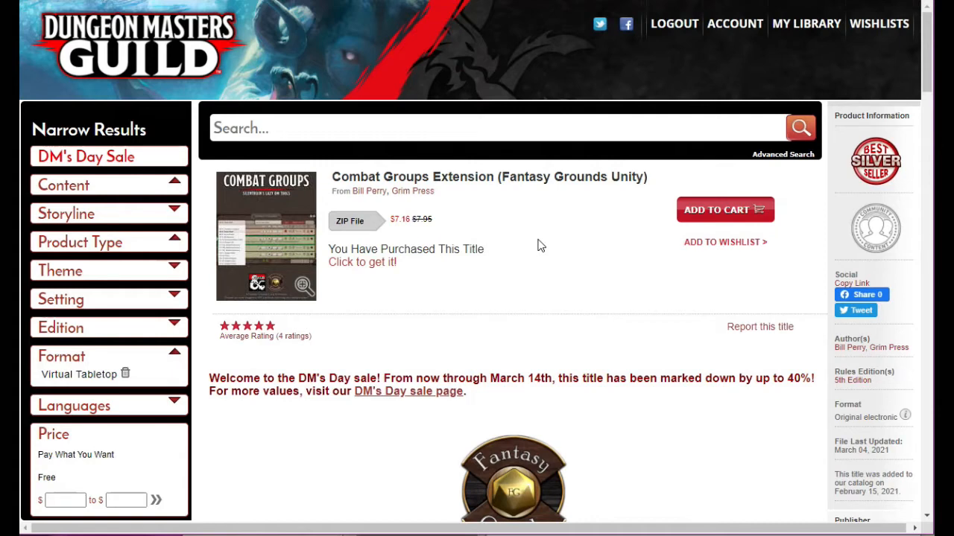
mouse_move(535, 246)
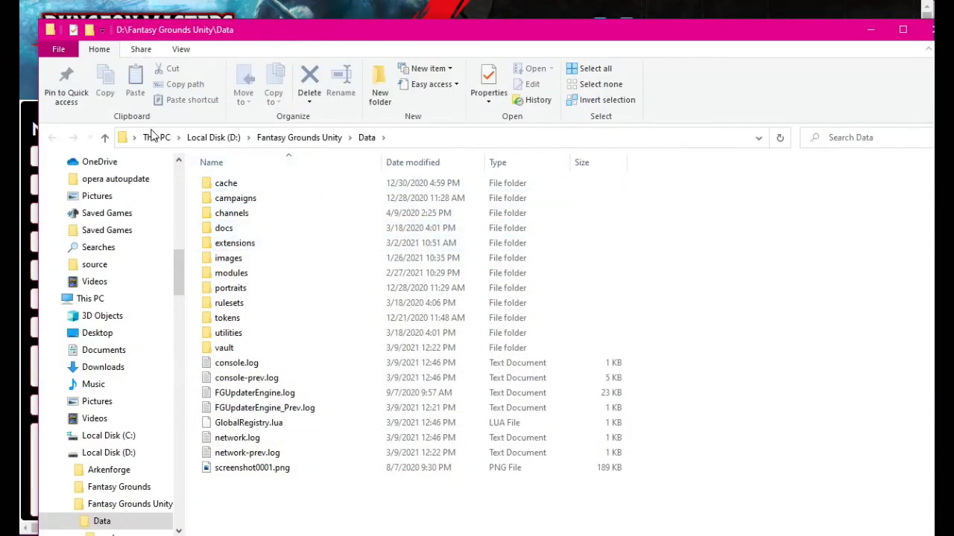
Step: Switch from the DMs Guild extension page to the Fantasy Grounds Unity Data folder
left_click(228, 258)
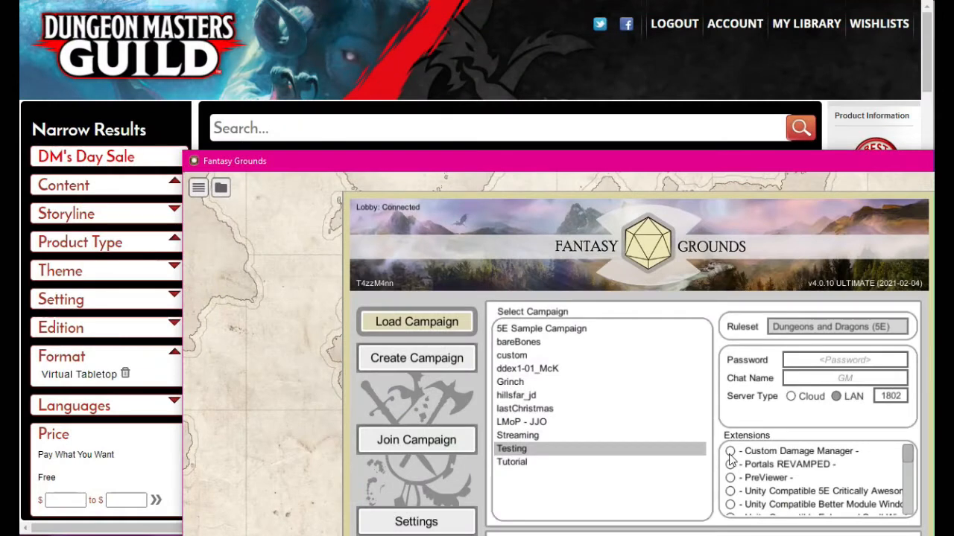
Step: Scroll down the launcher's Extensions list for the Testing campaign
scroll("down", 3)
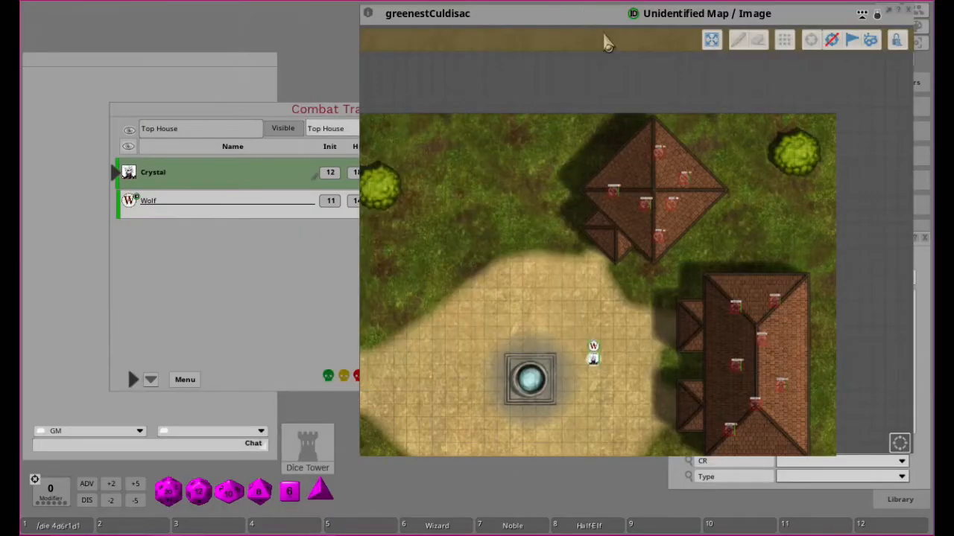
mouse_move(112, 269)
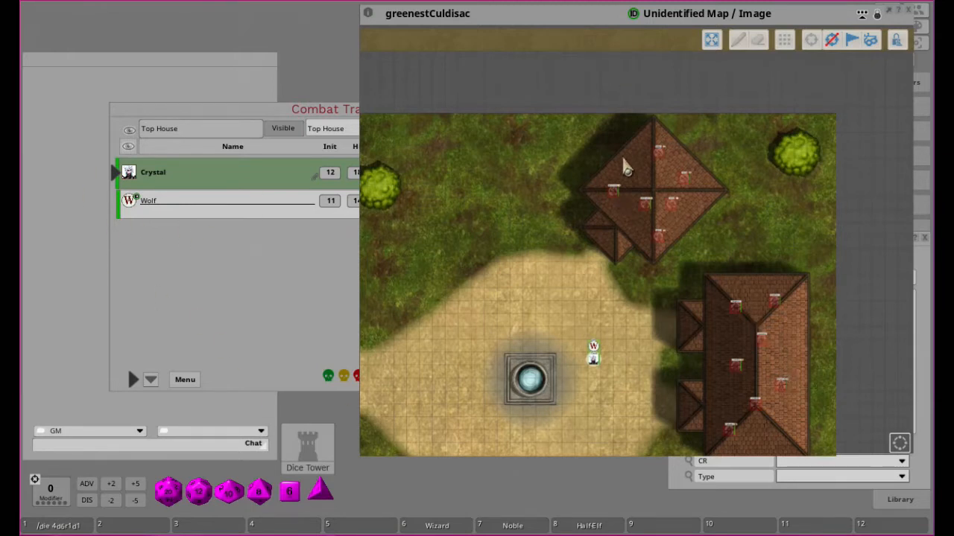
mouse_move(733, 402)
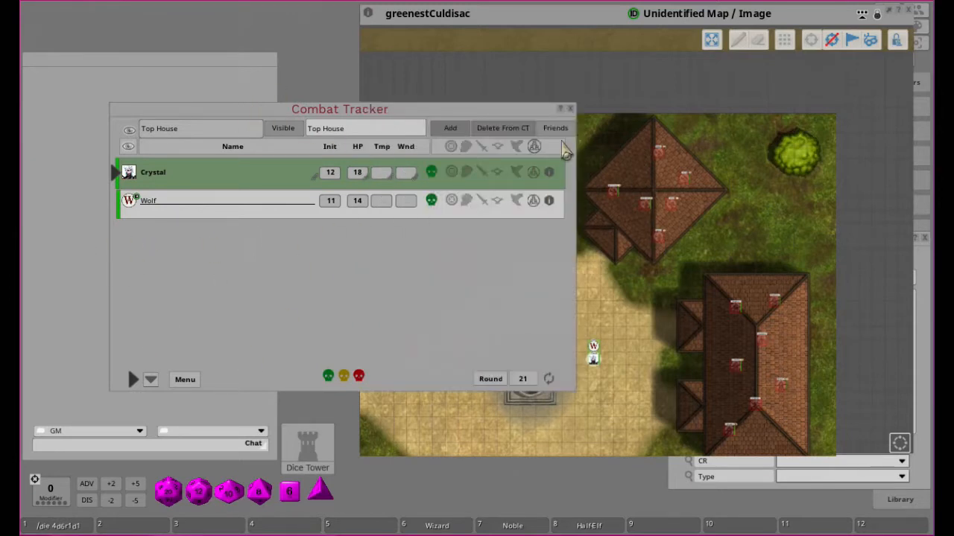
mouse_move(796, 381)
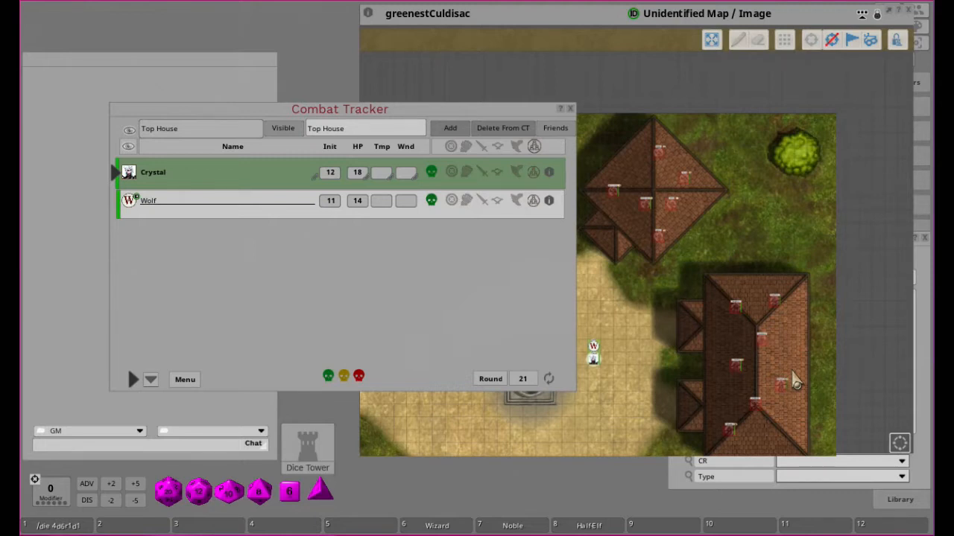
mouse_move(748, 193)
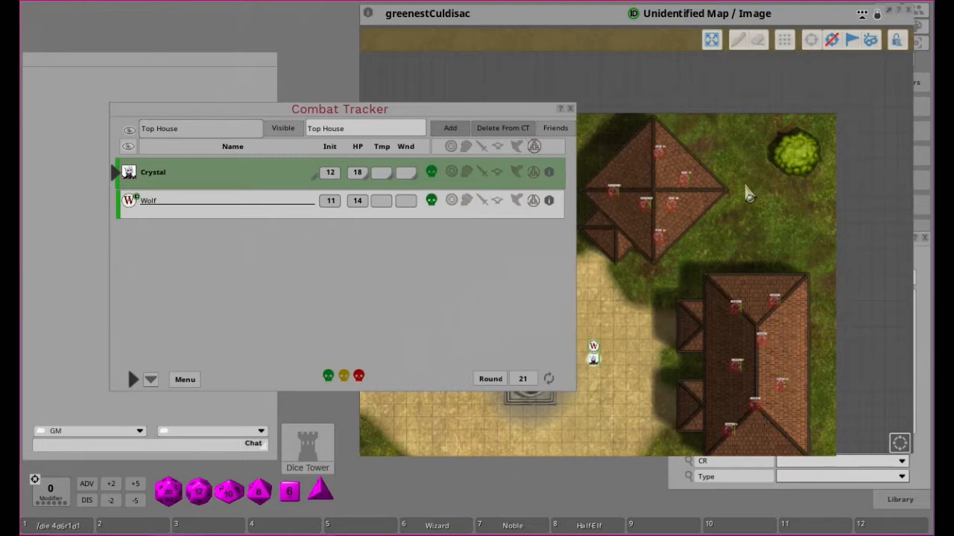
mouse_move(171, 149)
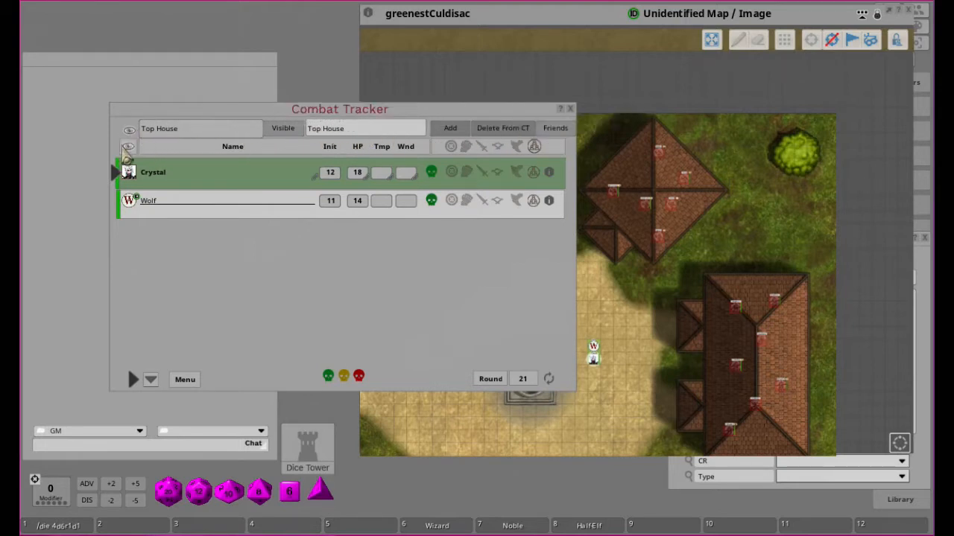
mouse_move(194, 132)
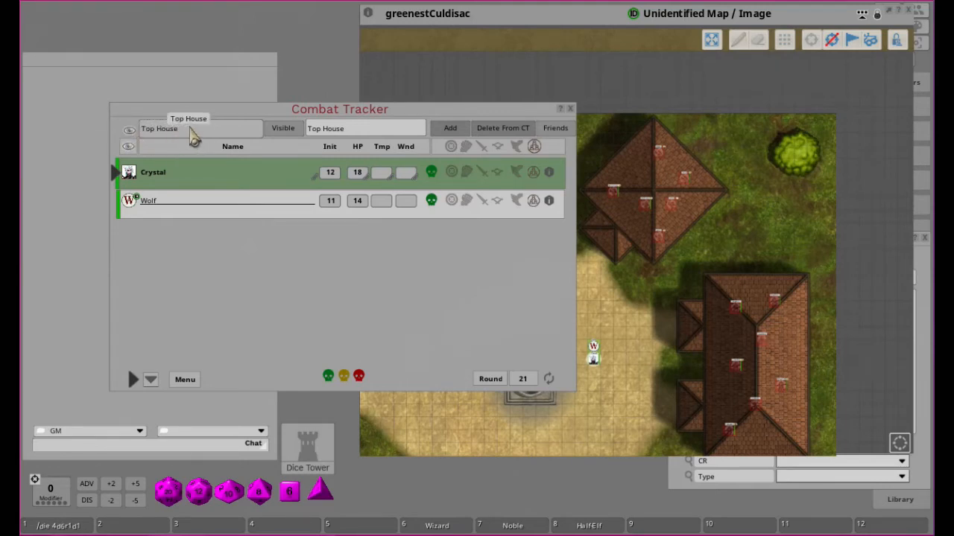
mouse_move(284, 138)
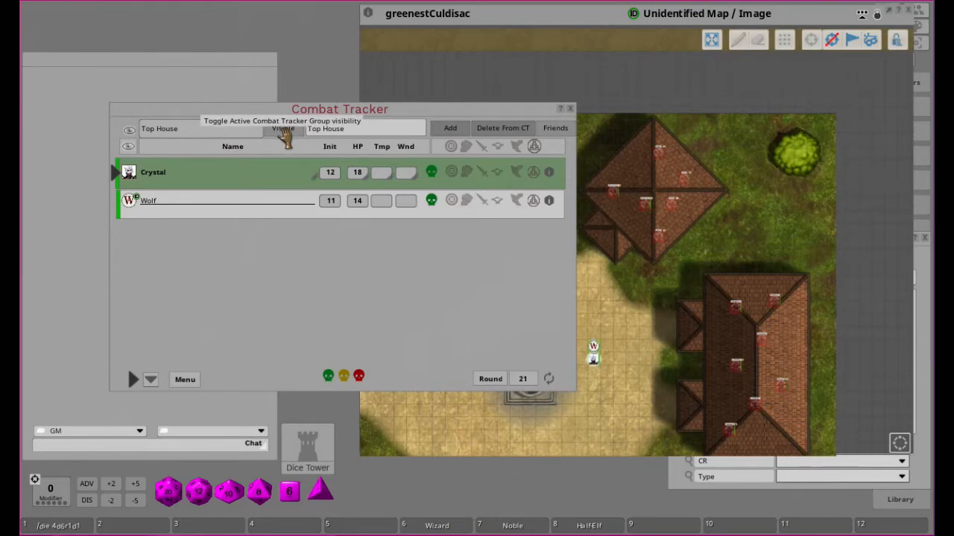
mouse_move(384, 128)
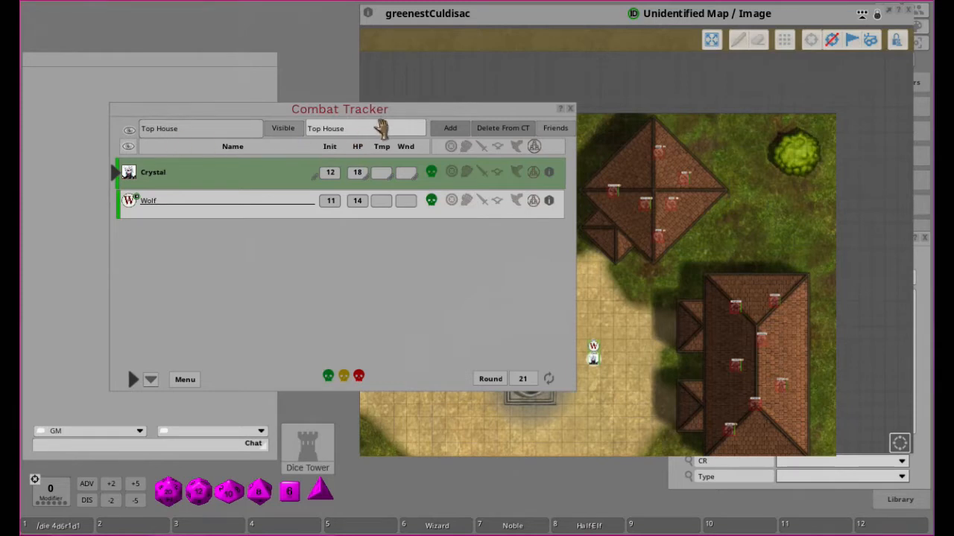
mouse_move(339, 146)
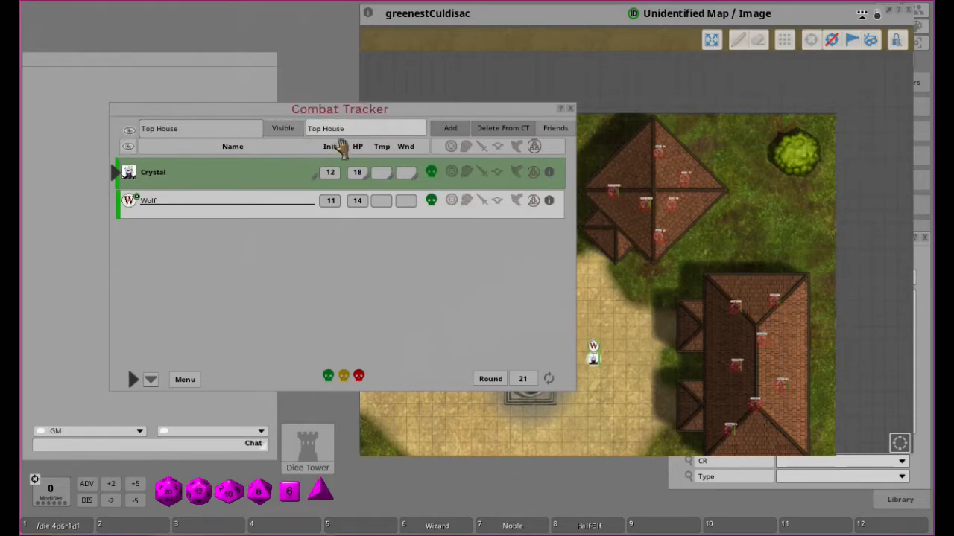
mouse_move(380, 142)
type("Bottom")
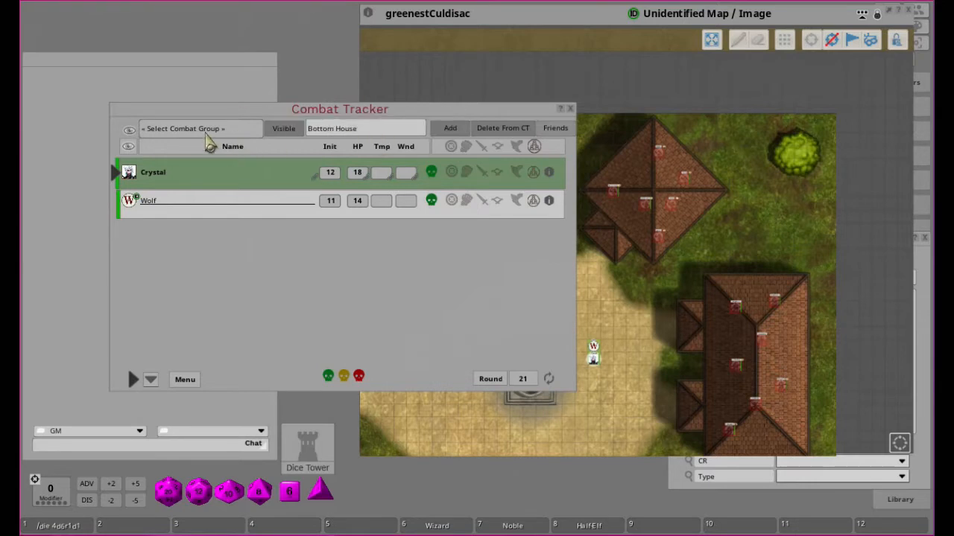
Step: Reset the combat tracker's group dropdown to '- Select Combat Group -'
left_click(200, 129)
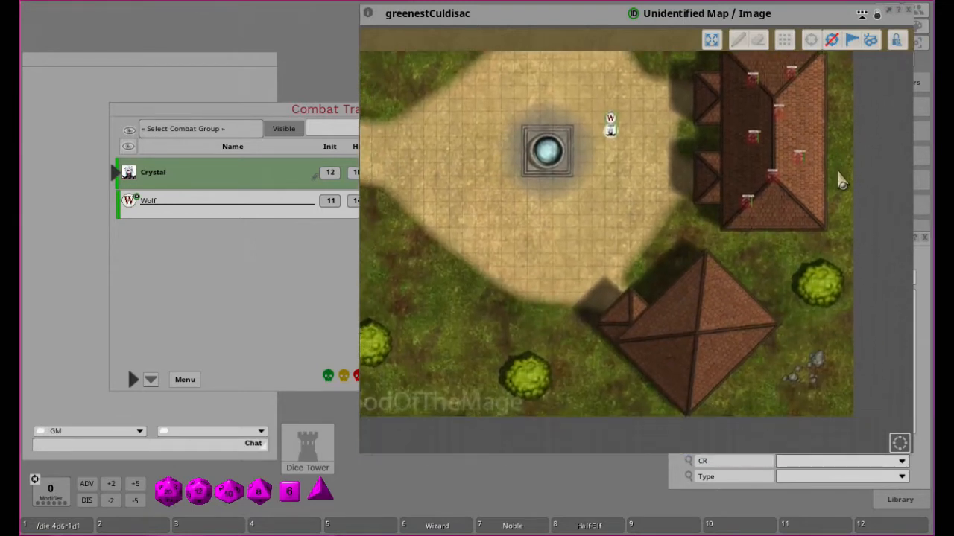
mouse_move(313, 122)
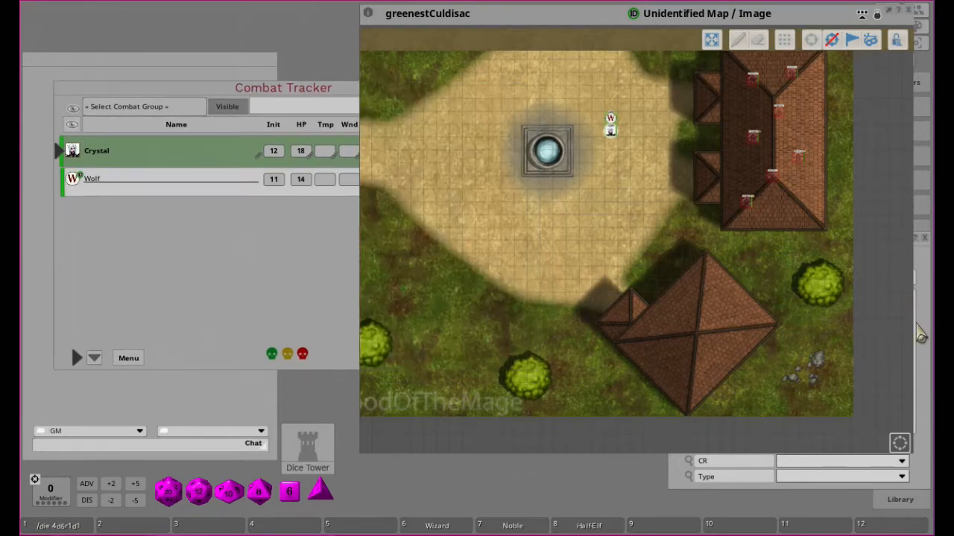
mouse_move(927, 482)
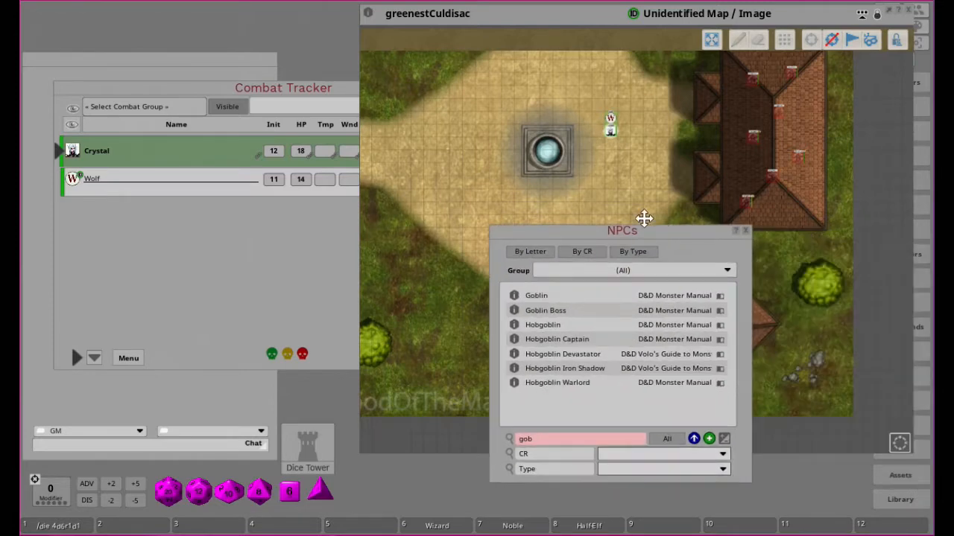
Step: Reposition the NPCs window and filter its list by the name 'kob'
left_click_drag(623, 230, 550, 244)
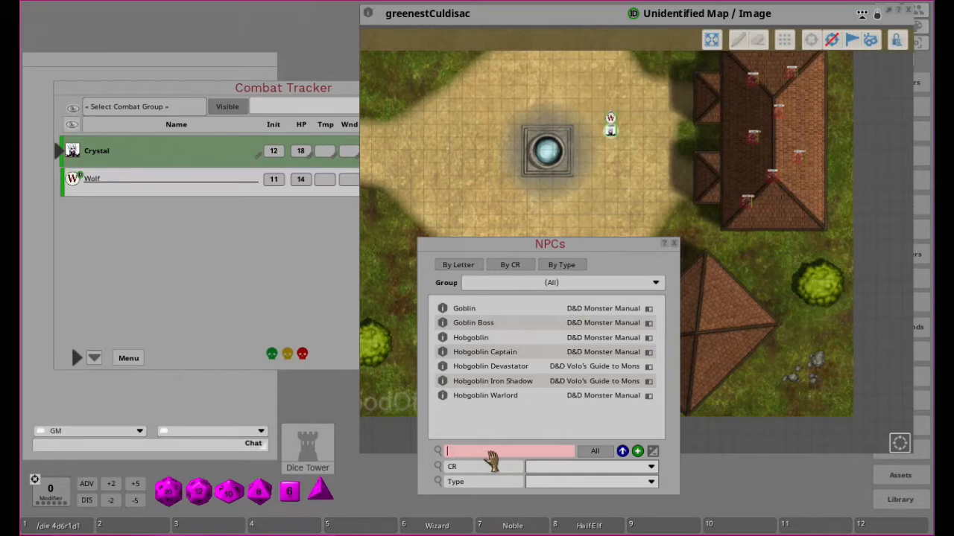
type("kob")
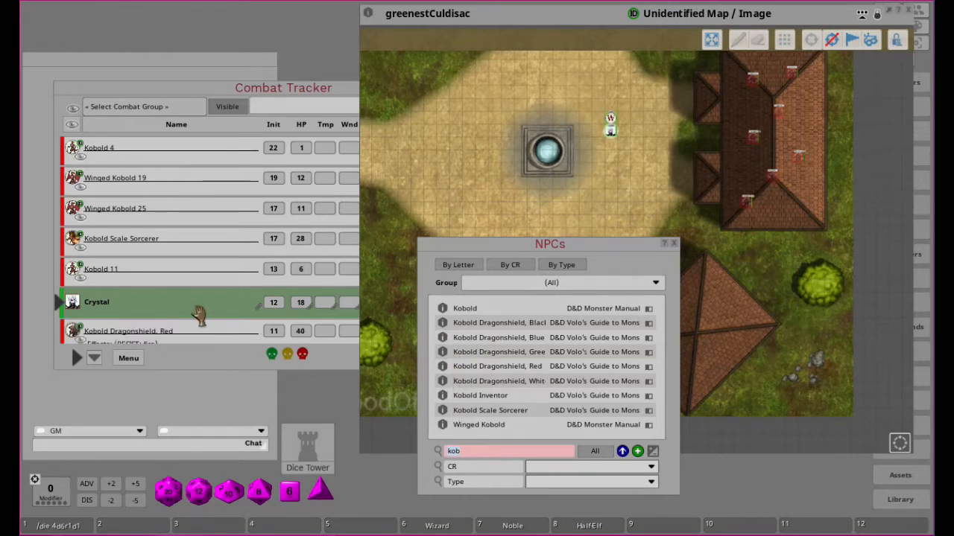
mouse_move(614, 265)
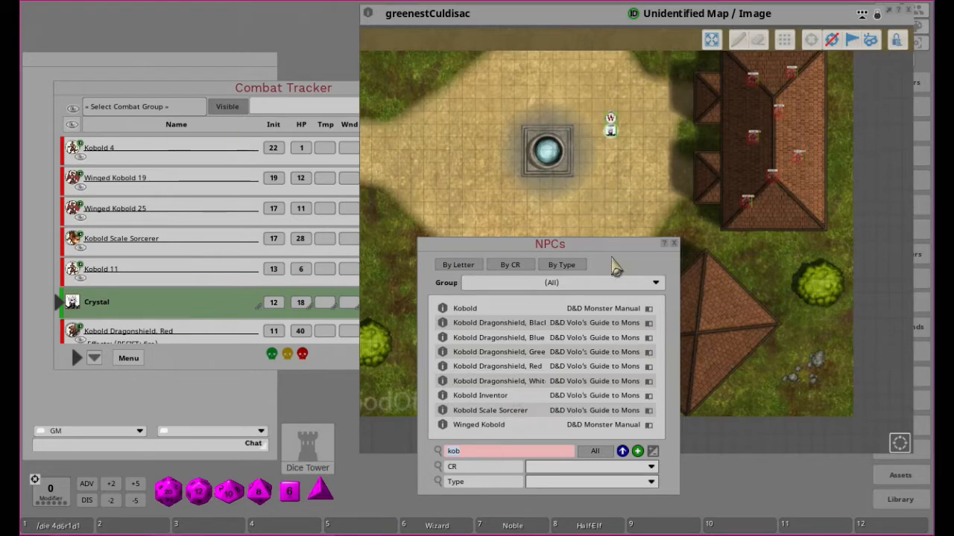
mouse_move(677, 254)
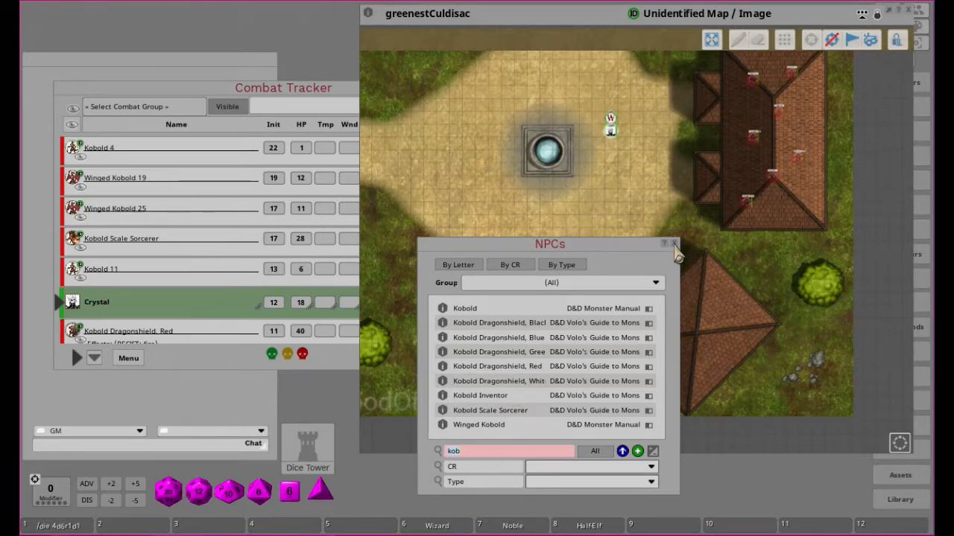
Step: Close the NPC list and make Bottom House the active combat group
left_click(670, 244)
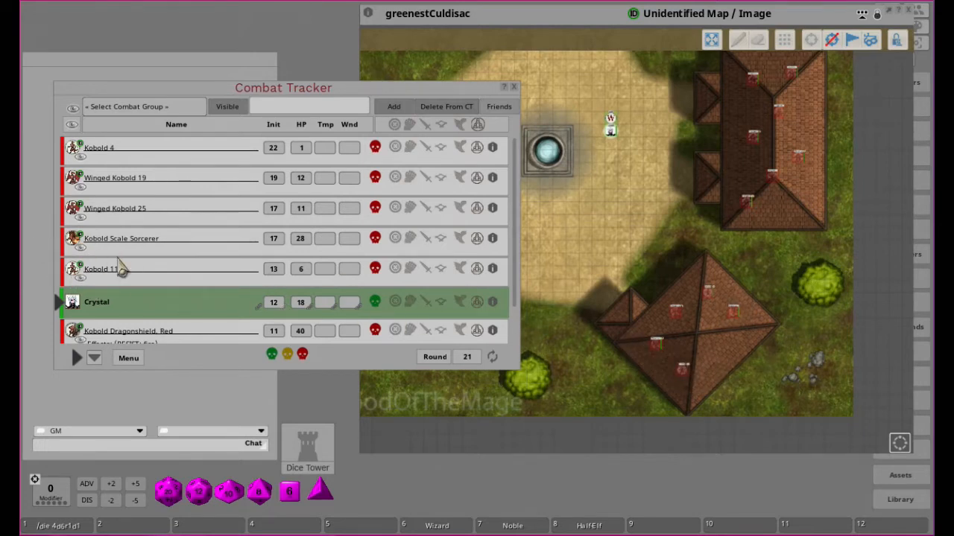
scroll("down", 3)
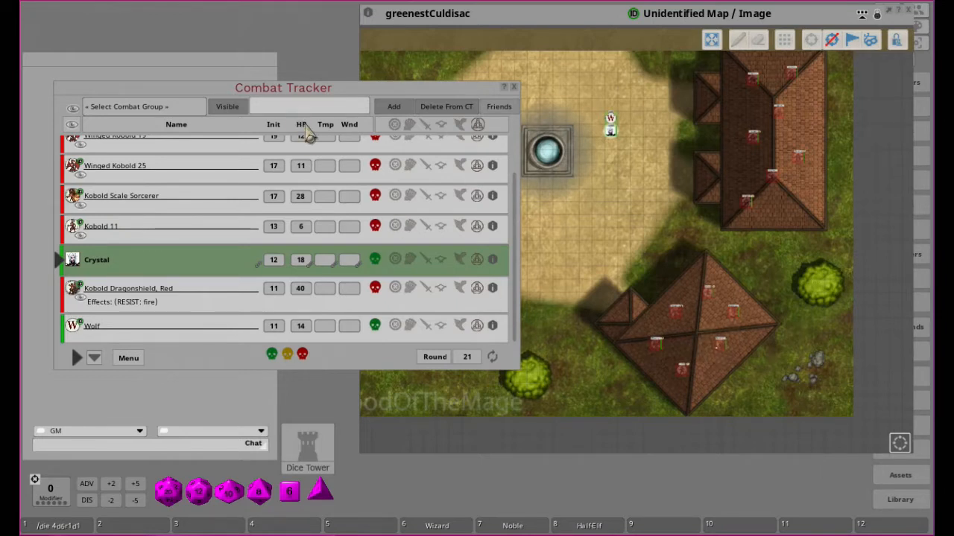
scroll("up", 3)
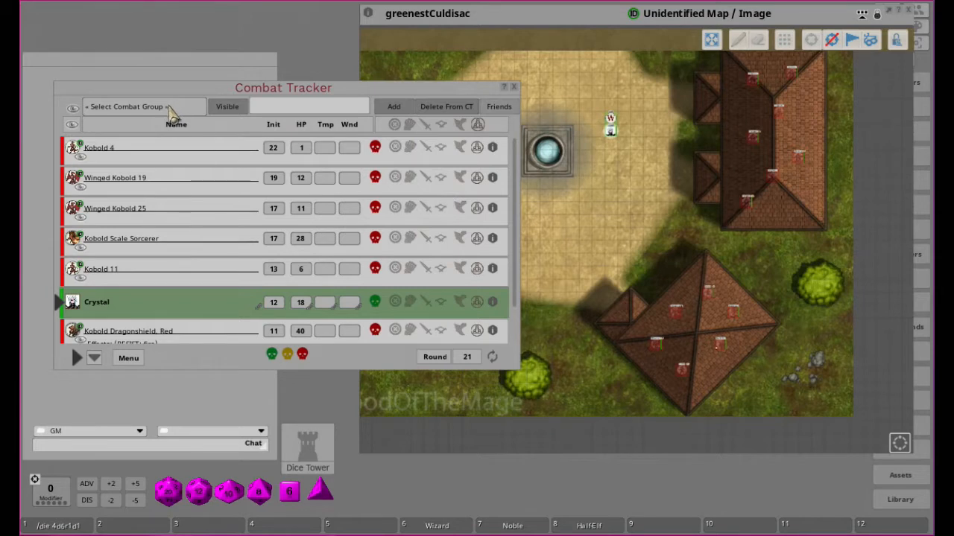
left_click(144, 106)
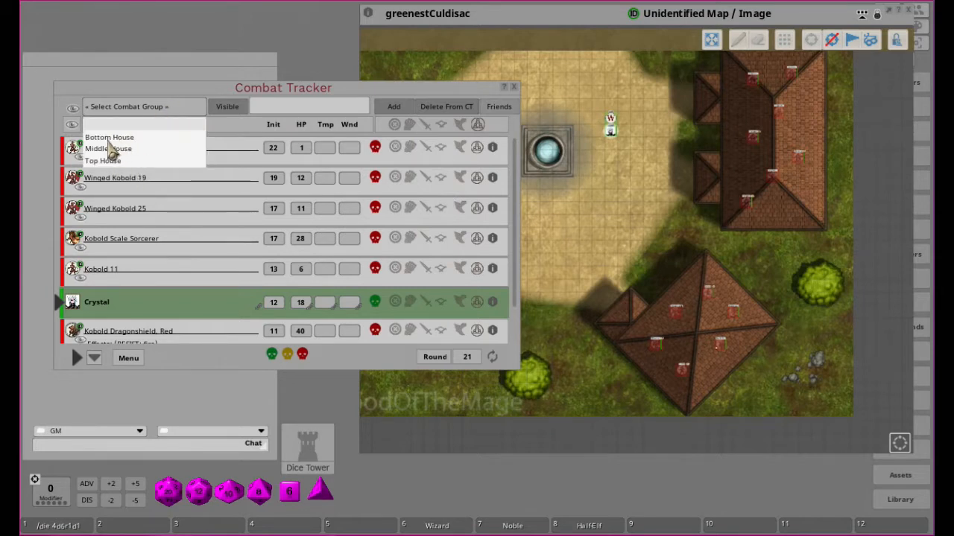
left_click(110, 137)
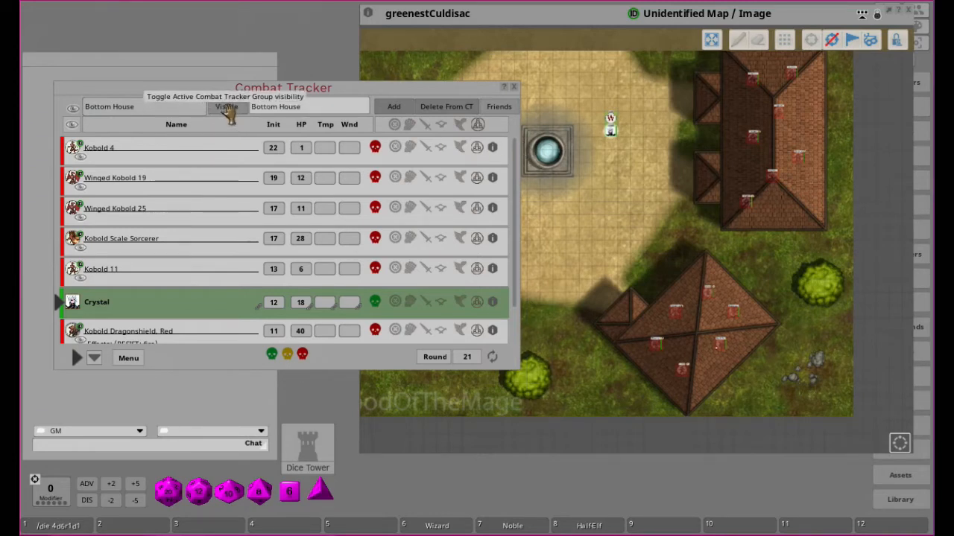
mouse_move(325, 178)
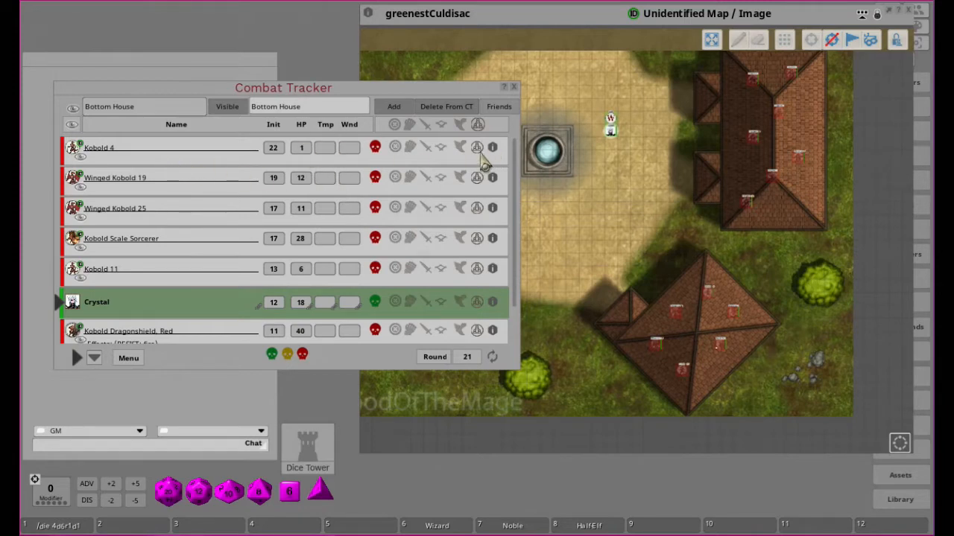
mouse_move(476, 265)
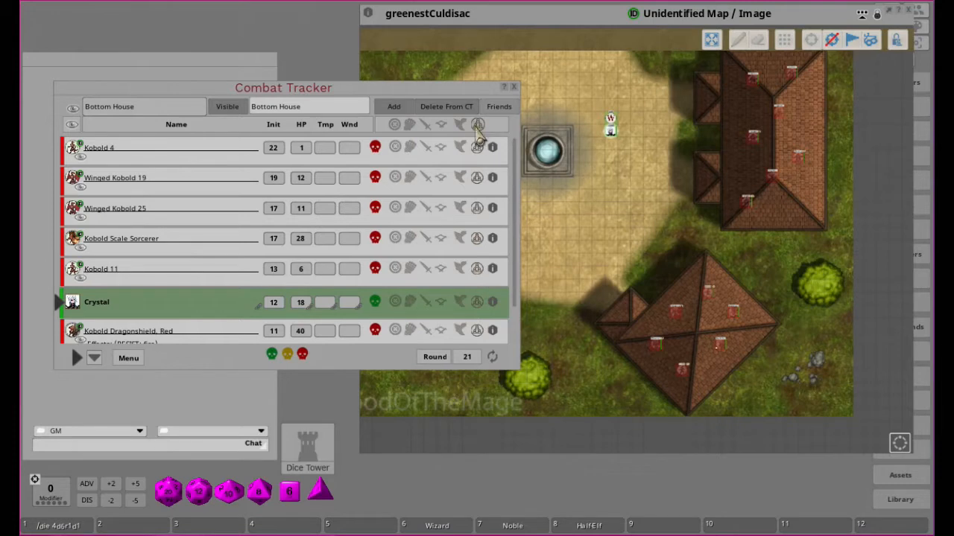
mouse_move(480, 152)
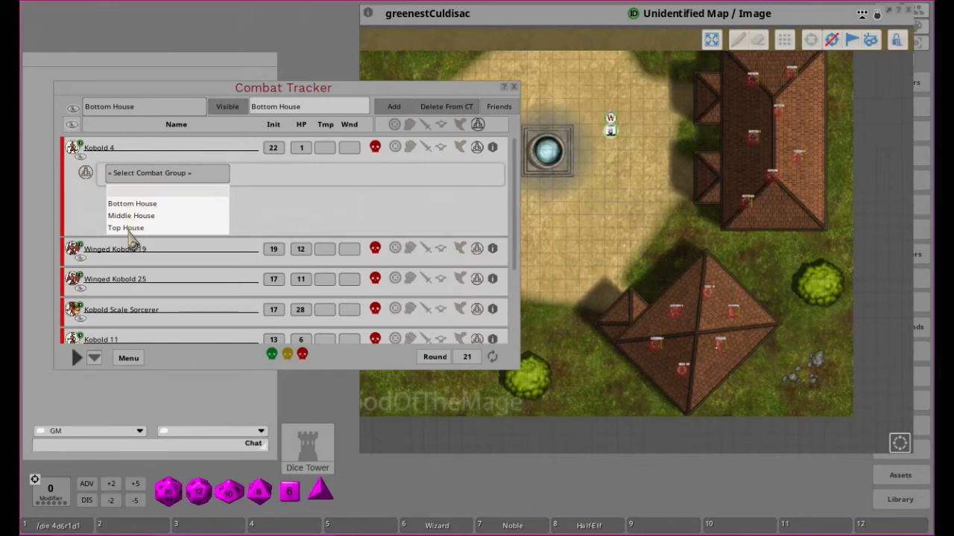
left_click(131, 203)
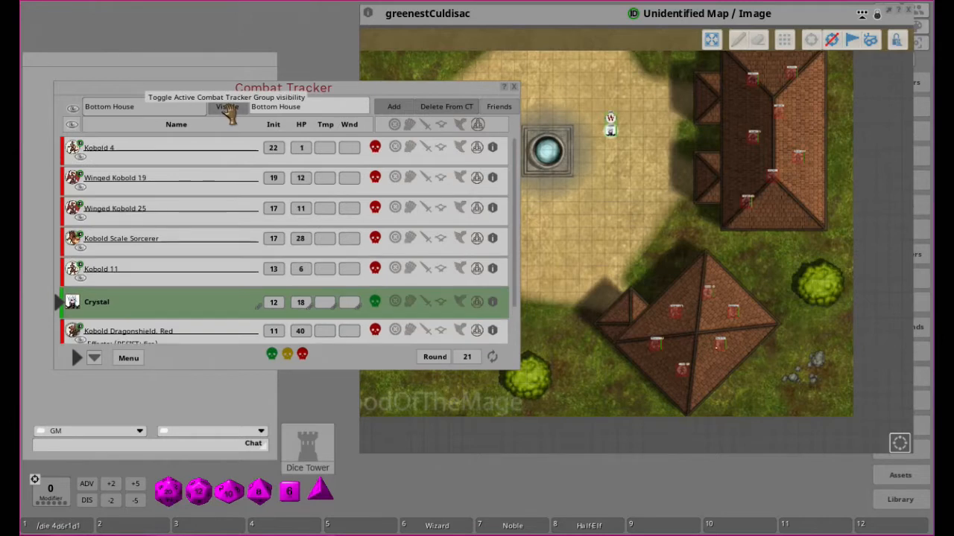
mouse_move(513, 261)
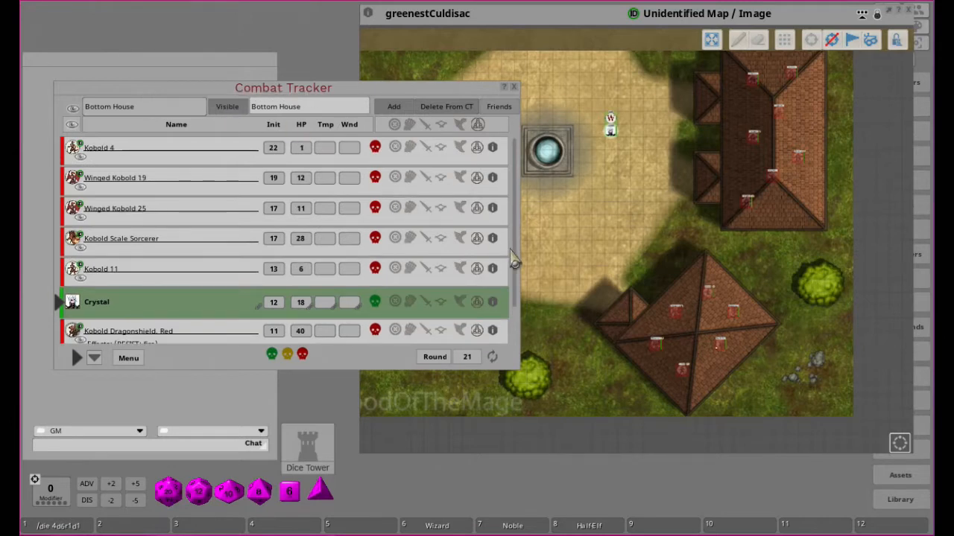
mouse_move(420, 176)
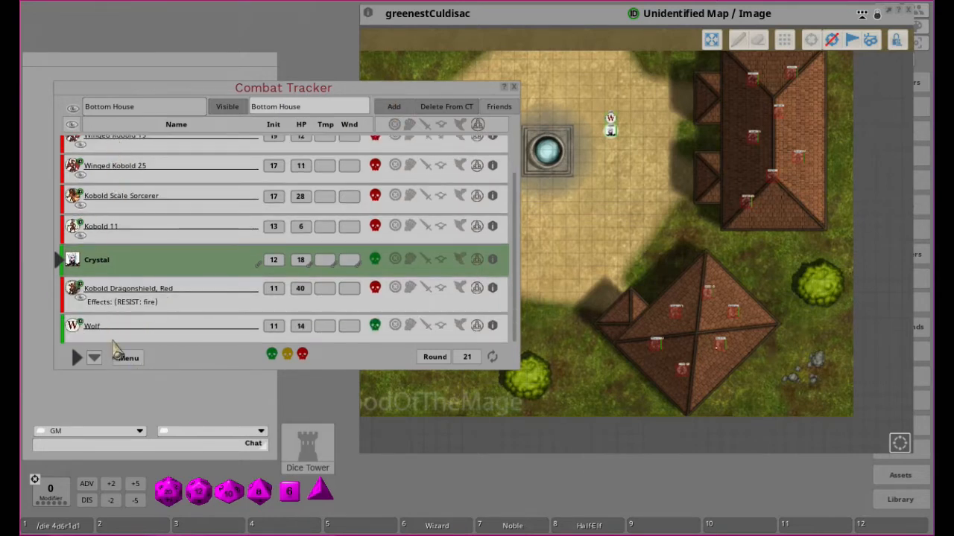
Step: Scroll the Combat Tracker up to review the remaining Crystal and Wolf entries
scroll("up", 3)
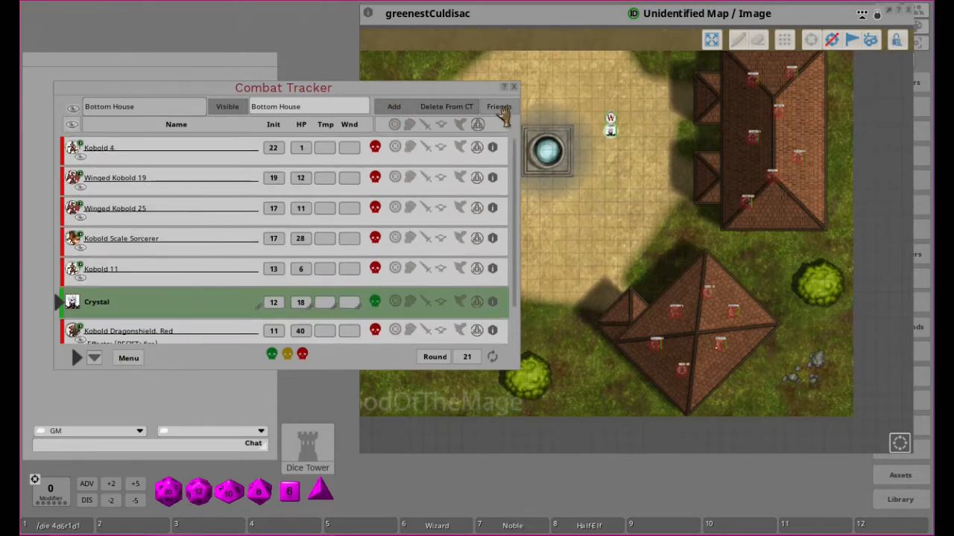
mouse_move(182, 116)
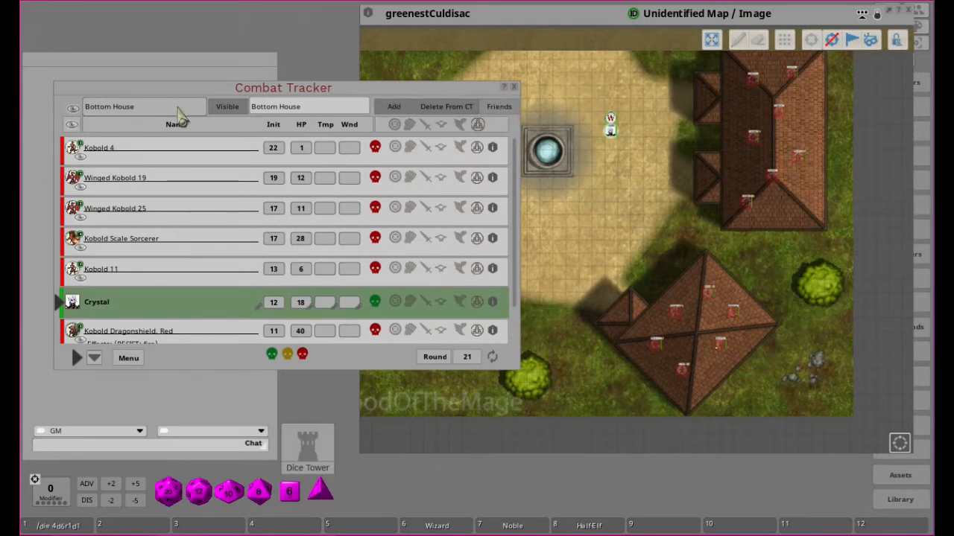
mouse_move(393, 107)
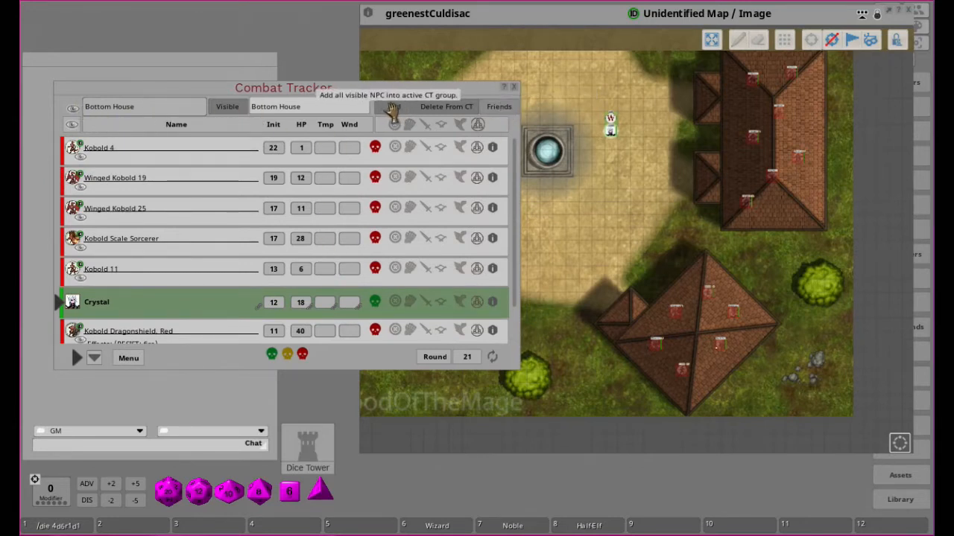
mouse_move(296, 230)
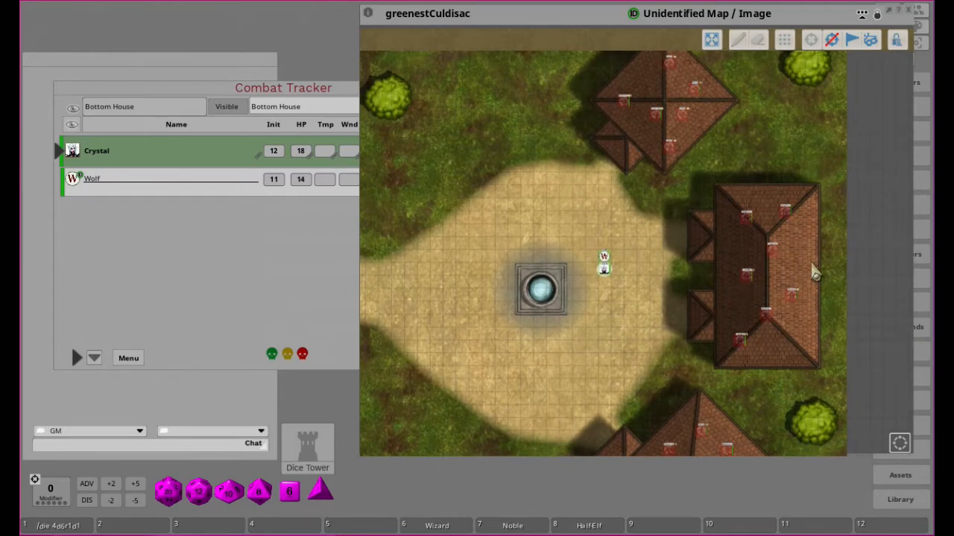
mouse_move(635, 373)
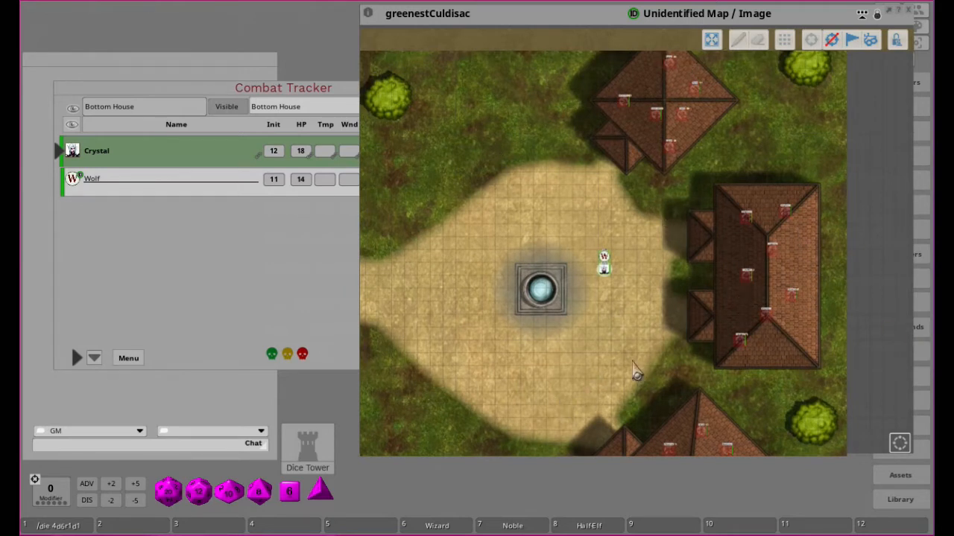
mouse_move(193, 201)
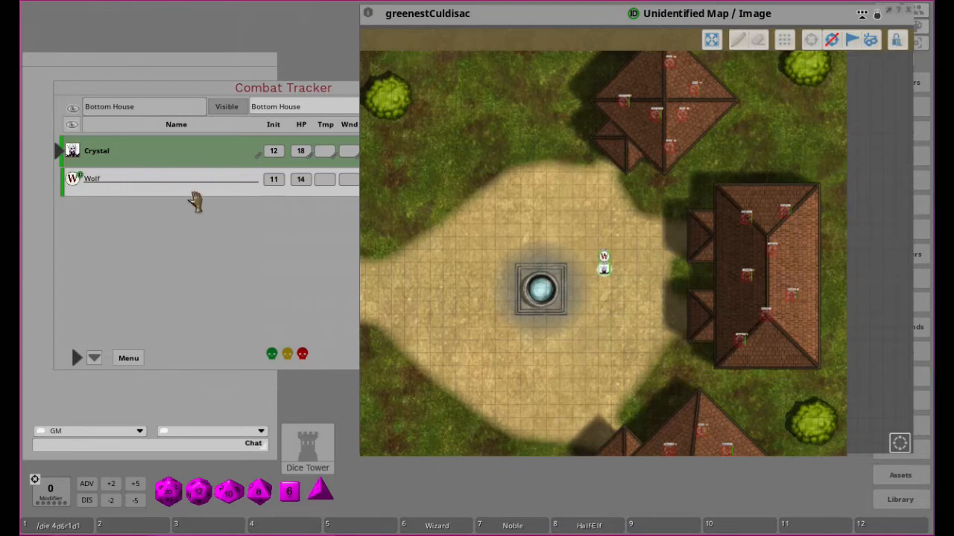
mouse_move(622, 256)
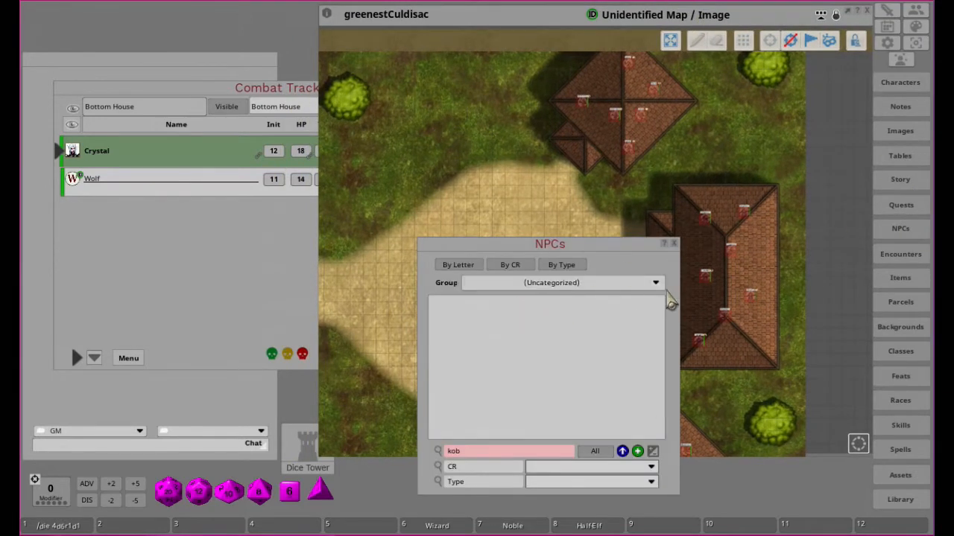
Step: Show NPCs from All groups, then return the library to the Uncategorized group and its name filter
left_click(655, 283)
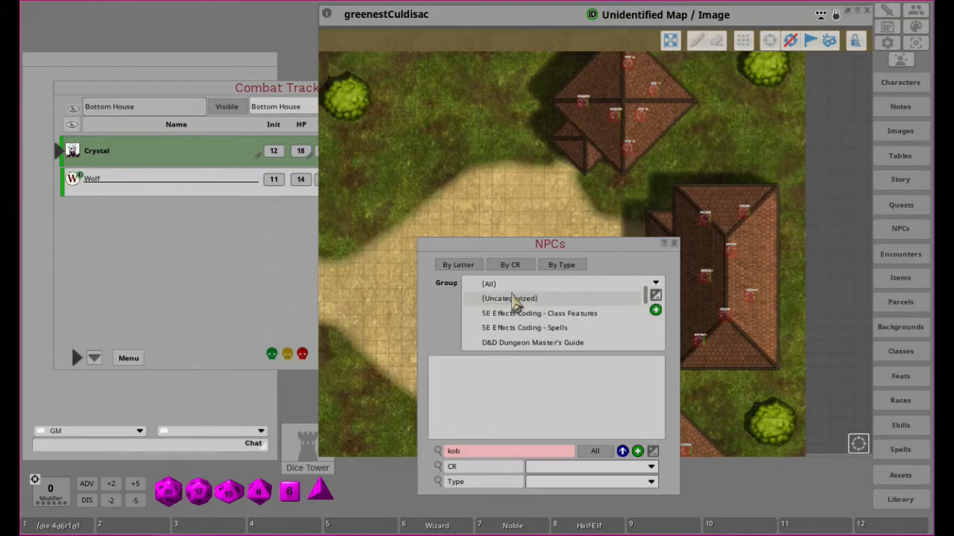
left_click(489, 291)
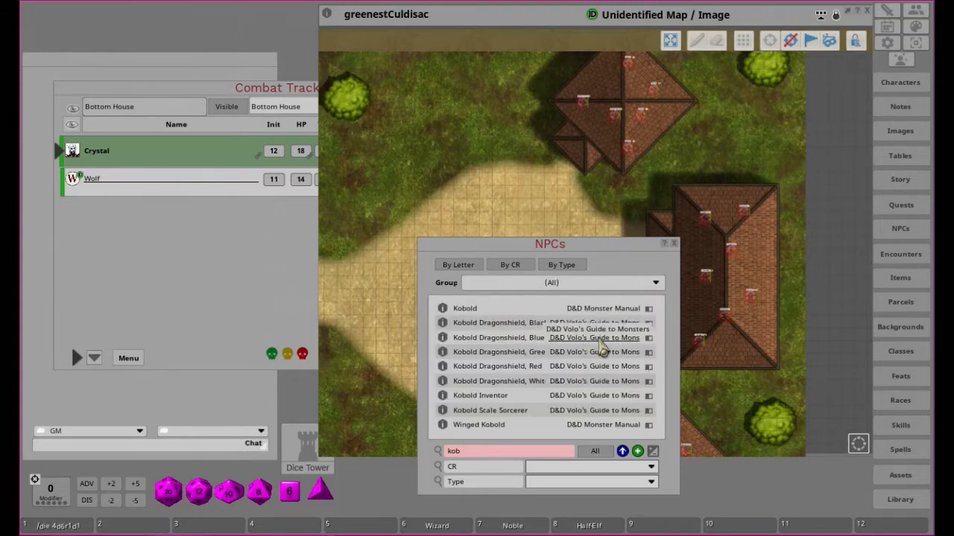
mouse_move(544, 444)
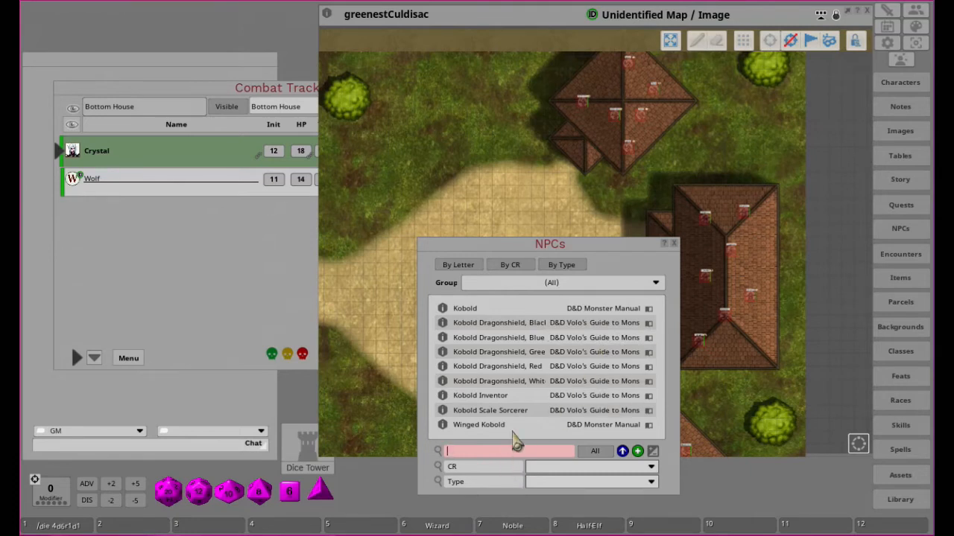
left_click(655, 284)
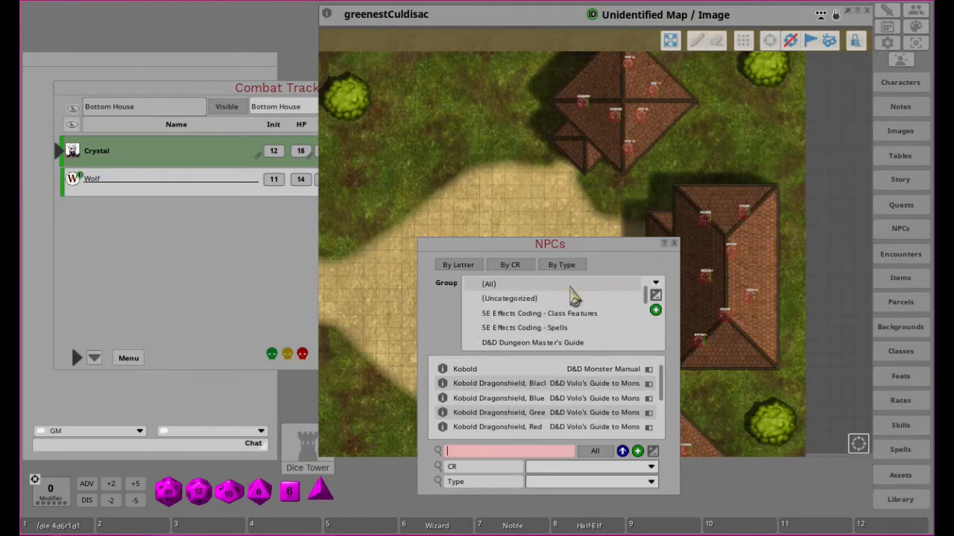
left_click(510, 298)
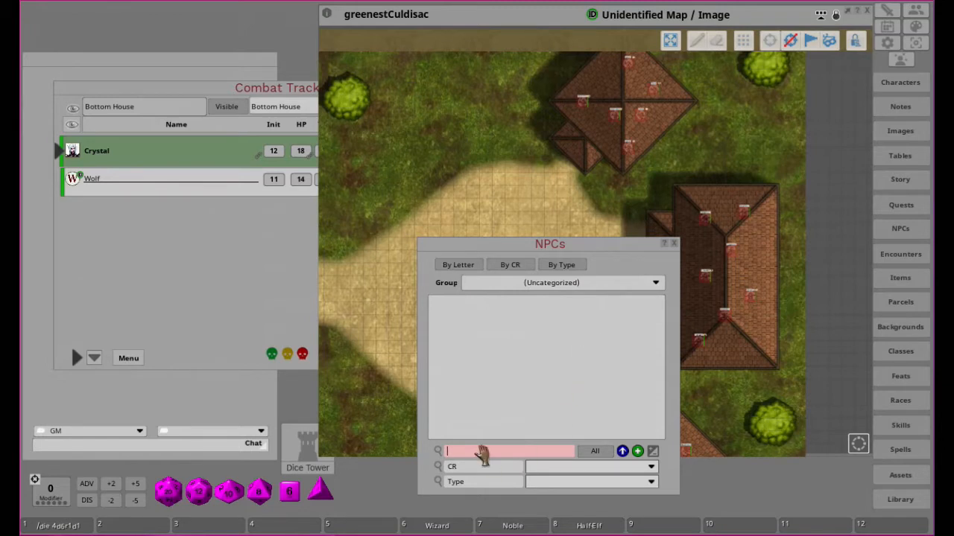
left_click(595, 451)
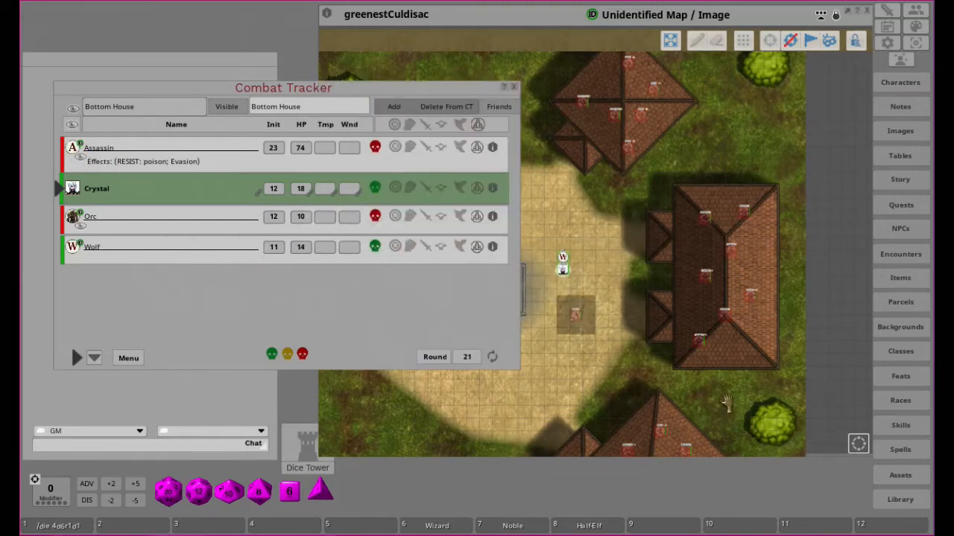
Step: Place the Assassin's token on the map from its Combat Tracker entry
left_click_drag(574, 313, 564, 223)
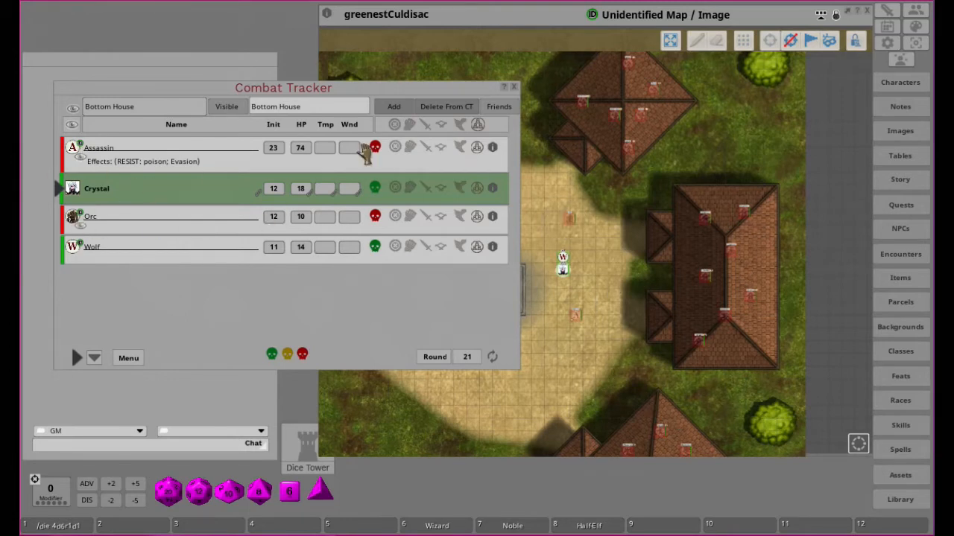
left_click(85, 184)
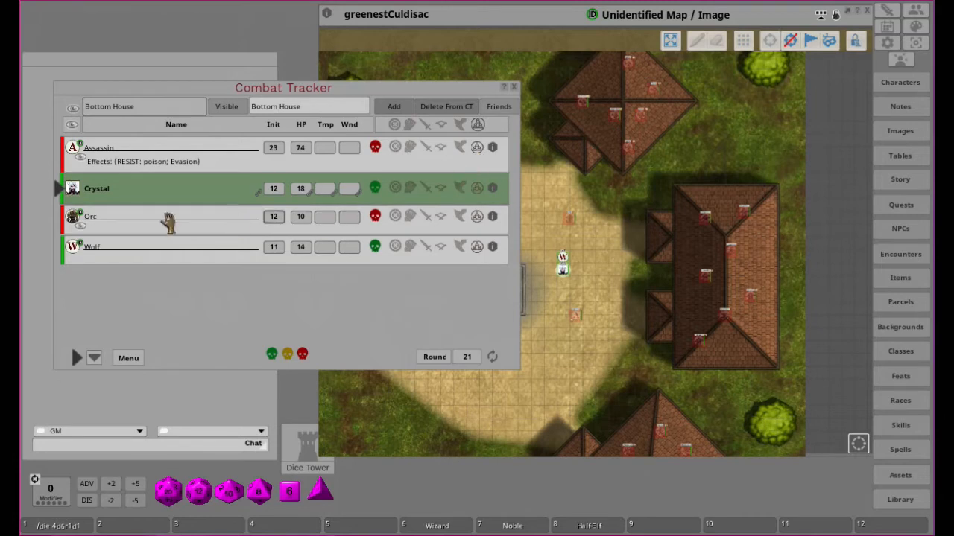
mouse_move(529, 372)
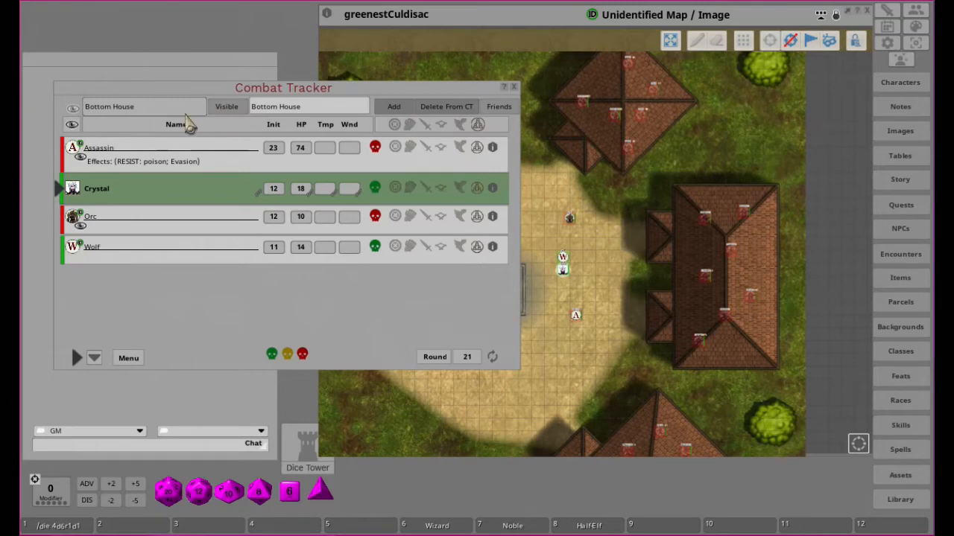
mouse_move(713, 337)
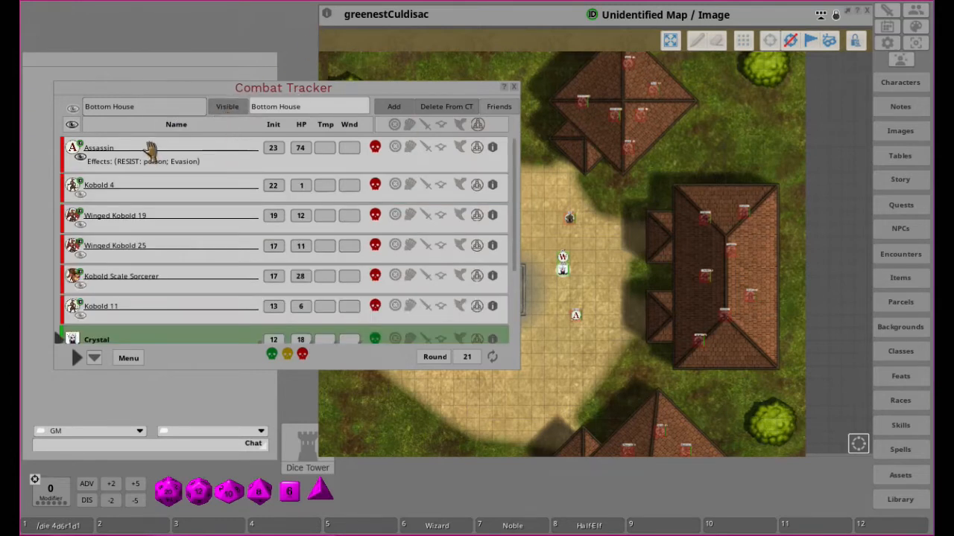
left_click(141, 107)
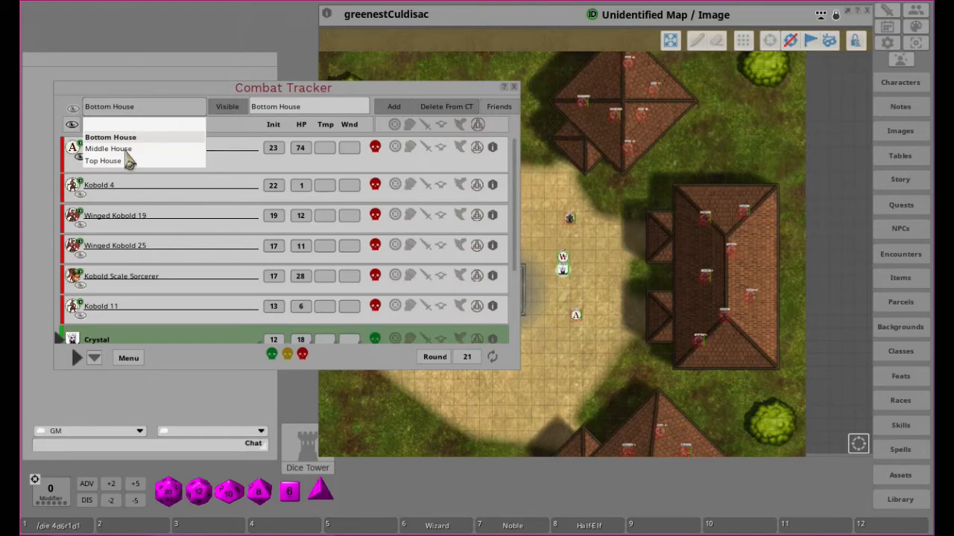
left_click(109, 149)
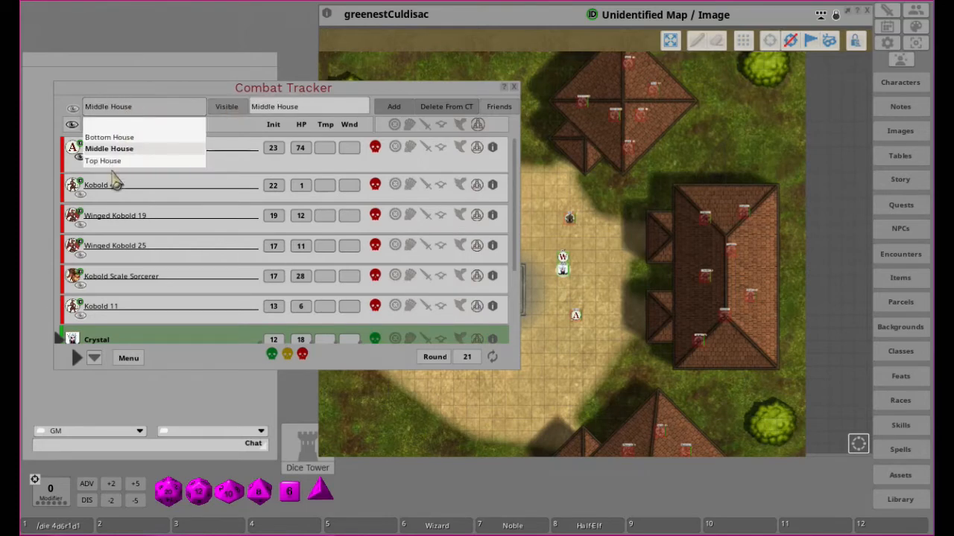
left_click(103, 161)
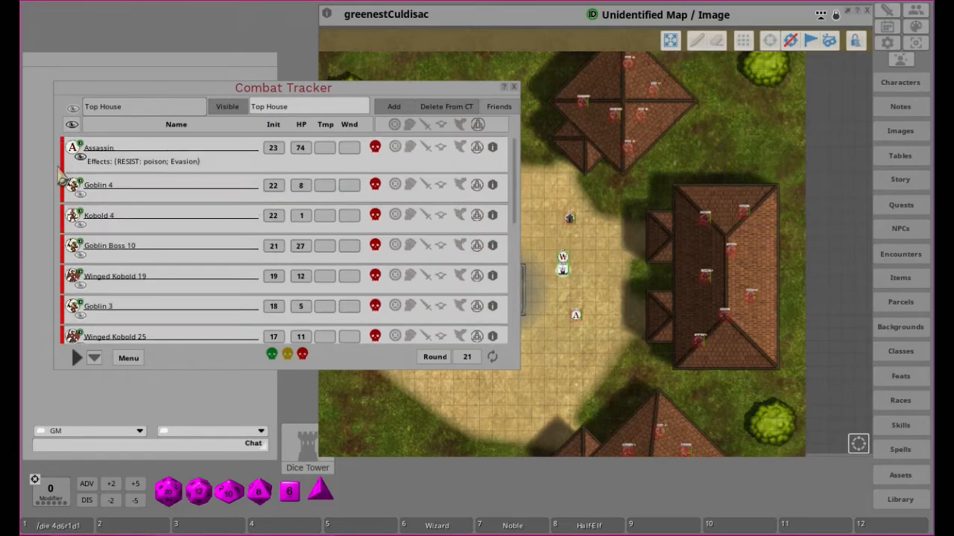
scroll("down", 3)
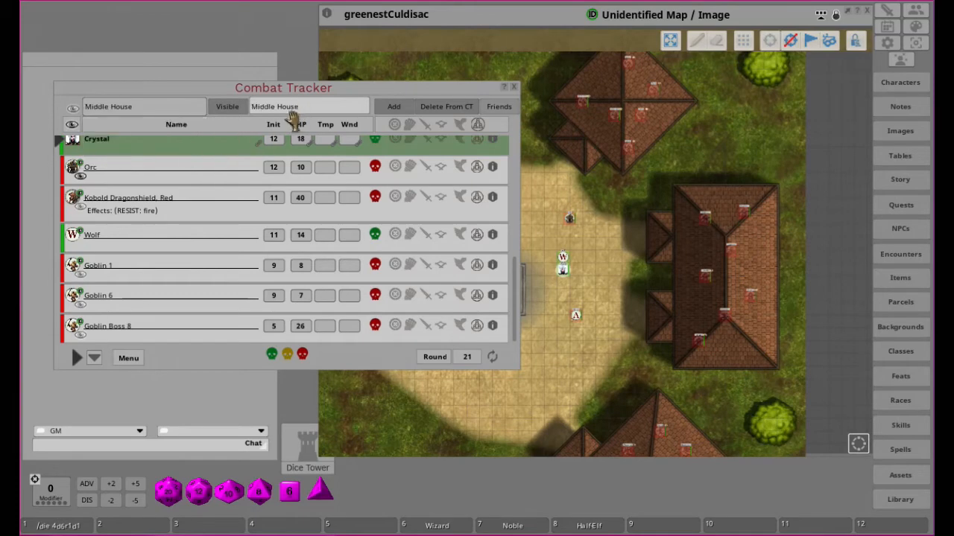
scroll("up", 3)
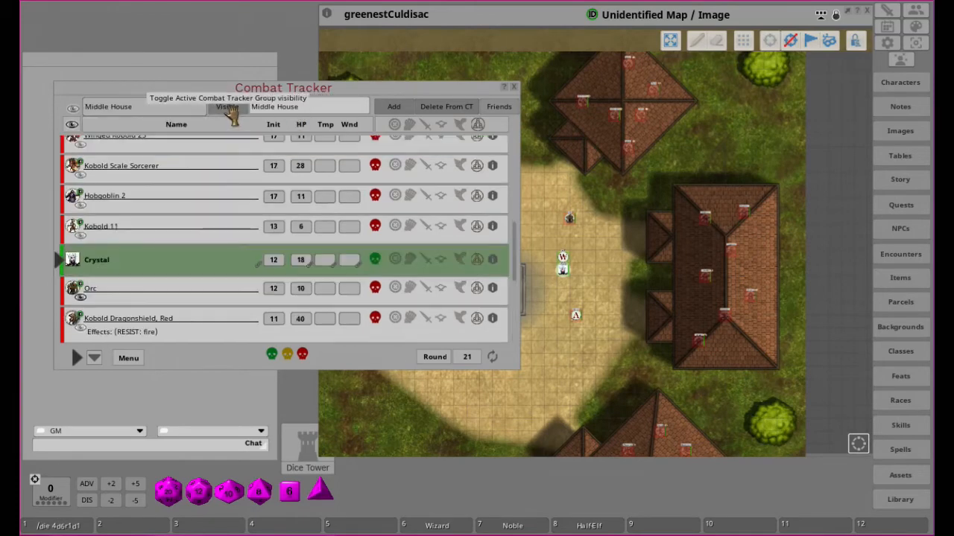
scroll("up", 3)
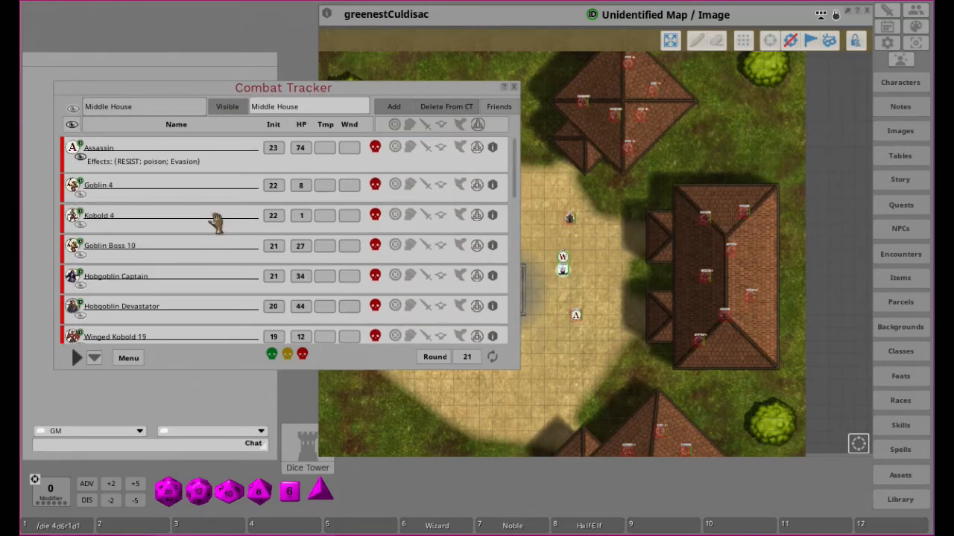
scroll("down", 3)
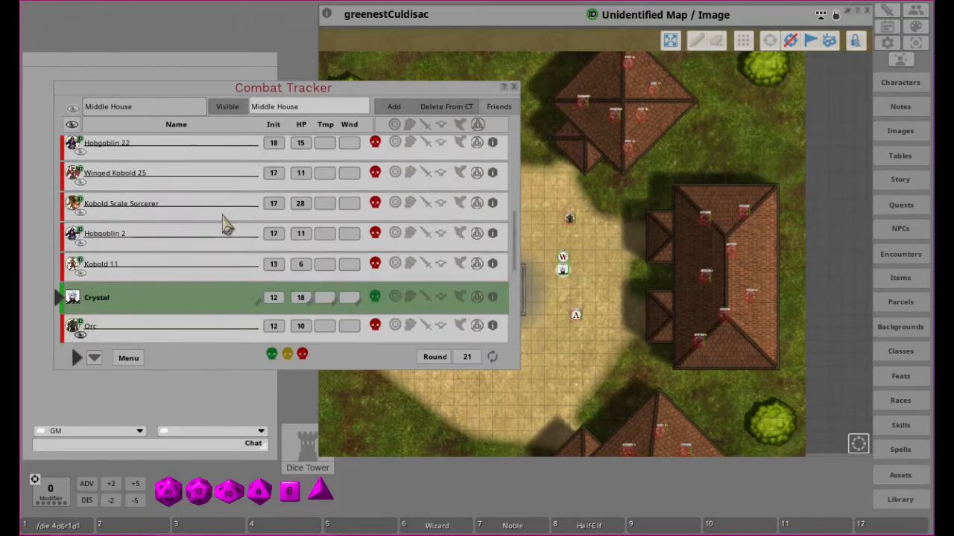
scroll("down", 3)
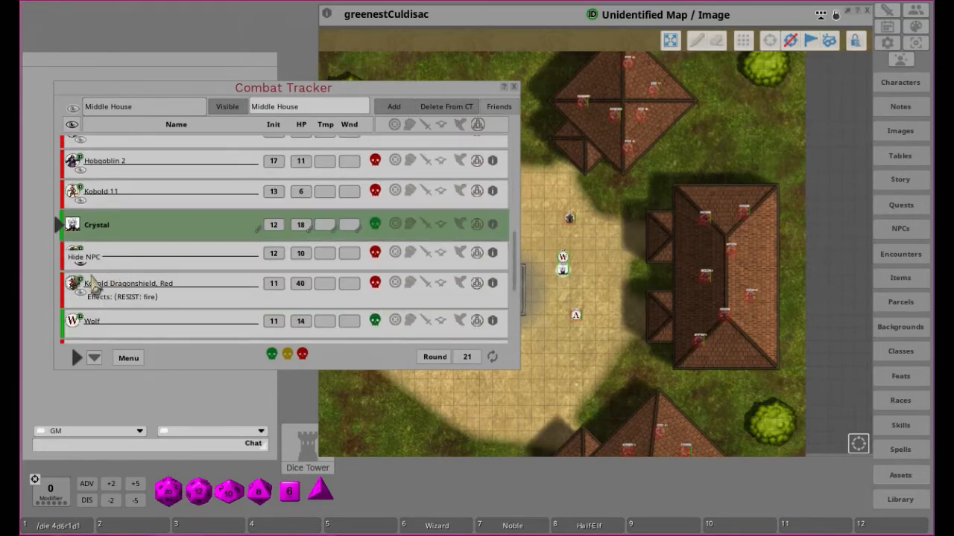
scroll("down", 3)
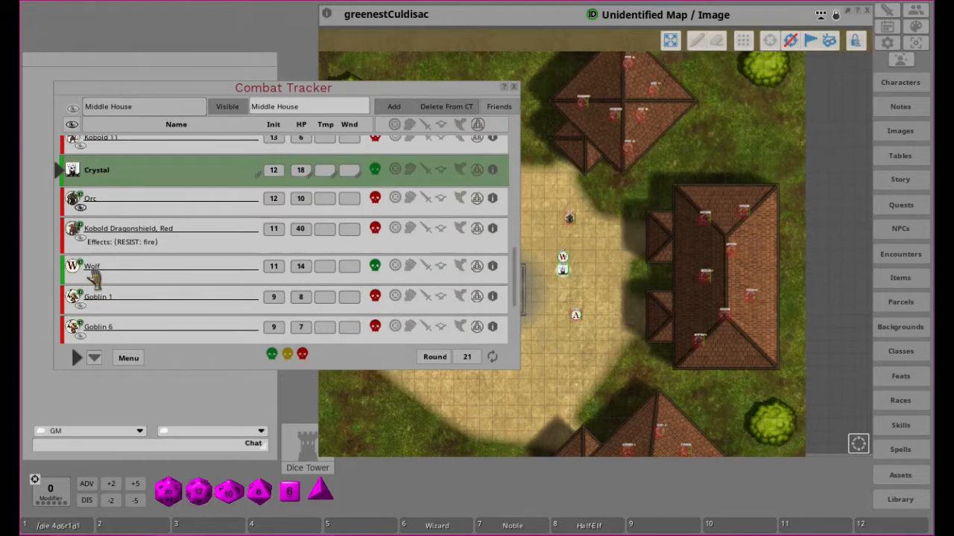
scroll("down", 3)
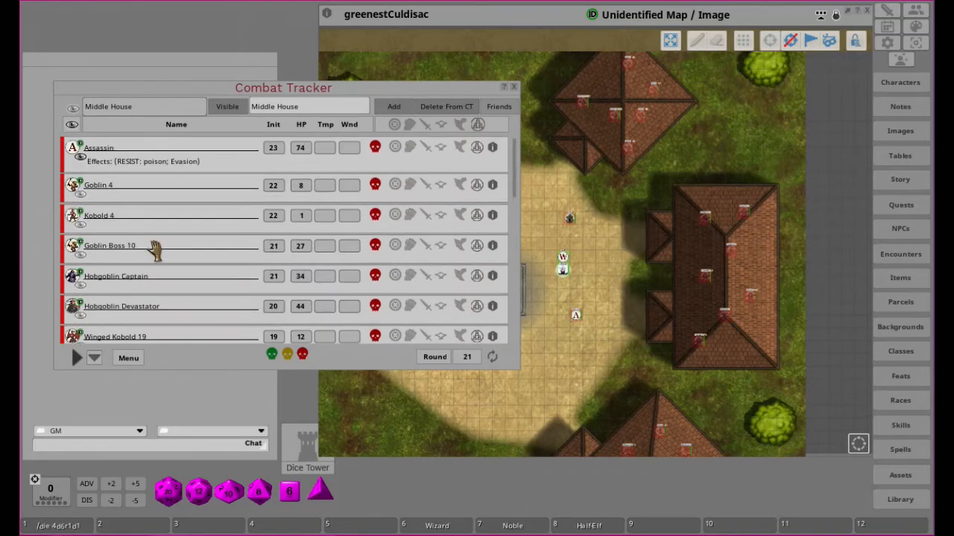
mouse_move(103, 192)
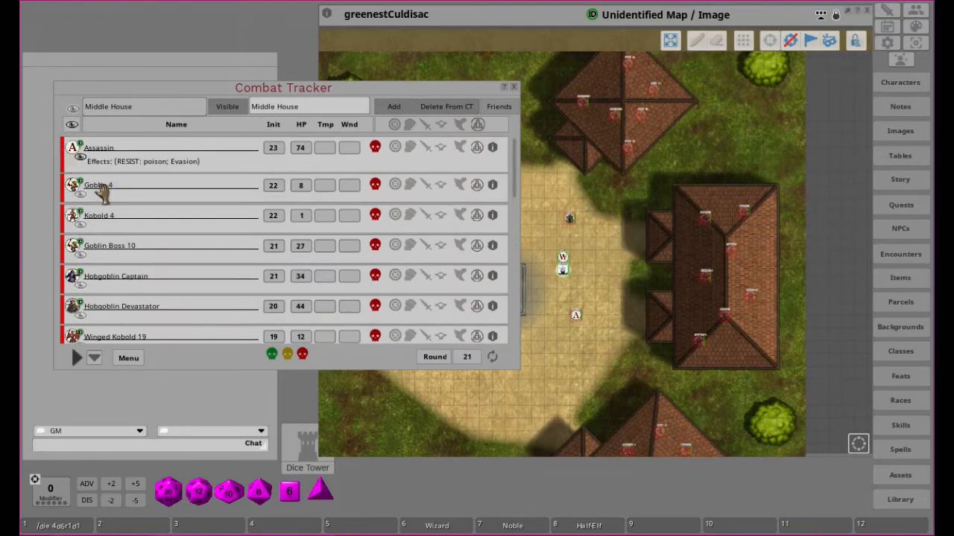
scroll("down", 3)
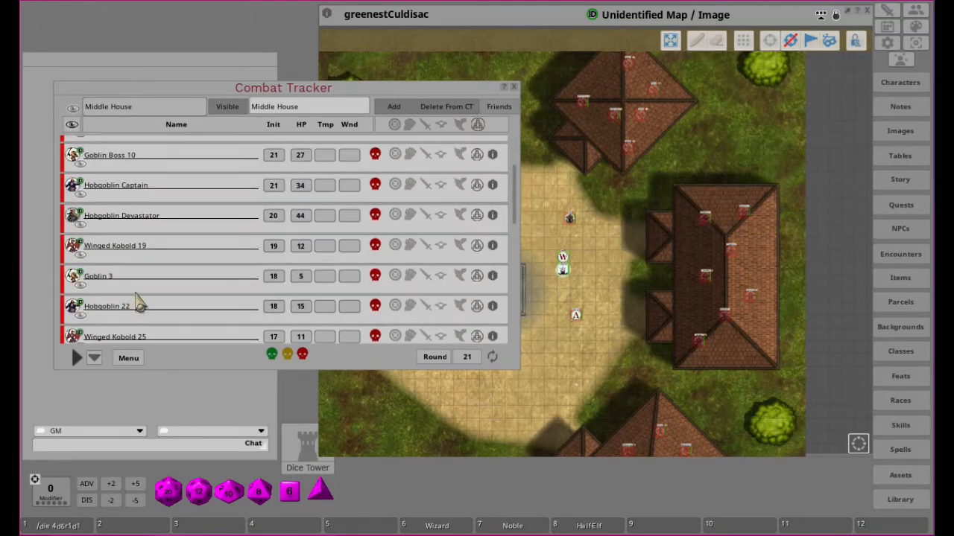
mouse_move(259, 176)
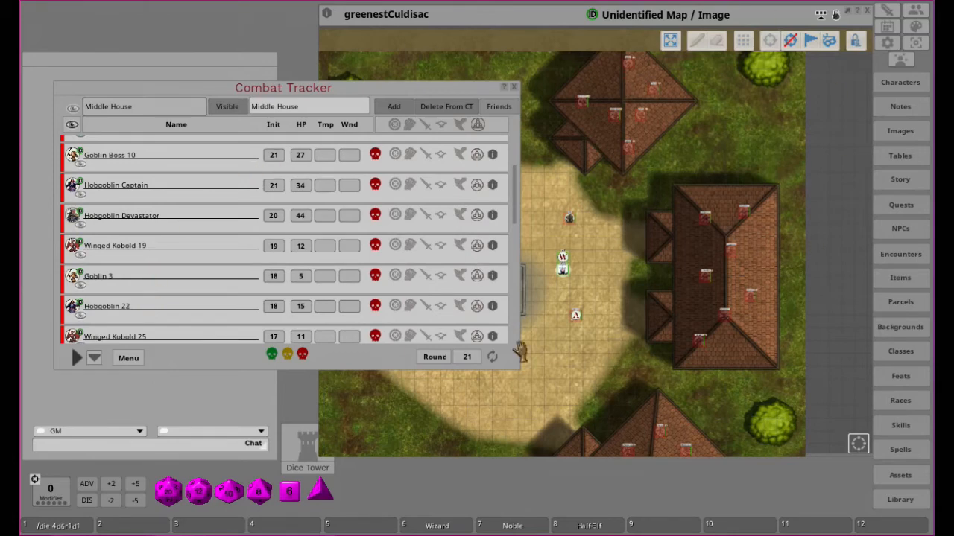
mouse_move(626, 90)
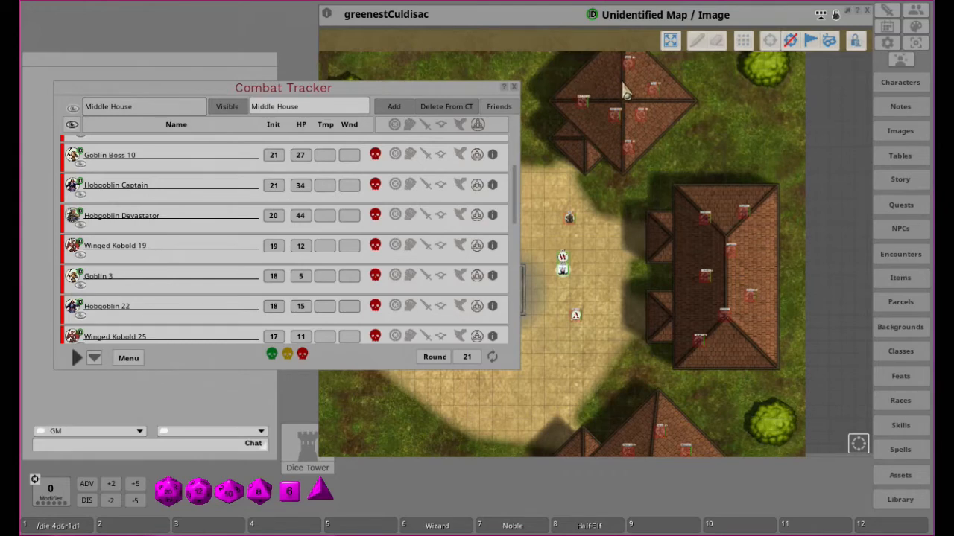
mouse_move(737, 194)
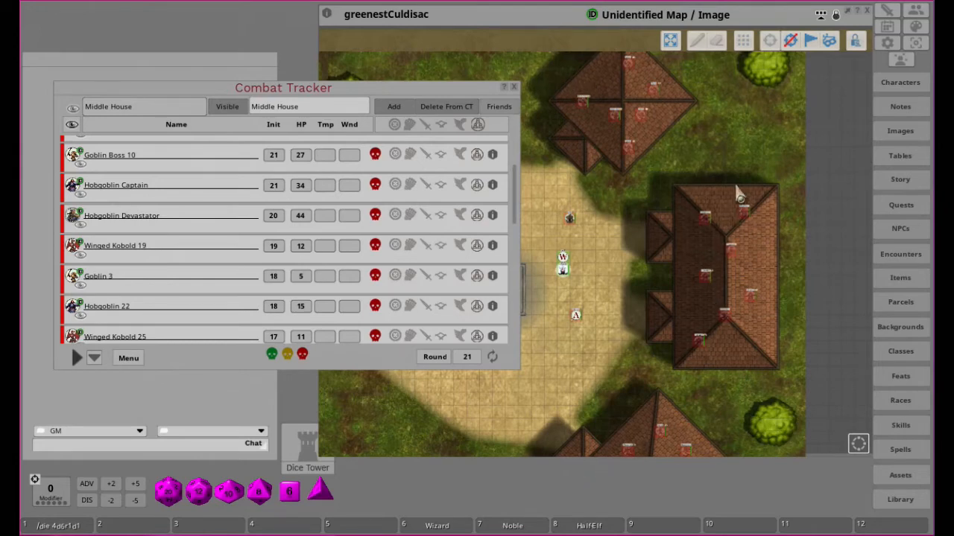
mouse_move(206, 114)
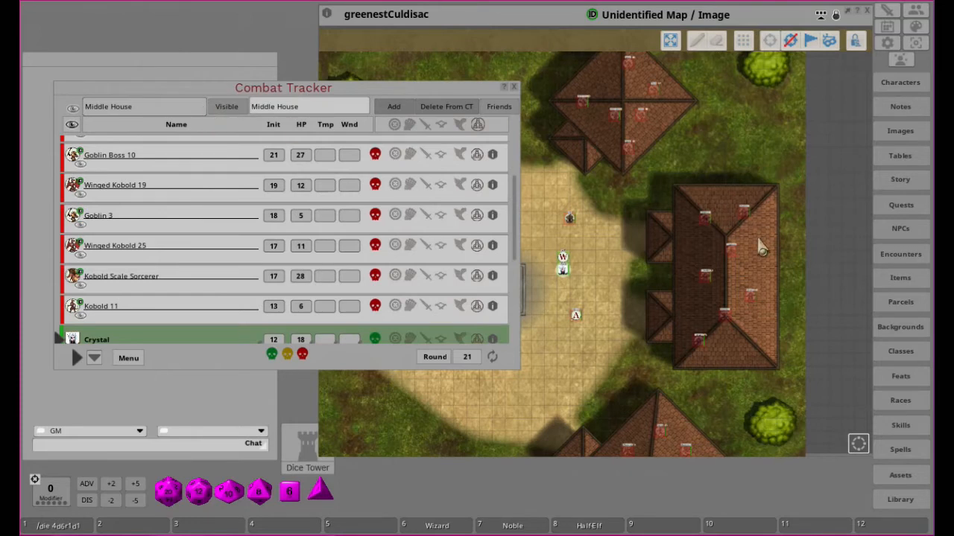
mouse_move(554, 201)
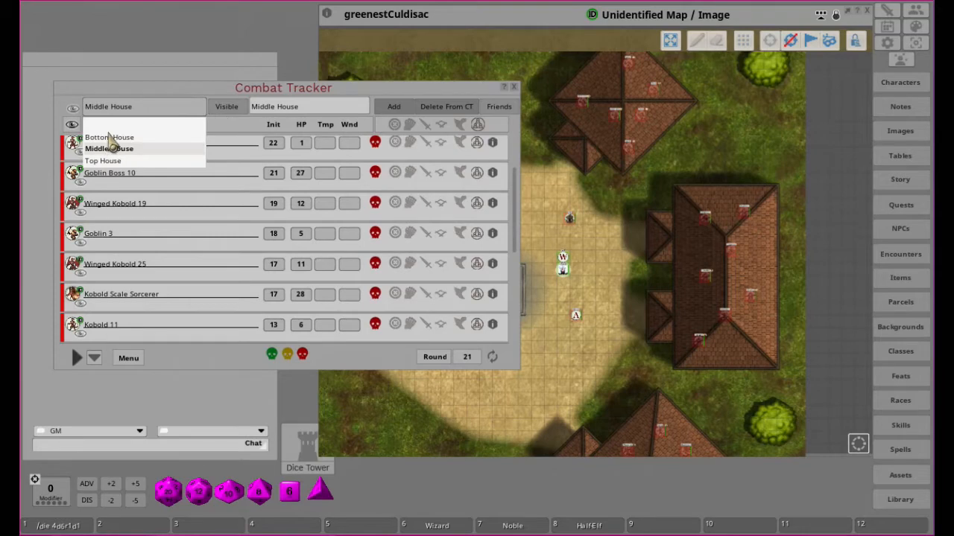
Step: Switch the tracker group from Bottom House to Top House and show only that group's combatants
left_click(110, 137)
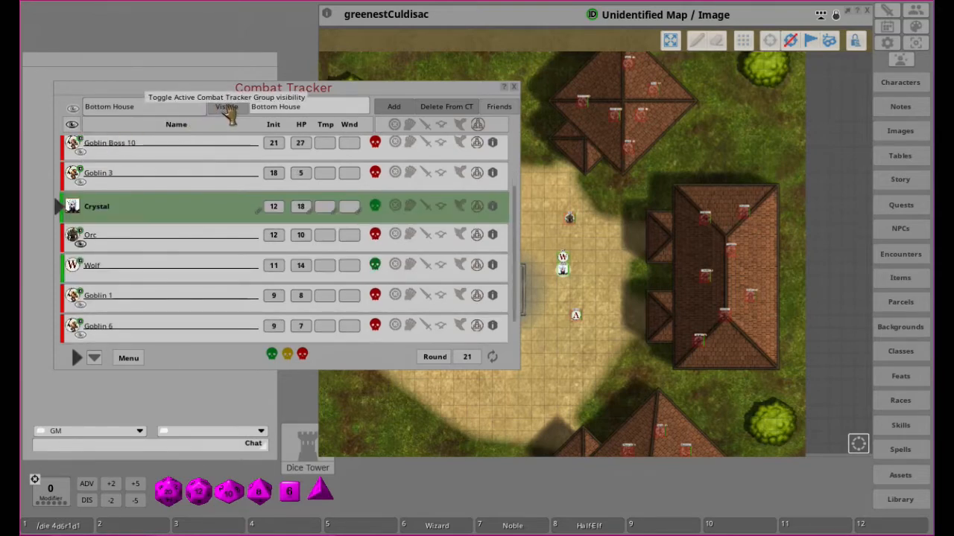
left_click(141, 106)
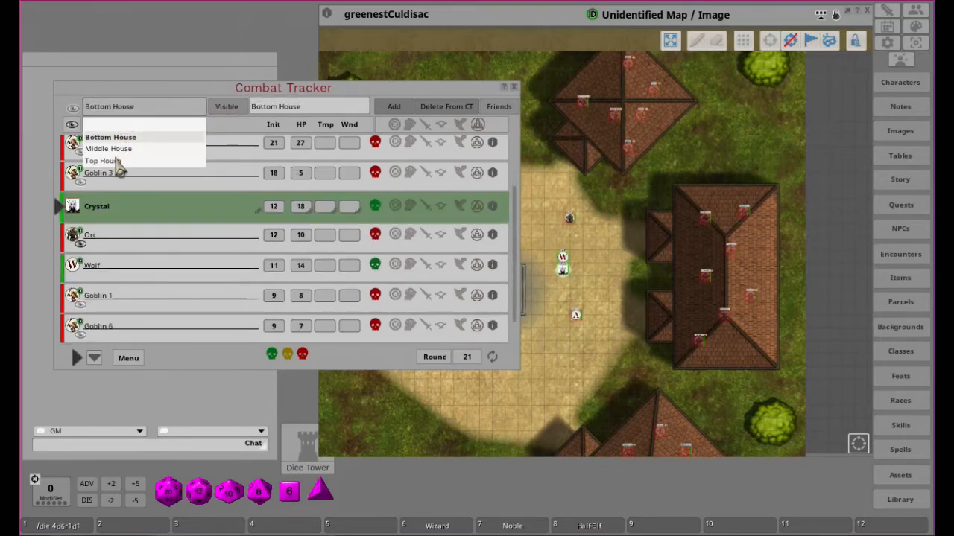
left_click(101, 161)
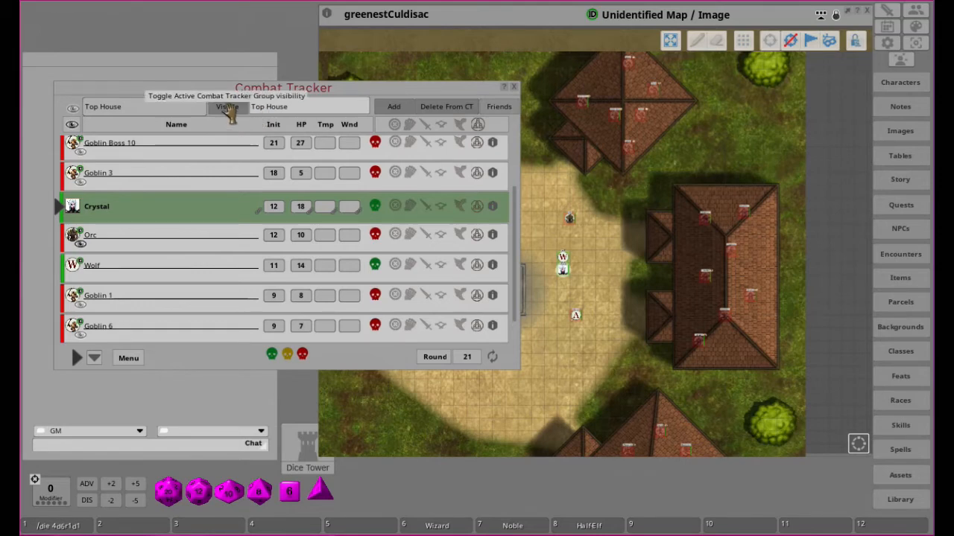
left_click(226, 106)
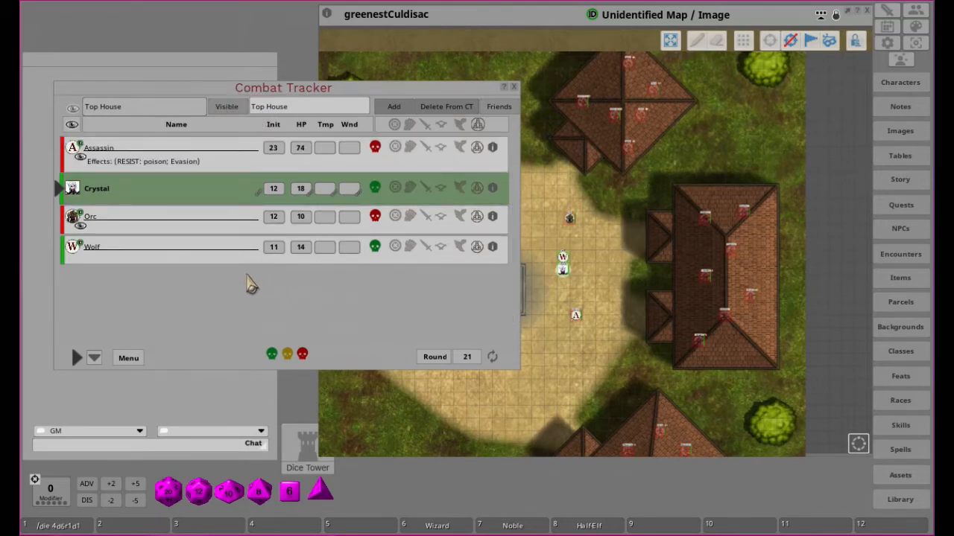
mouse_move(257, 237)
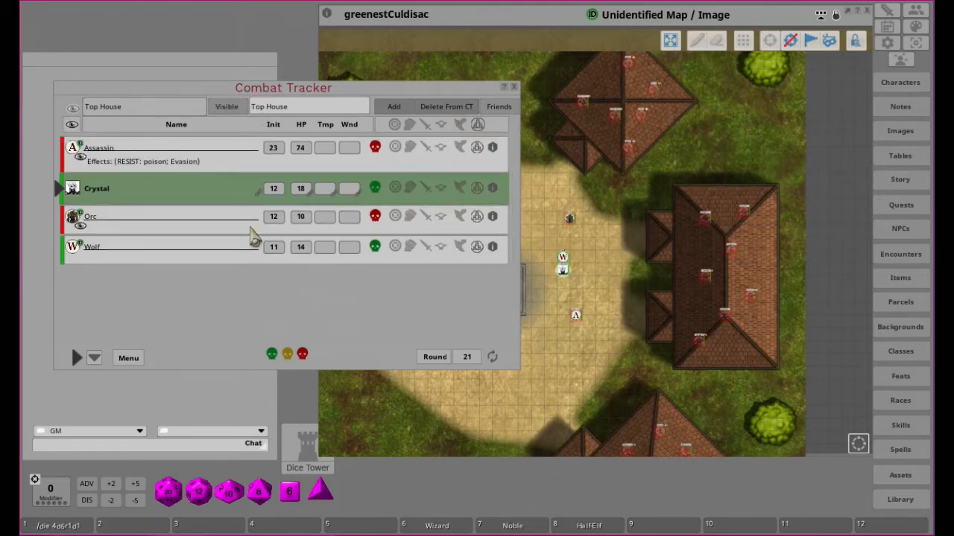
mouse_move(633, 90)
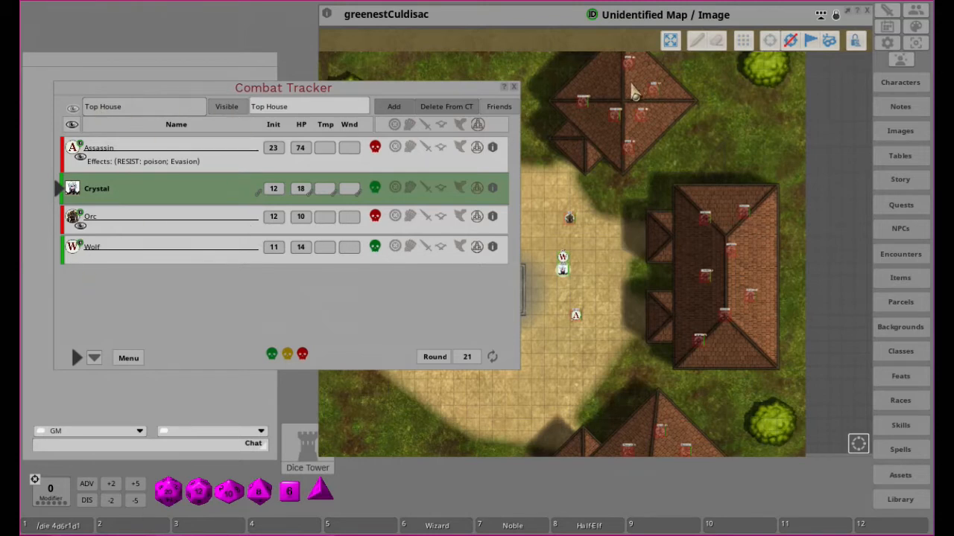
mouse_move(498, 108)
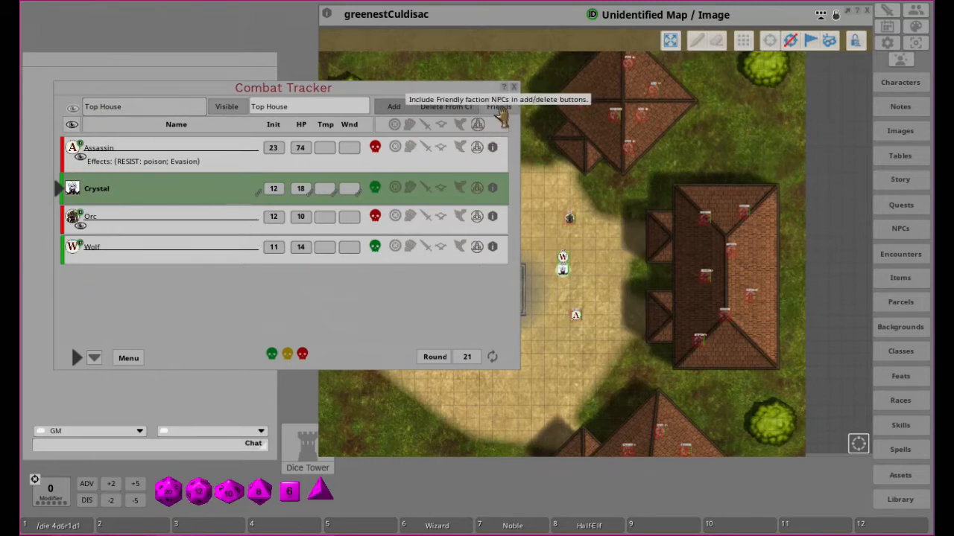
mouse_move(447, 107)
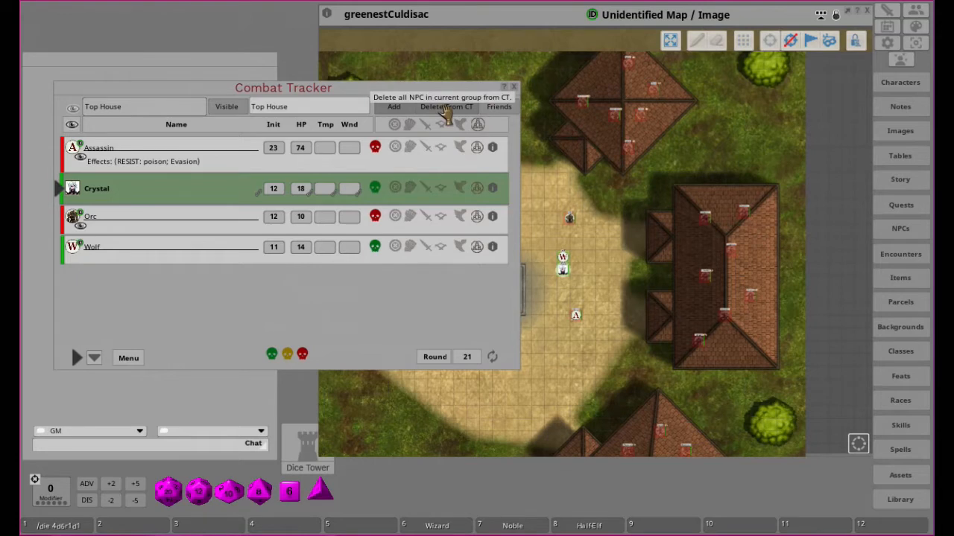
mouse_move(464, 107)
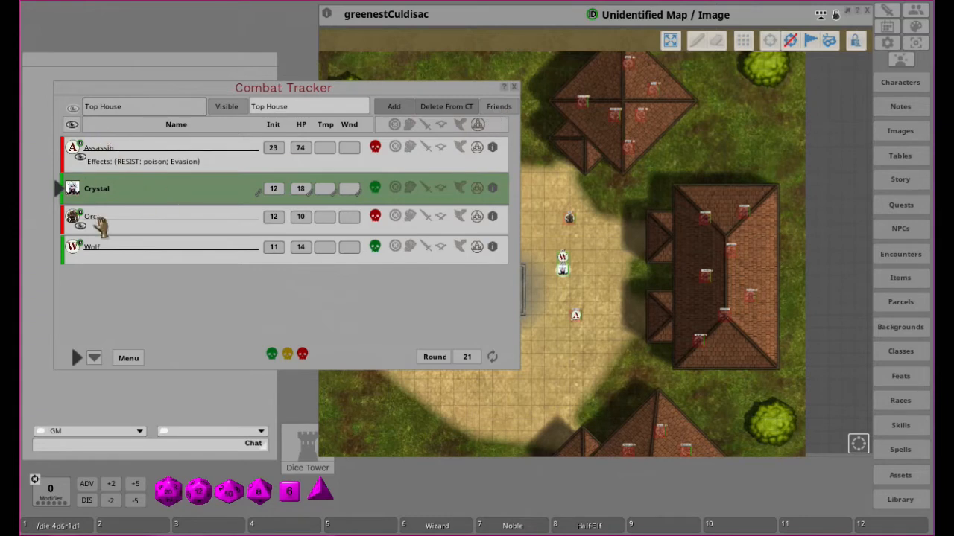
mouse_move(455, 119)
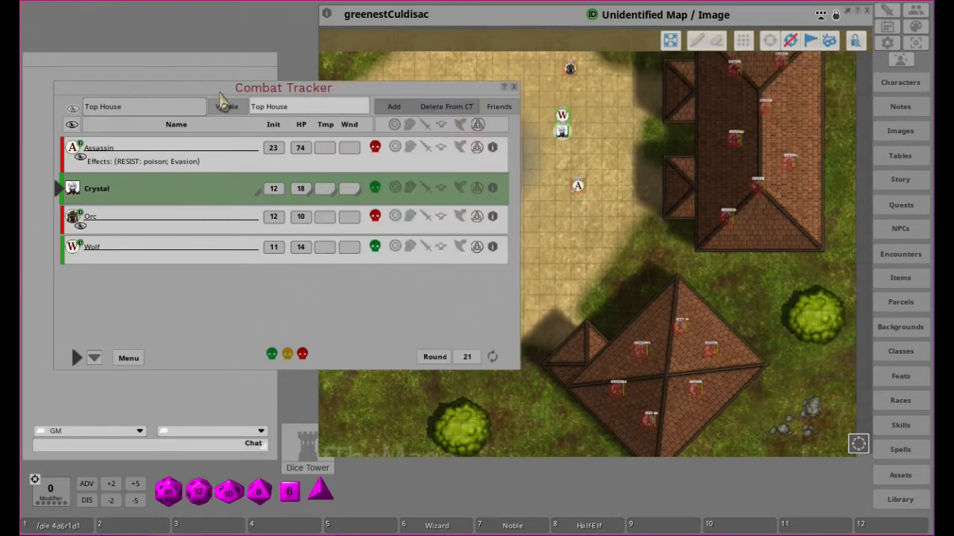
mouse_move(708, 316)
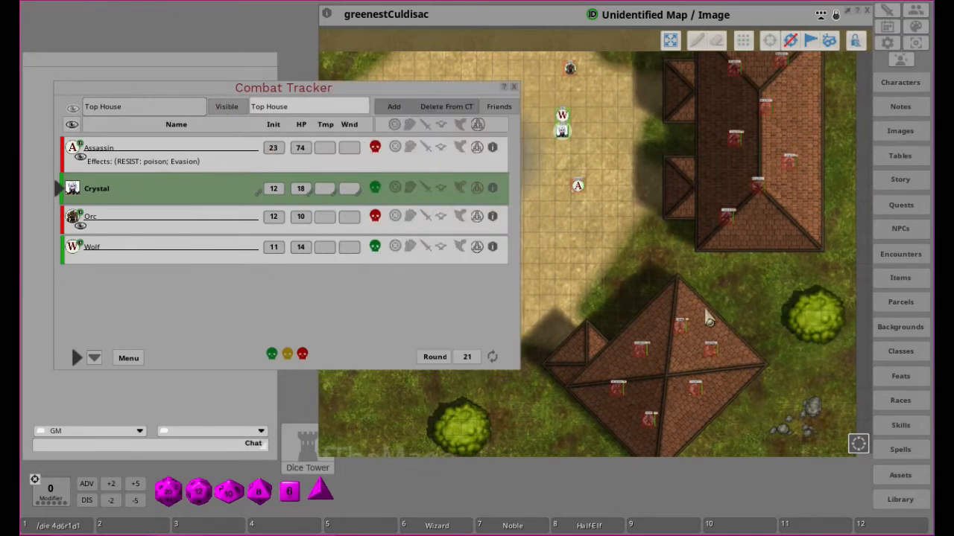
mouse_move(191, 201)
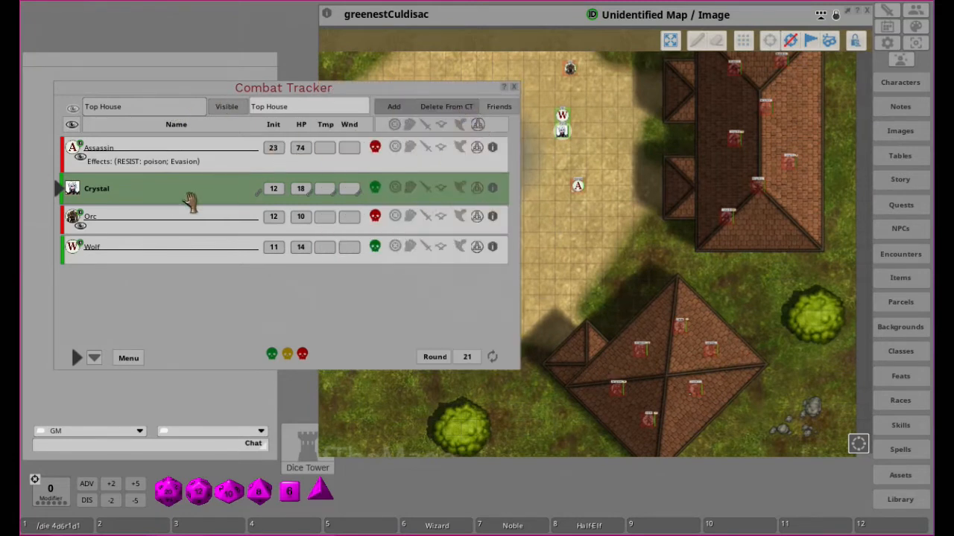
mouse_move(477, 105)
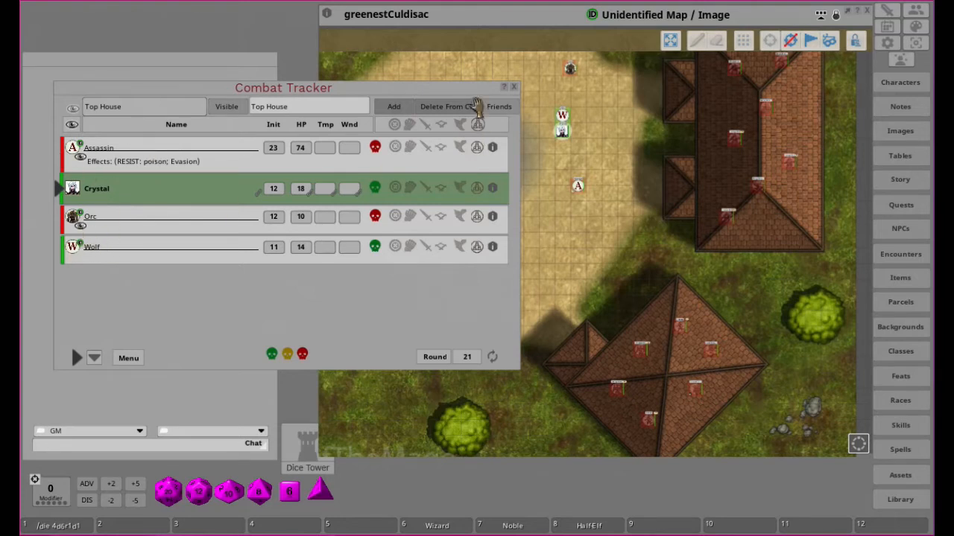
mouse_move(146, 119)
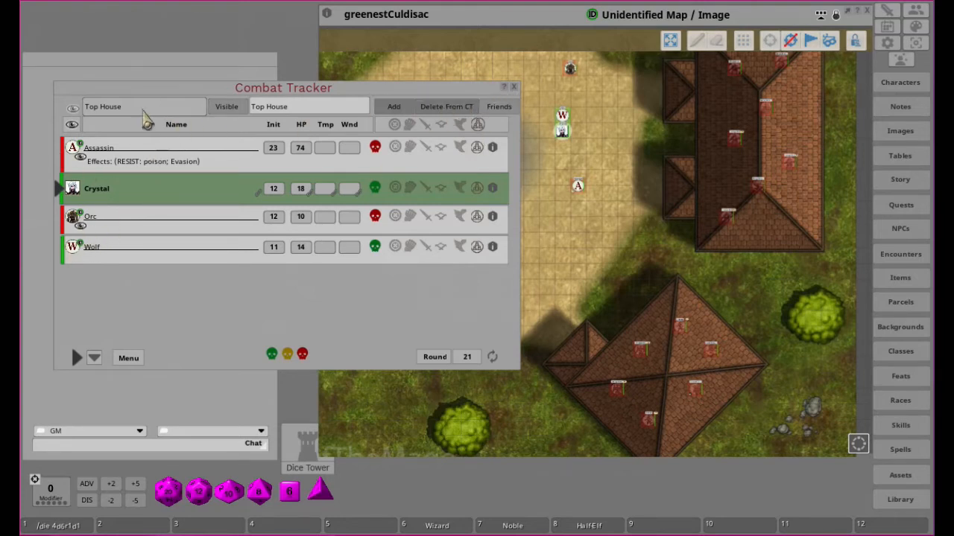
mouse_move(215, 122)
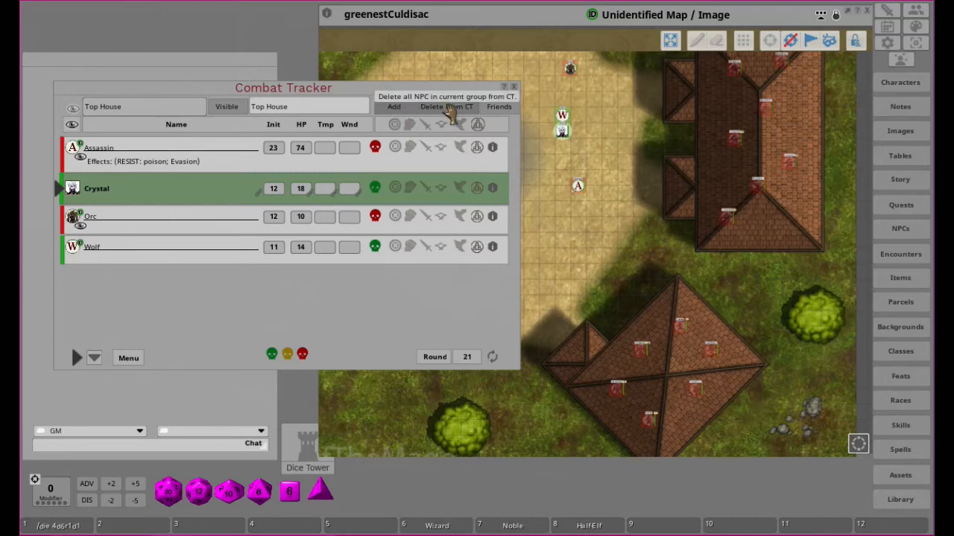
mouse_move(212, 122)
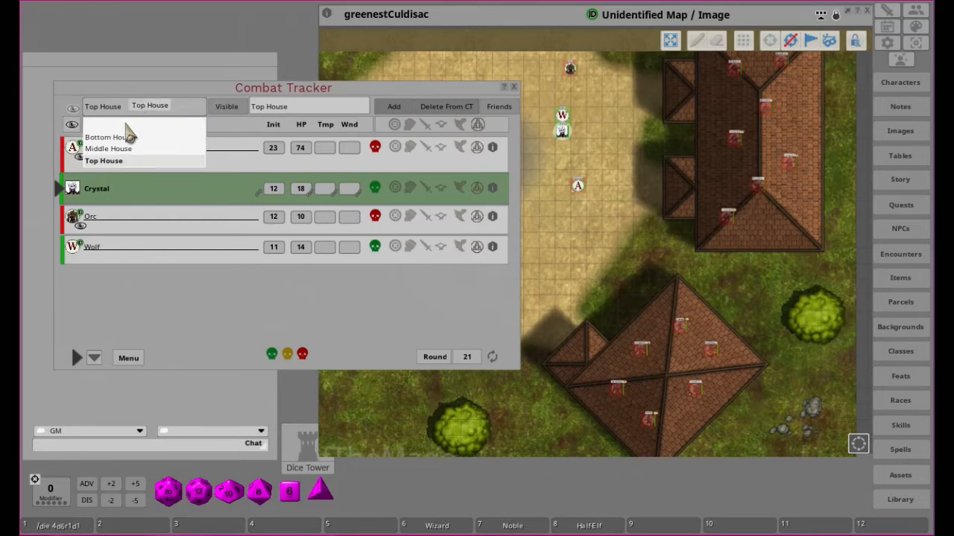
Step: Make Bottom House the active combat tracker group
left_click(104, 137)
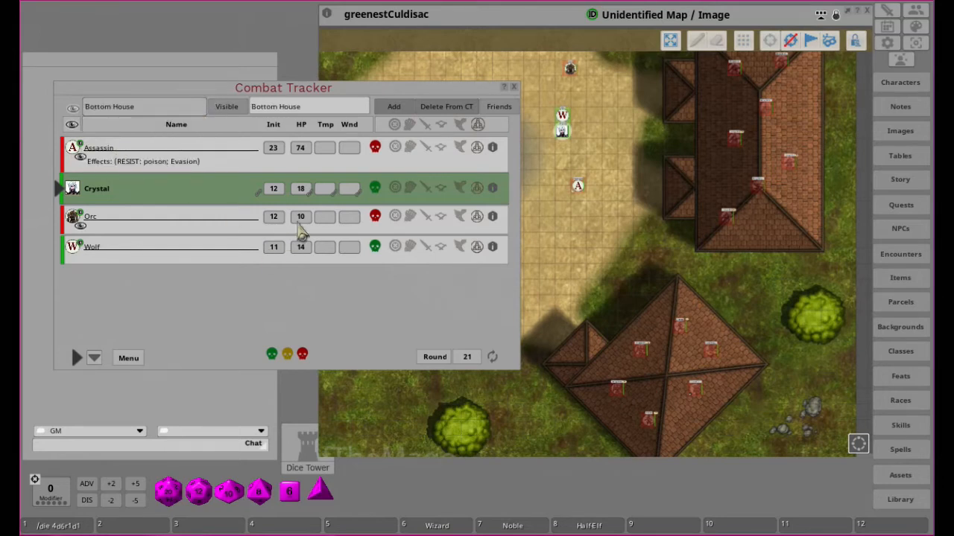
mouse_move(226, 108)
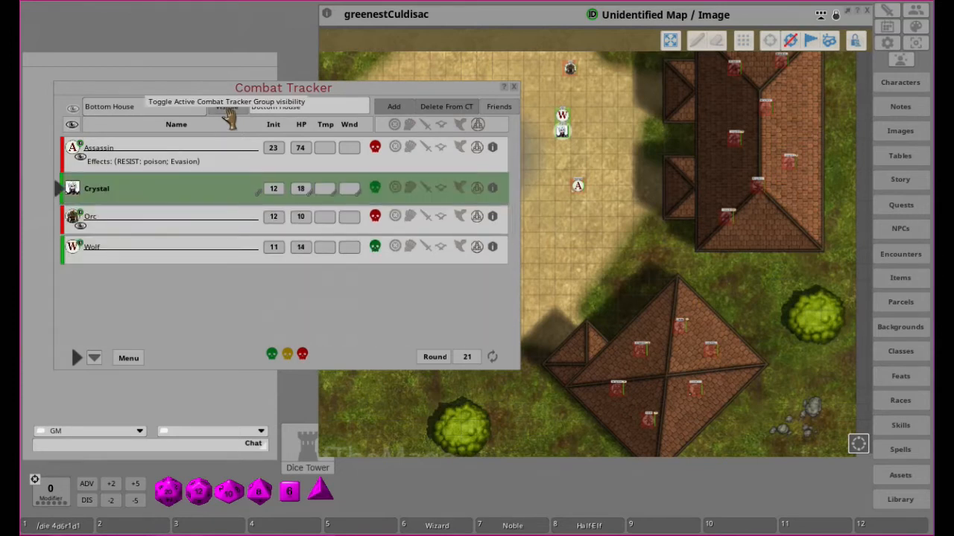
mouse_move(447, 116)
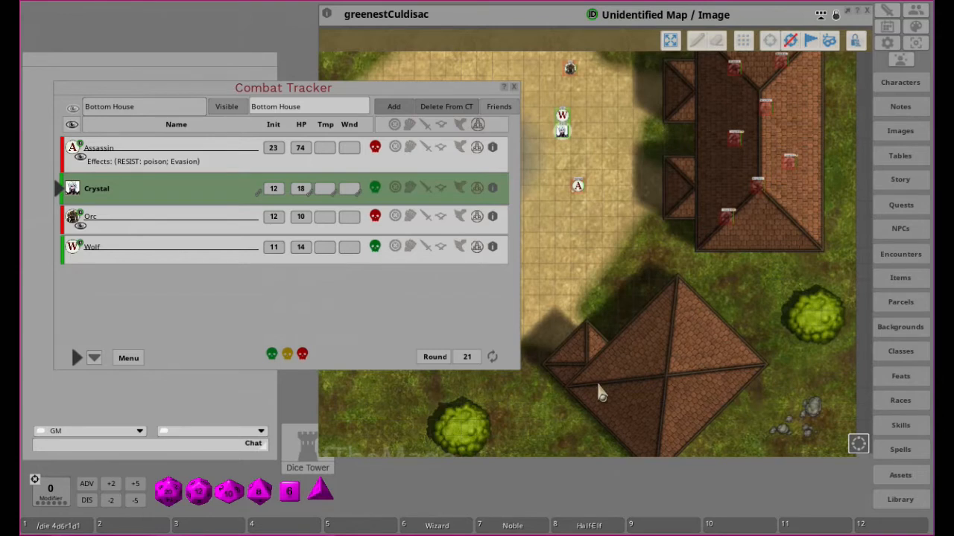
mouse_move(275, 83)
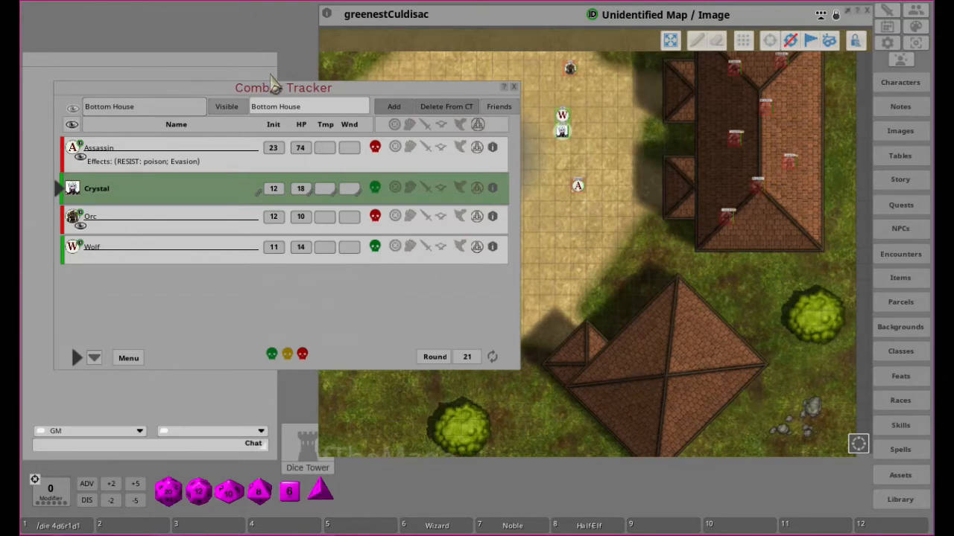
mouse_move(319, 188)
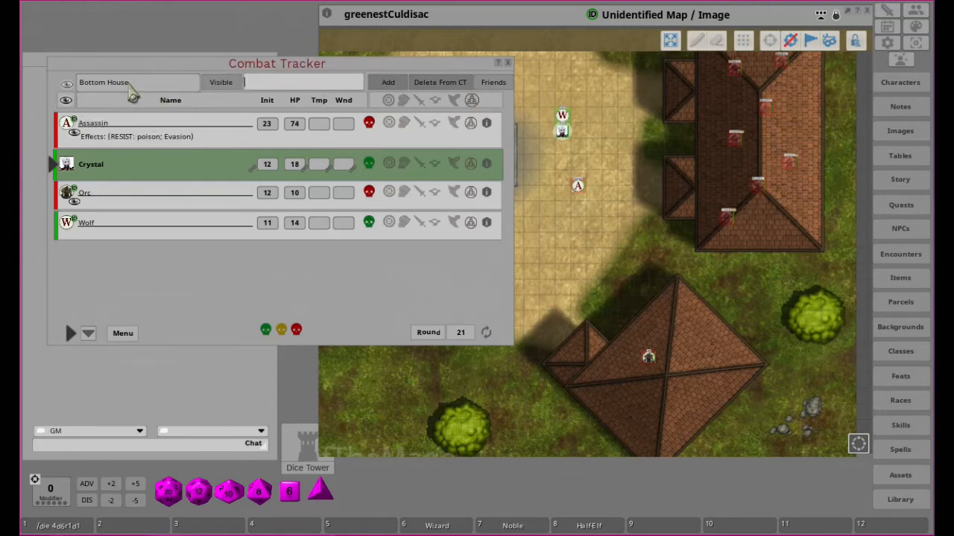
Step: Create and activate a combat group named 'Orc Hut' from the tracker's group field
left_click(137, 82)
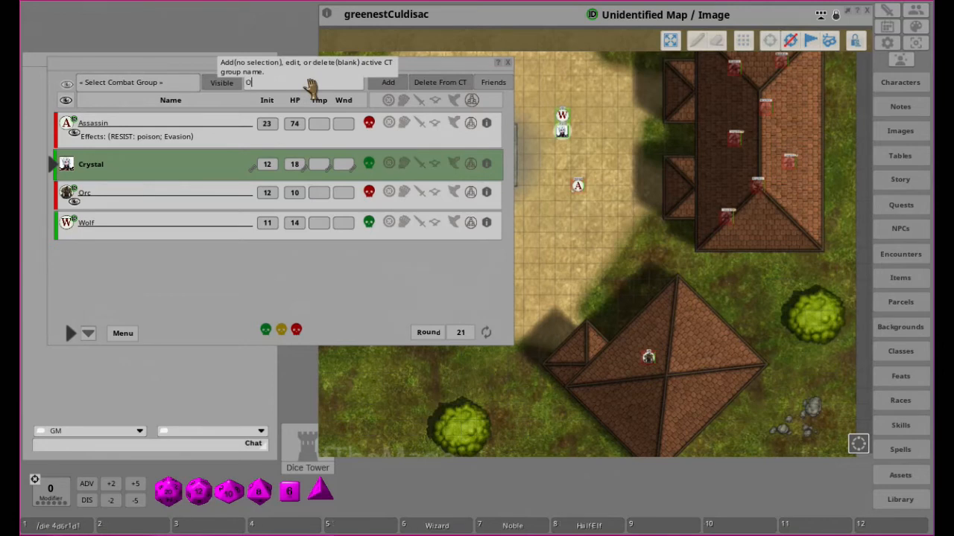
type("Orc Hut")
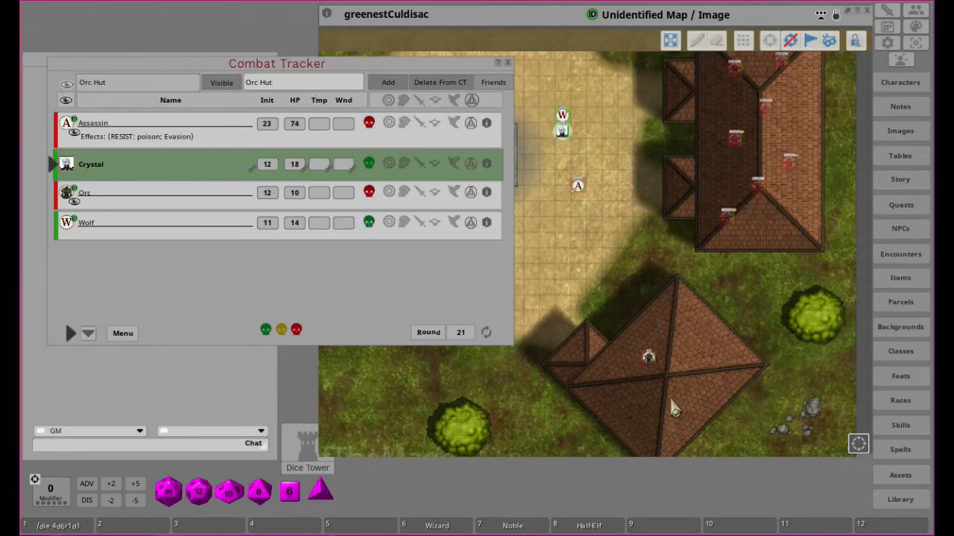
mouse_move(384, 97)
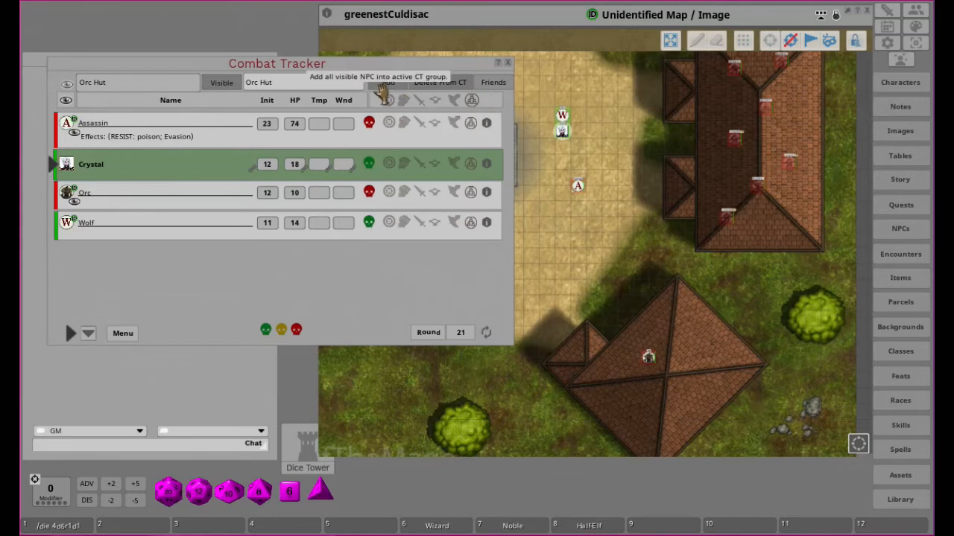
mouse_move(92, 131)
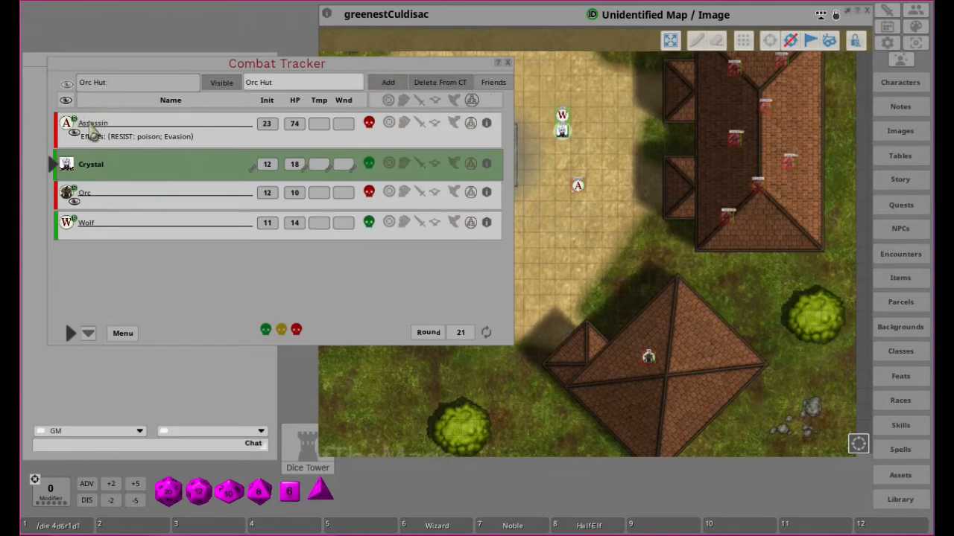
mouse_move(118, 212)
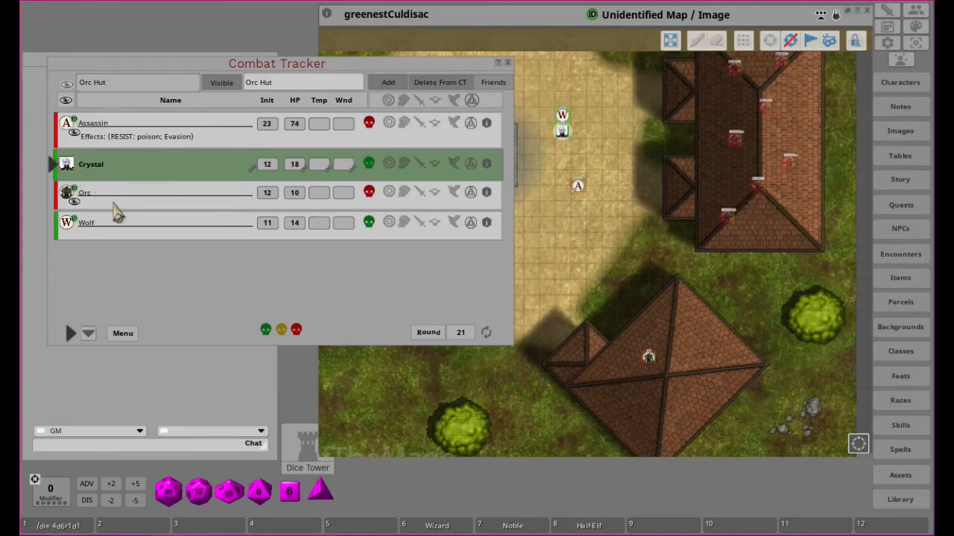
mouse_move(126, 230)
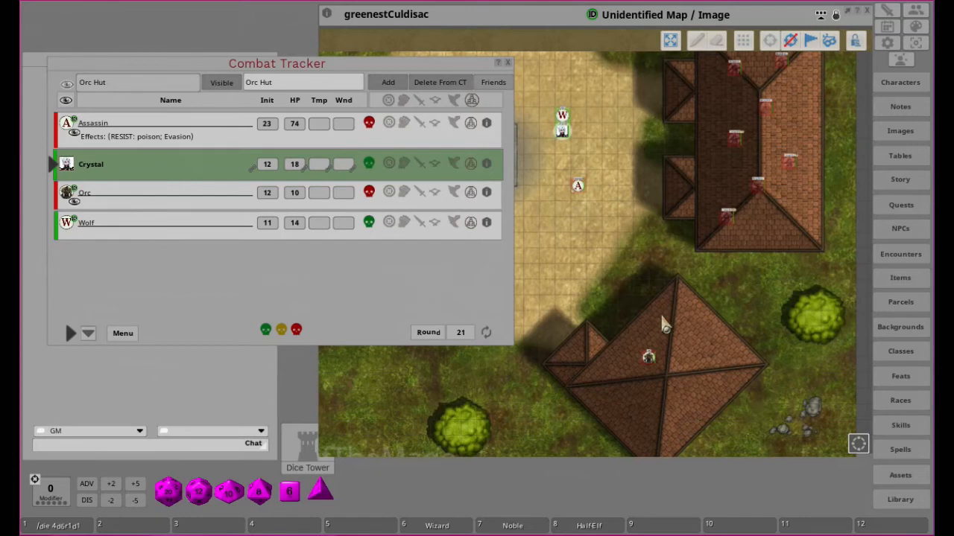
mouse_move(429, 301)
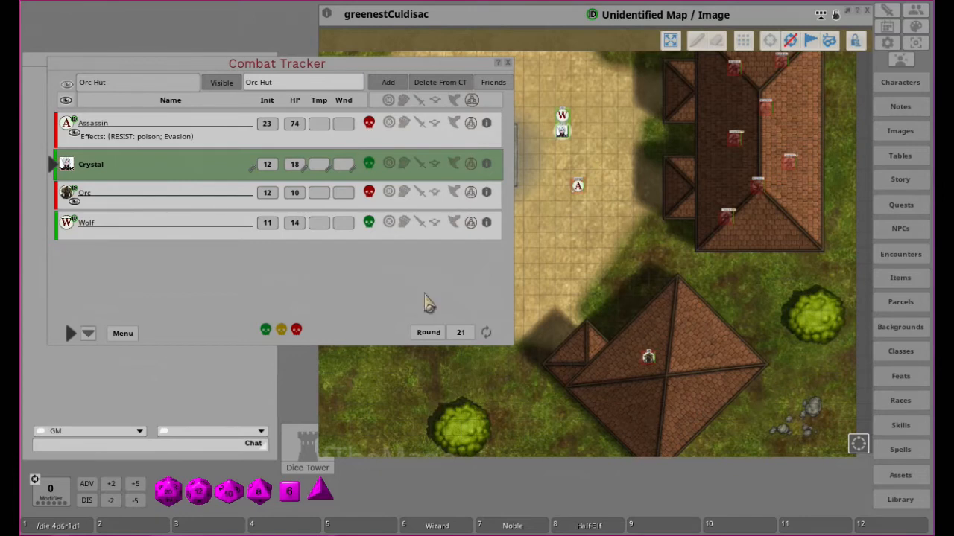
mouse_move(609, 339)
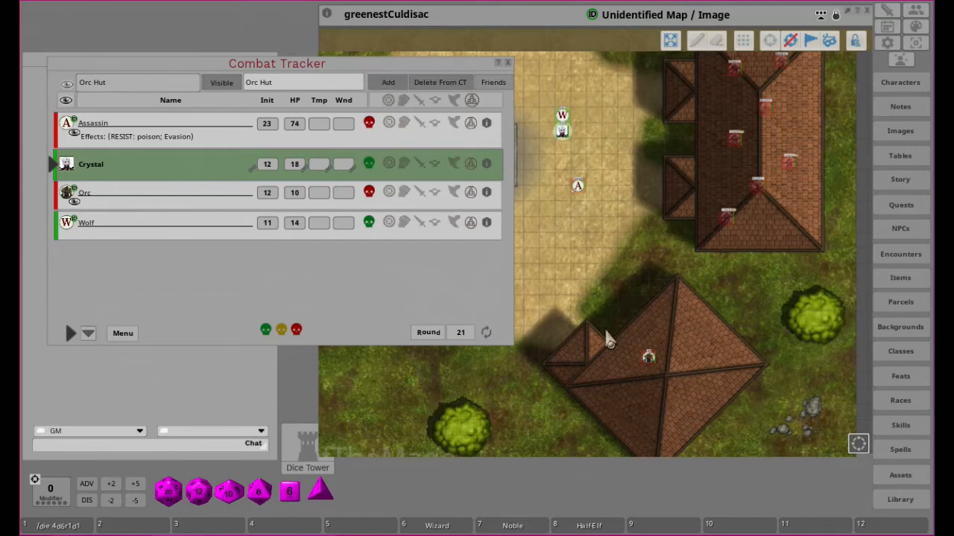
mouse_move(137, 119)
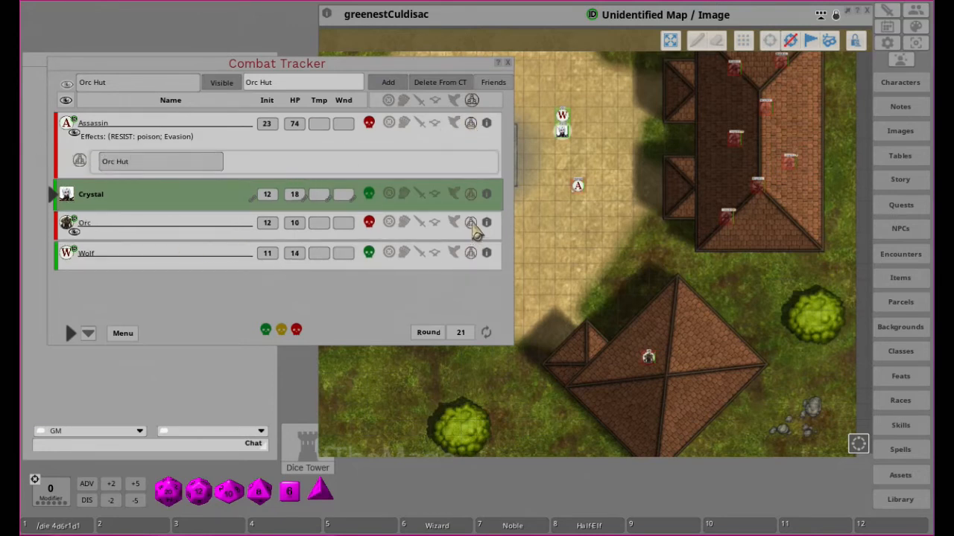
Step: Reveal the Orc's group icon to confirm it shows Orc Hut, then hide it again
left_click(471, 223)
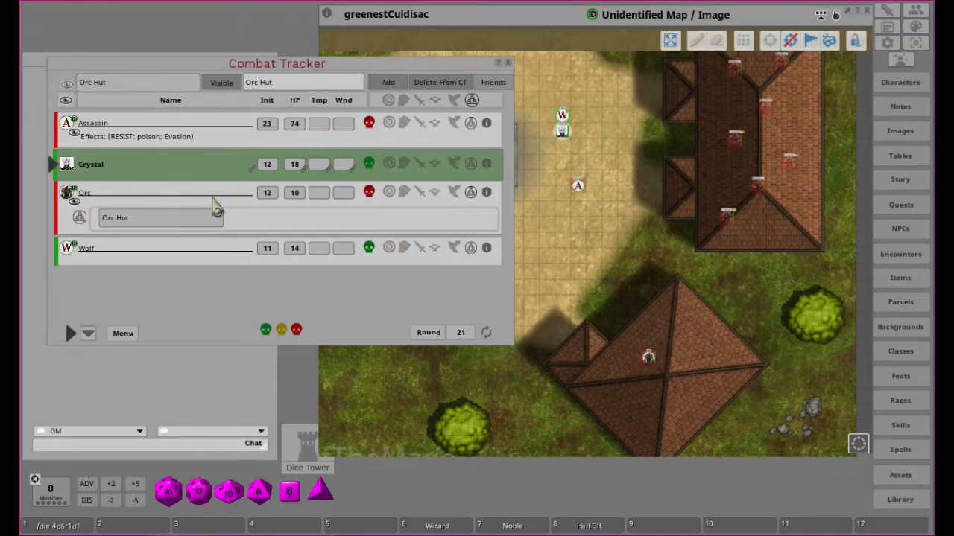
left_click(80, 217)
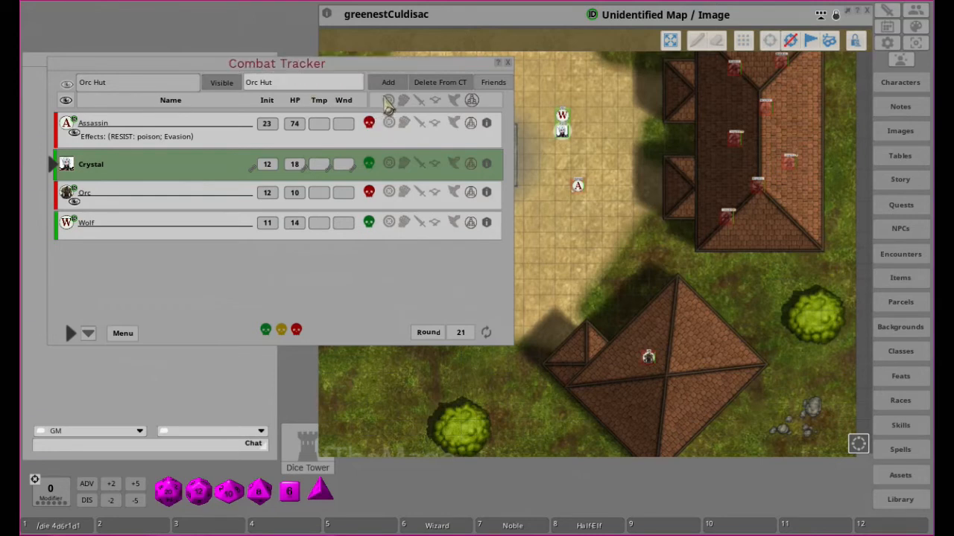
mouse_move(494, 82)
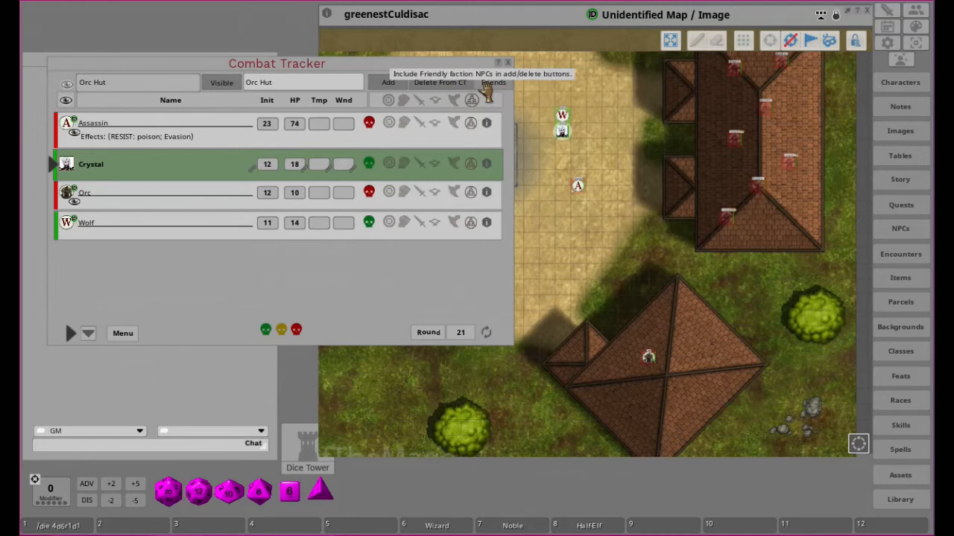
mouse_move(544, 166)
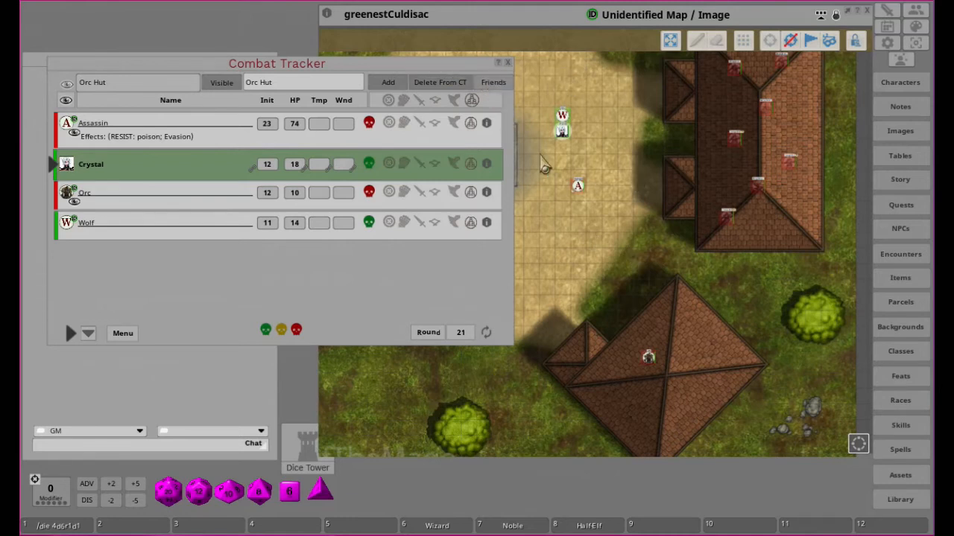
mouse_move(581, 108)
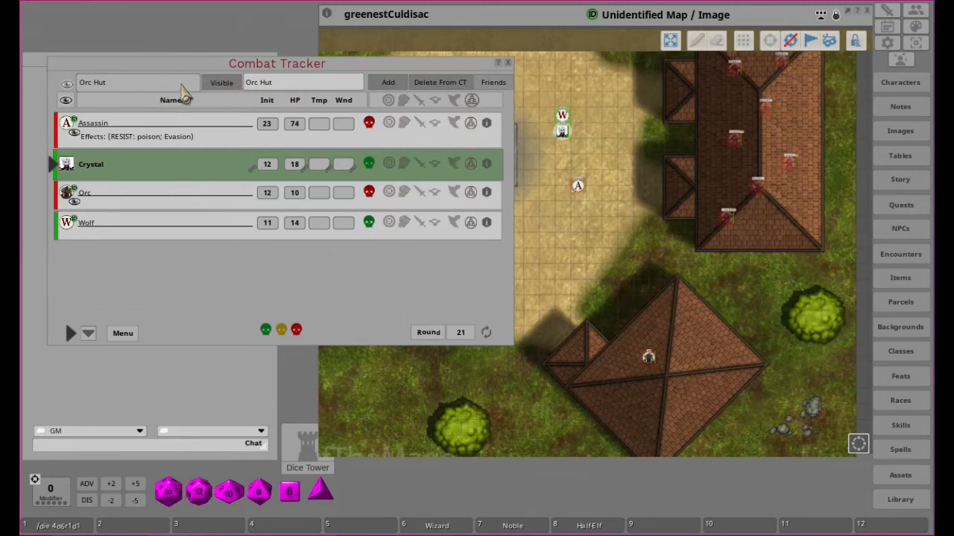
Step: Hide the Orc, clear the group name and start a new group called 'Outside'
left_click(137, 82)
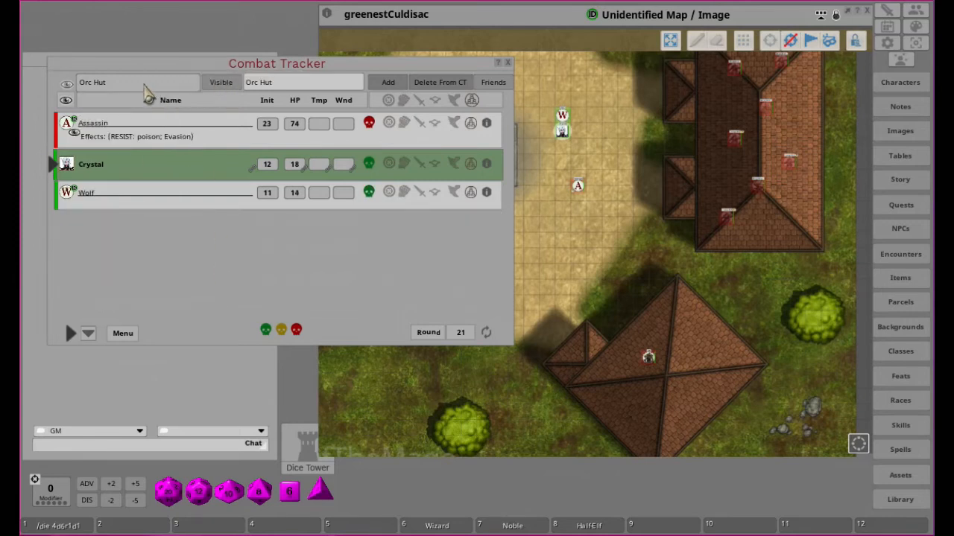
mouse_move(301, 85)
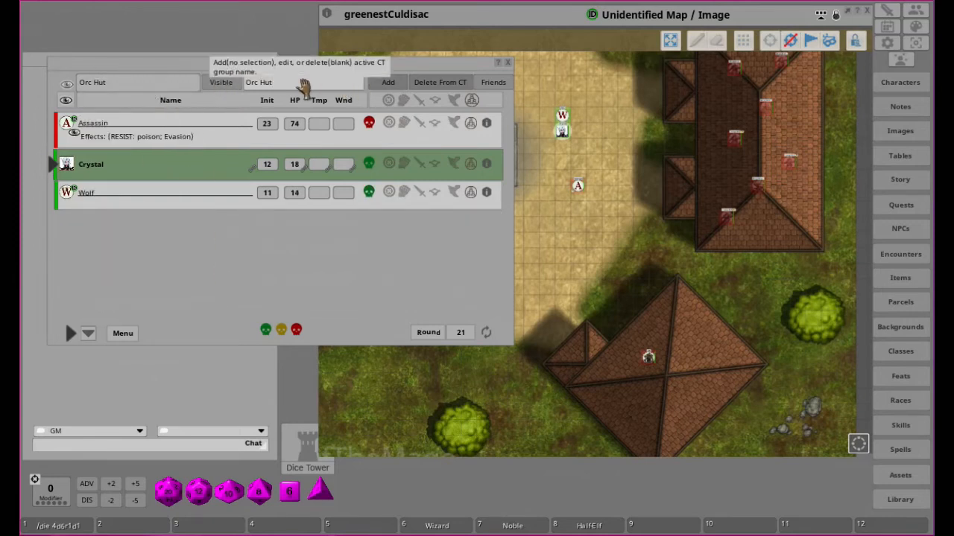
left_click(137, 82)
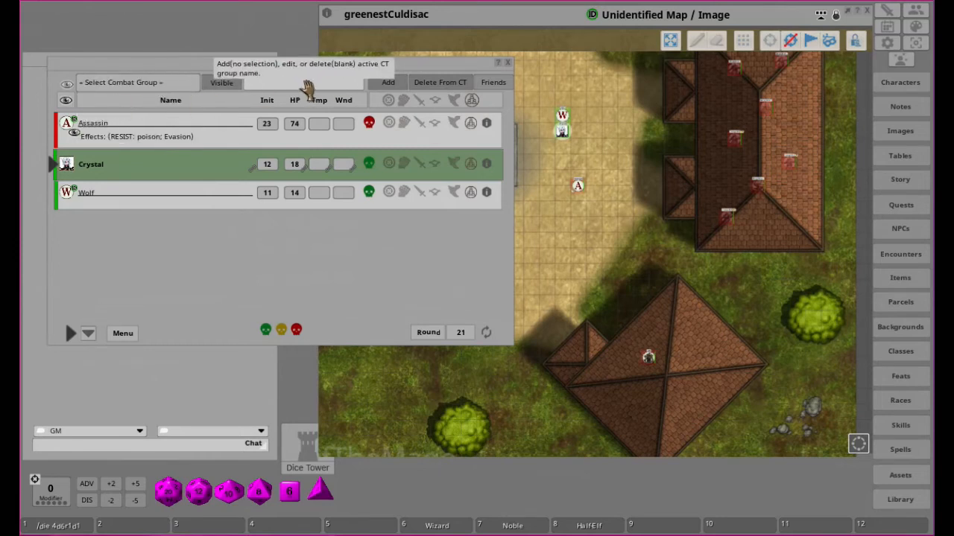
type("Outside")
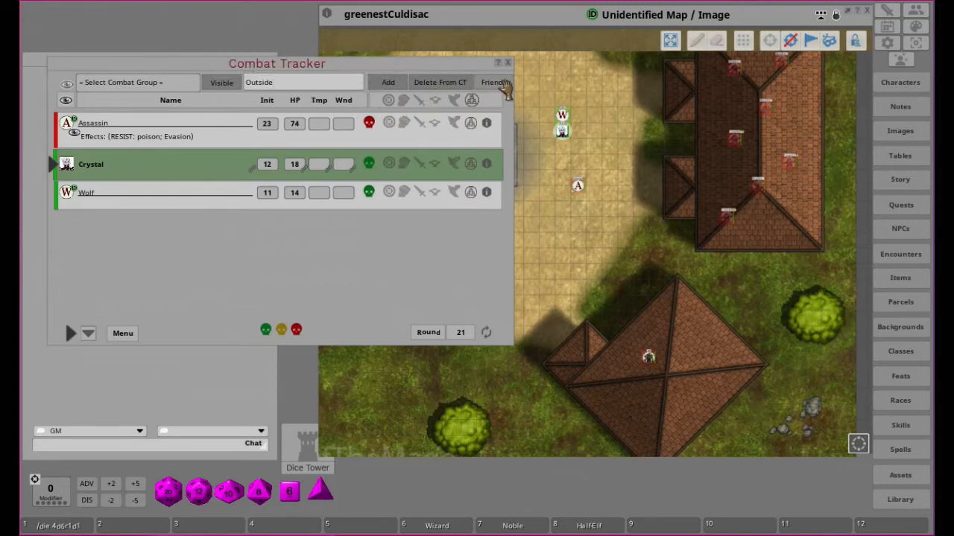
mouse_move(387, 82)
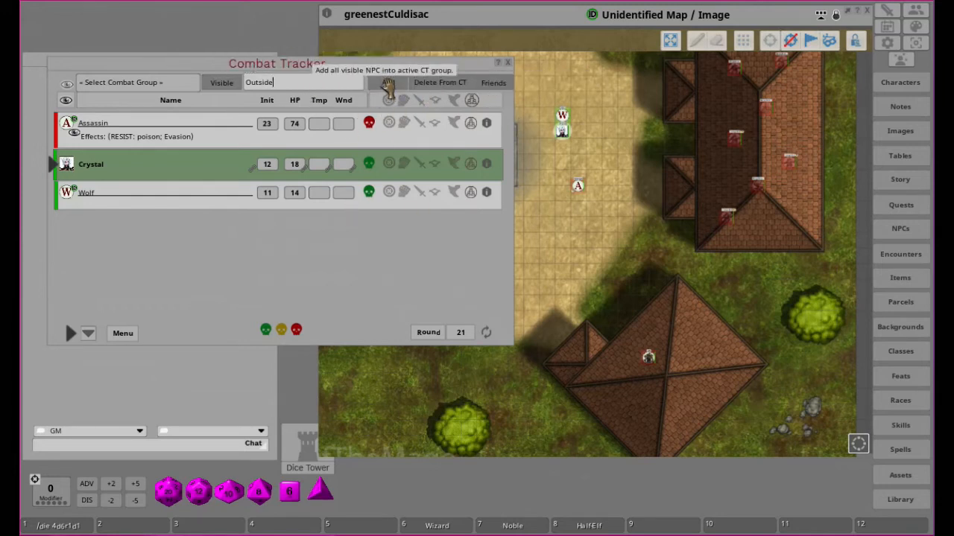
mouse_move(439, 182)
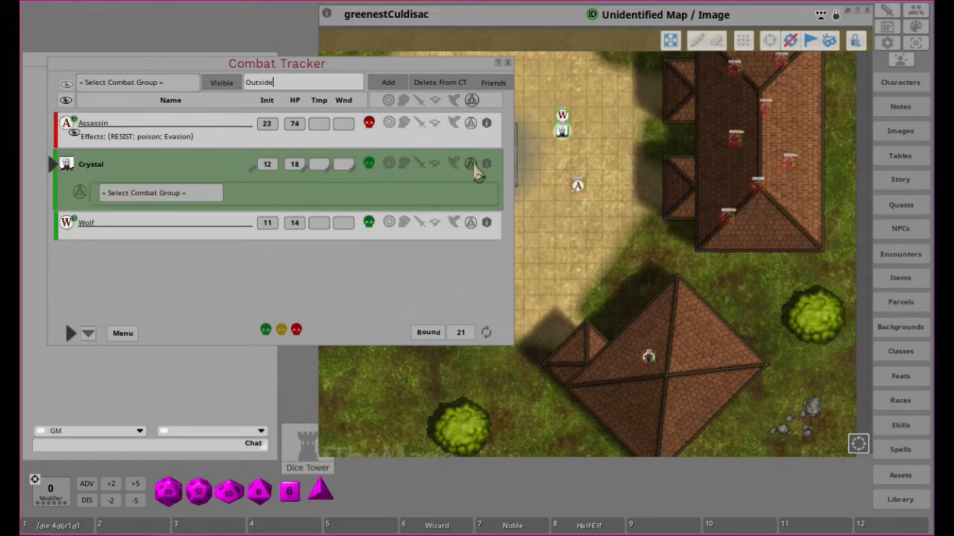
Step: Check Crystal's and the Wolf's group membership icons, then reset the round counter
left_click(471, 163)
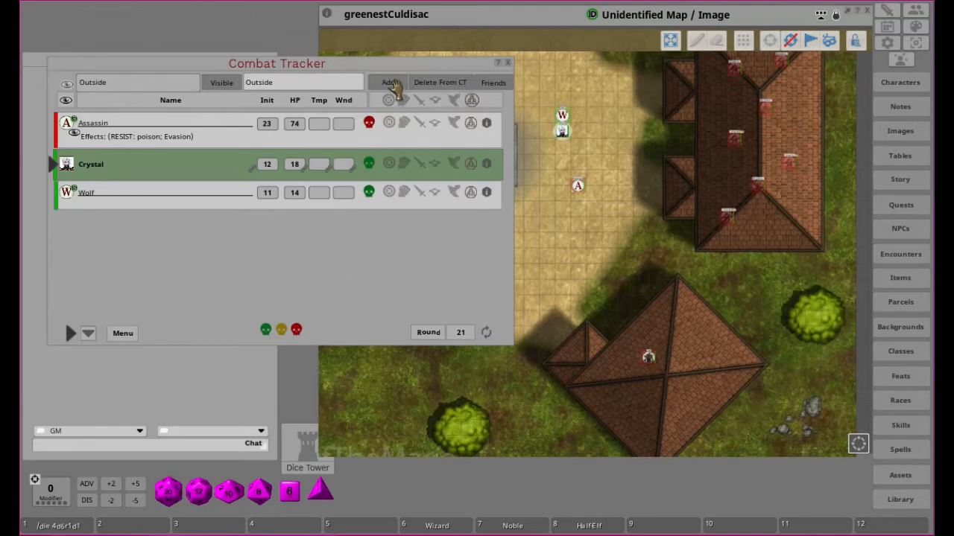
mouse_move(387, 88)
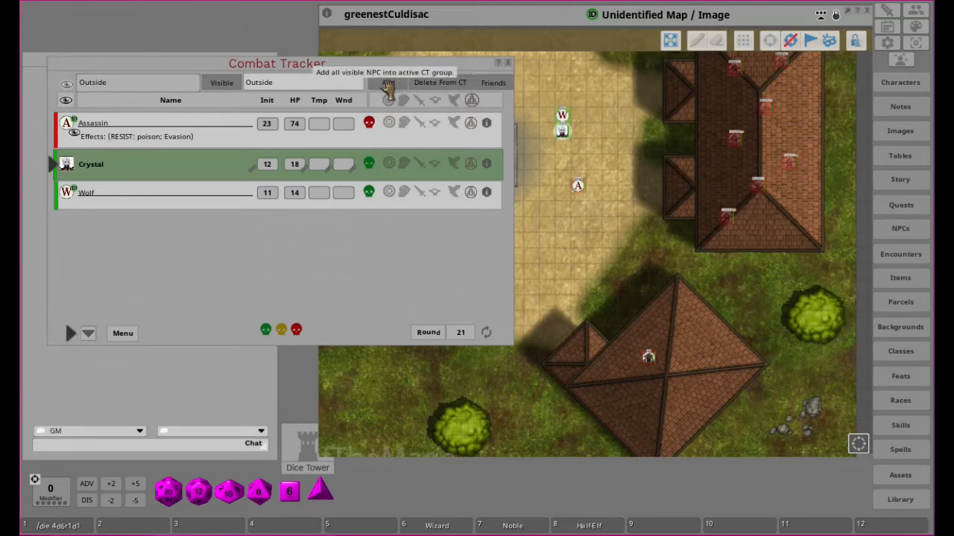
mouse_move(471, 176)
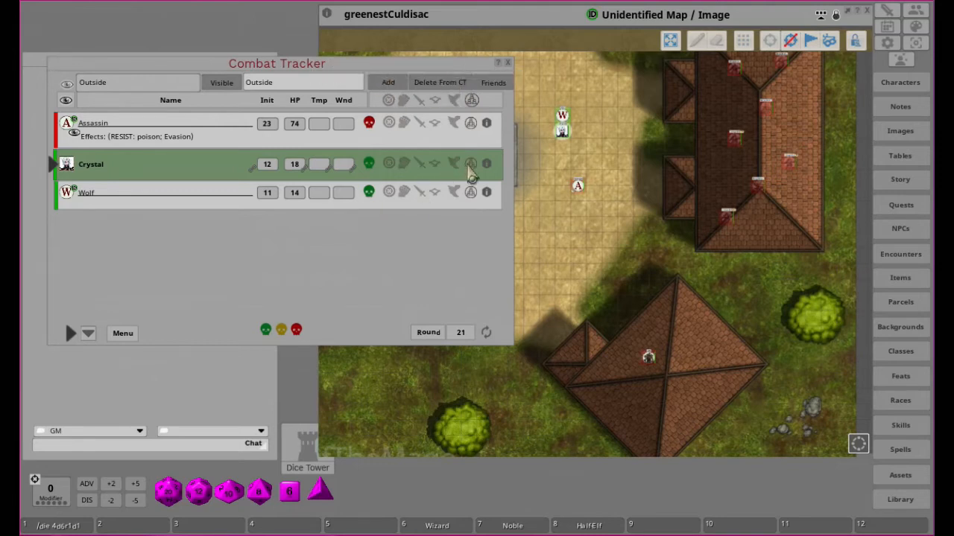
left_click(471, 162)
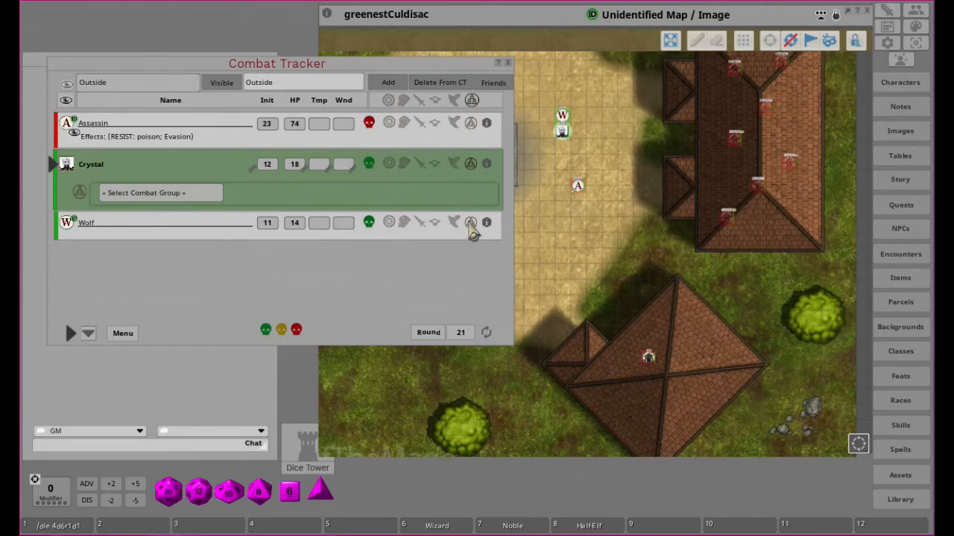
left_click(471, 222)
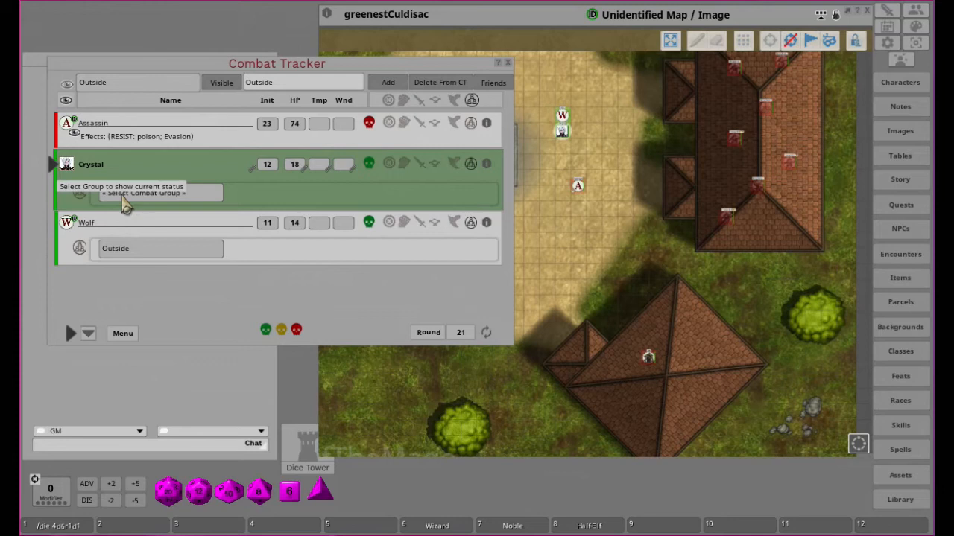
mouse_move(500, 88)
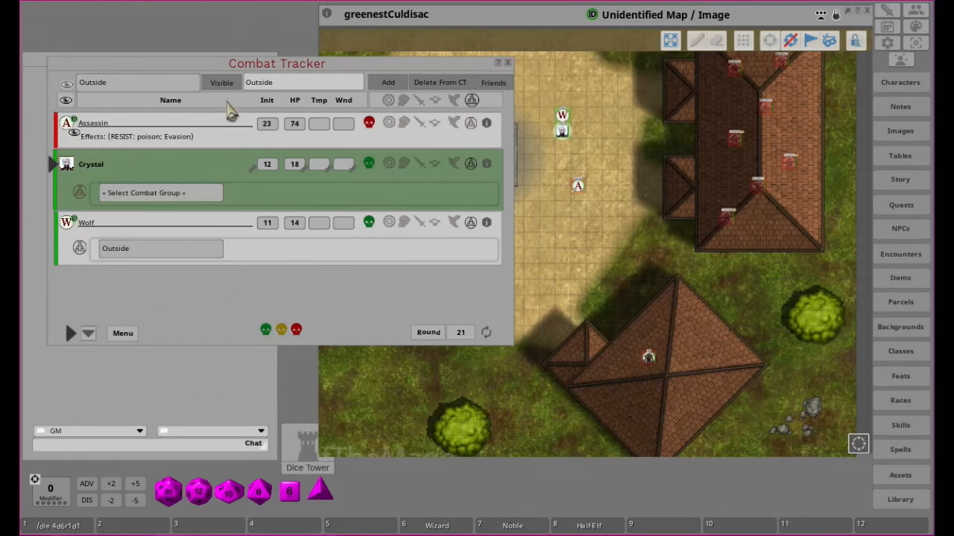
mouse_move(110, 137)
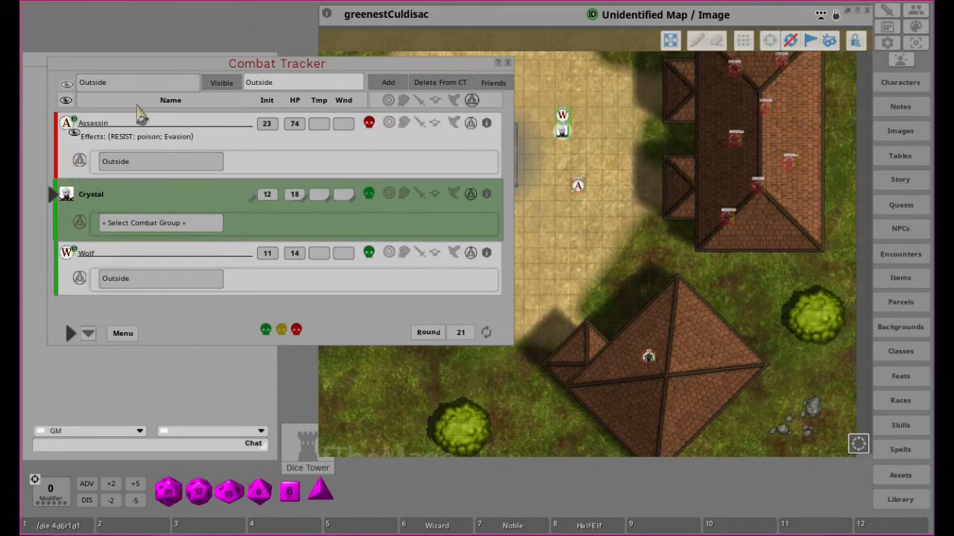
mouse_move(198, 202)
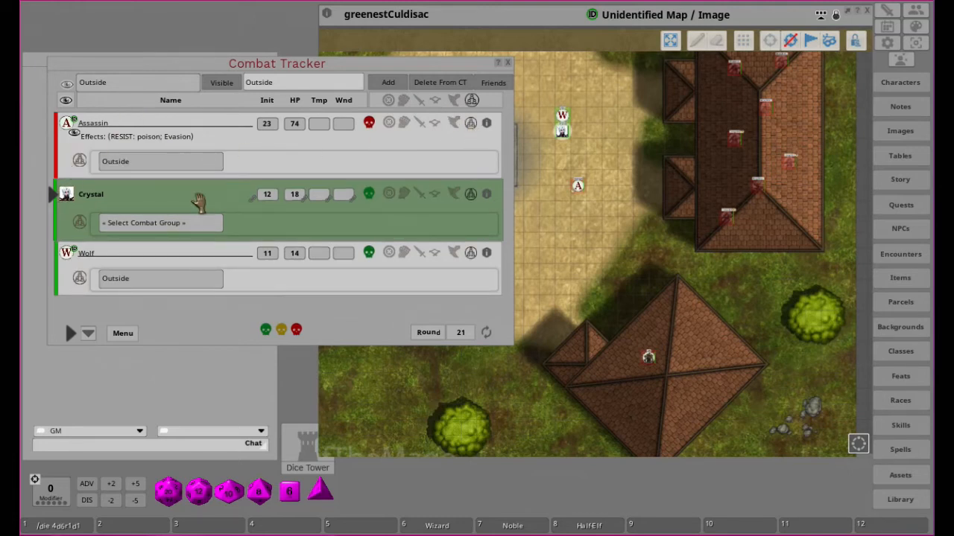
mouse_move(137, 308)
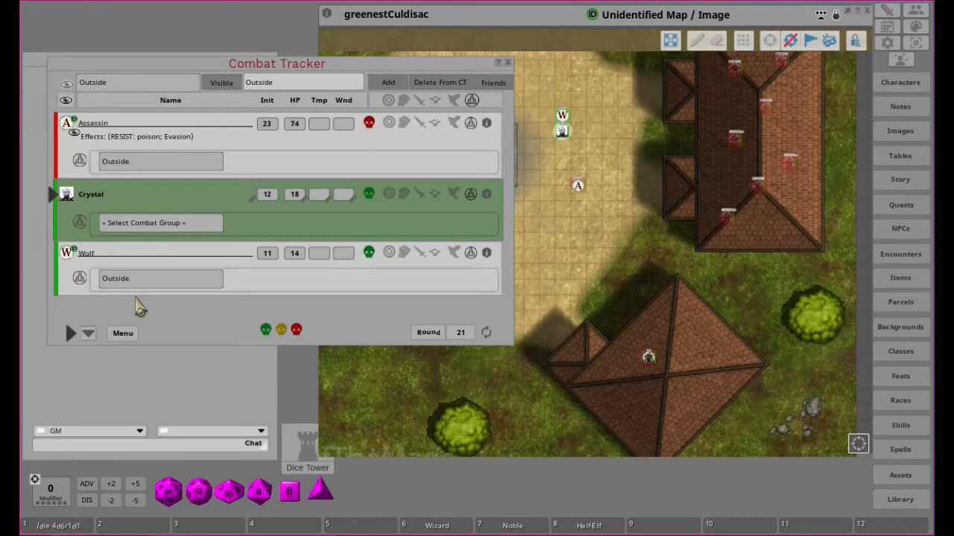
mouse_move(480, 137)
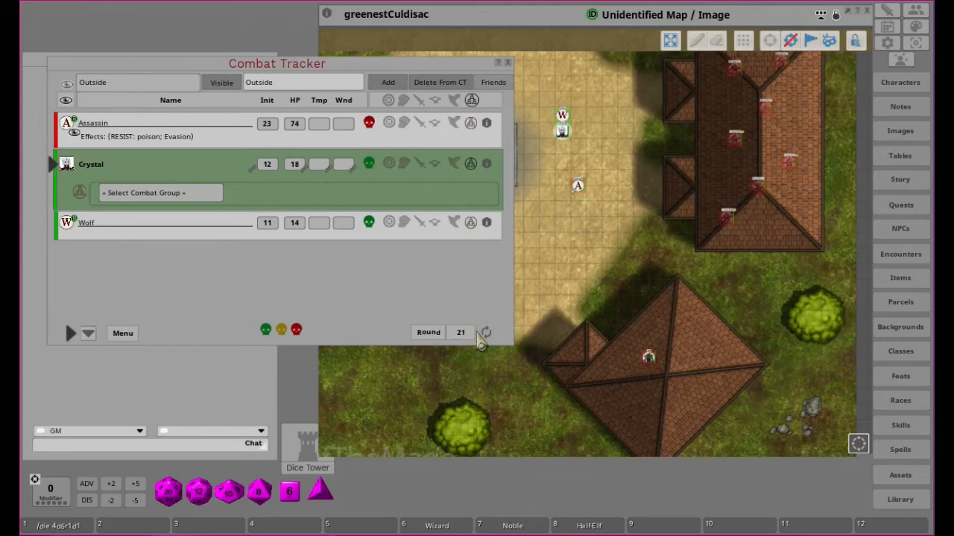
left_click(486, 332)
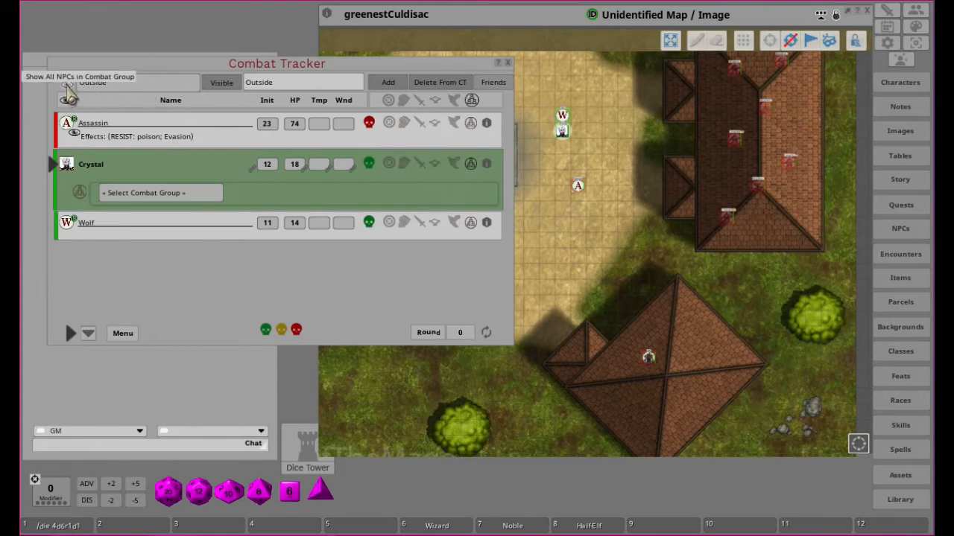
mouse_move(127, 97)
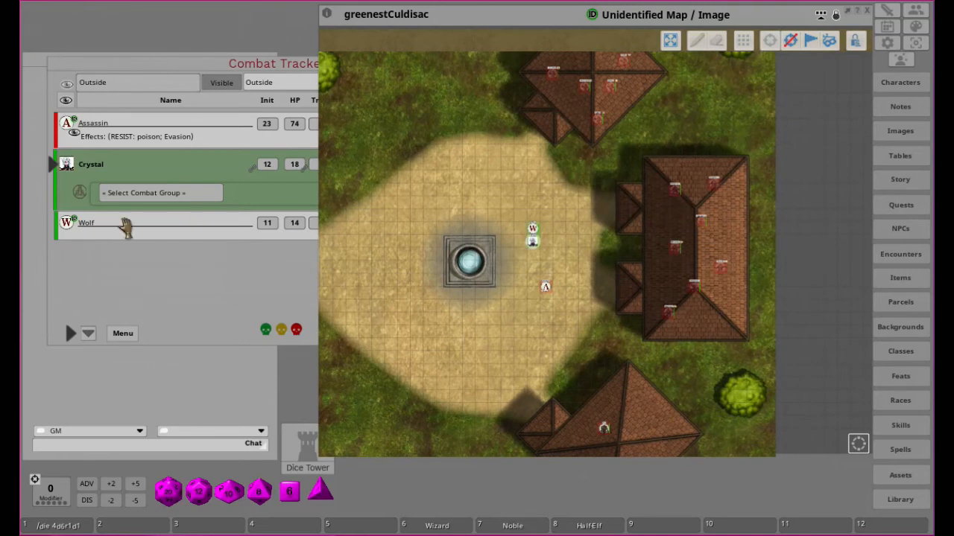
mouse_move(110, 224)
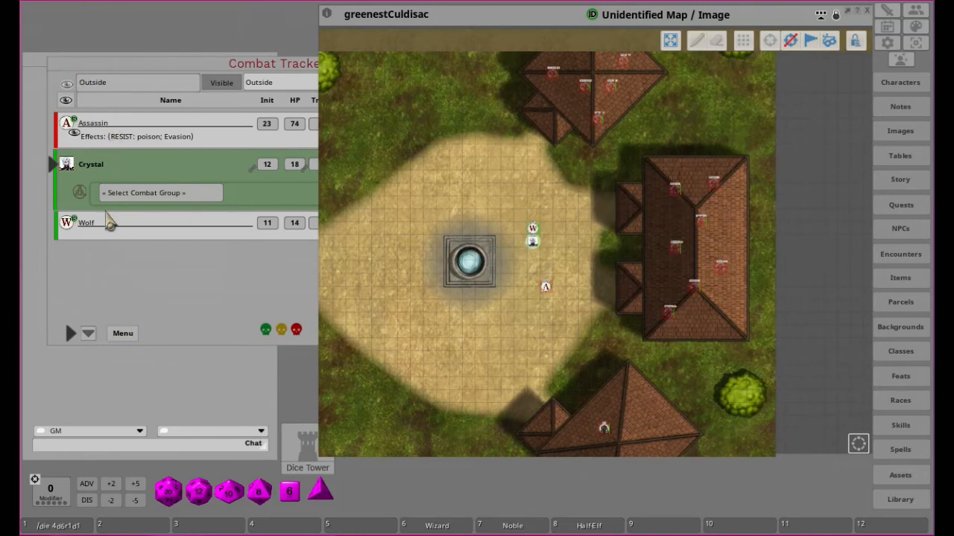
mouse_move(187, 91)
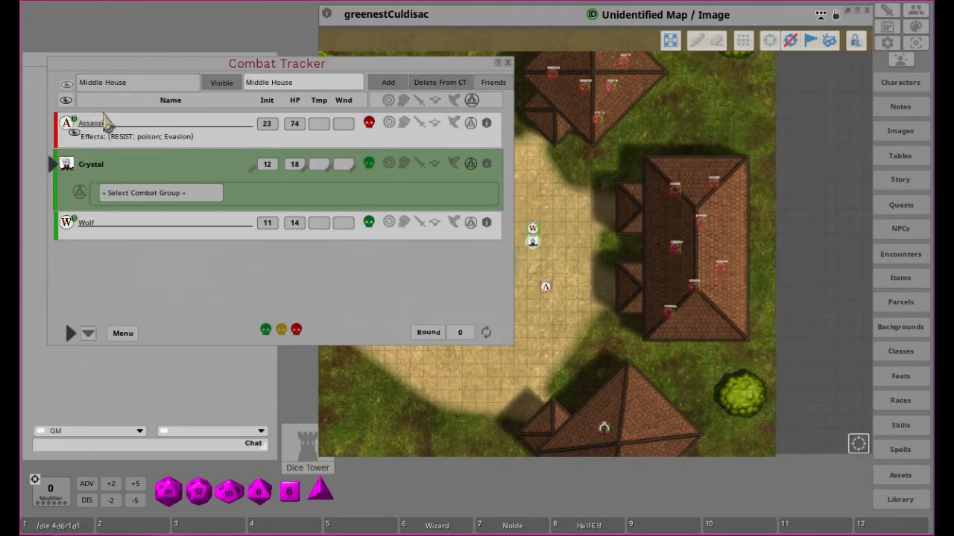
mouse_move(223, 96)
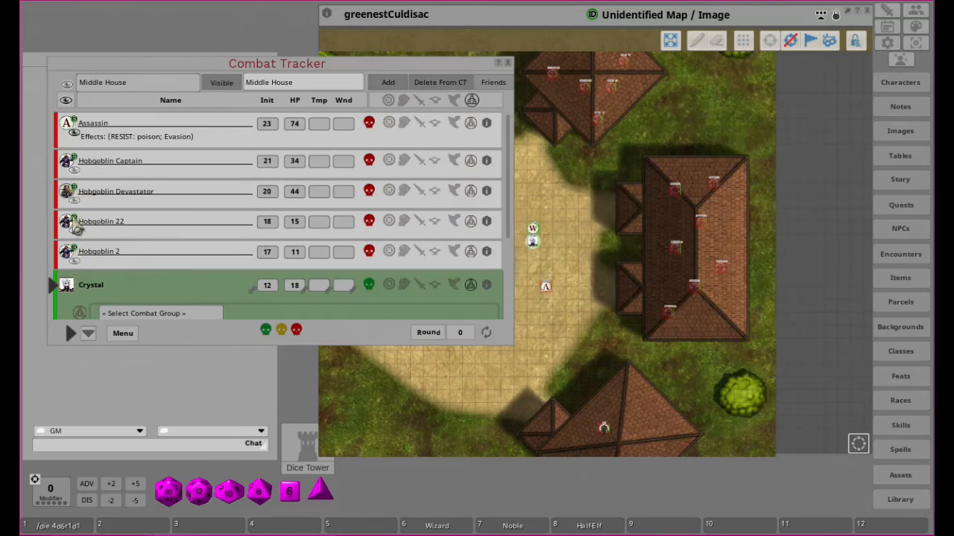
mouse_move(72, 93)
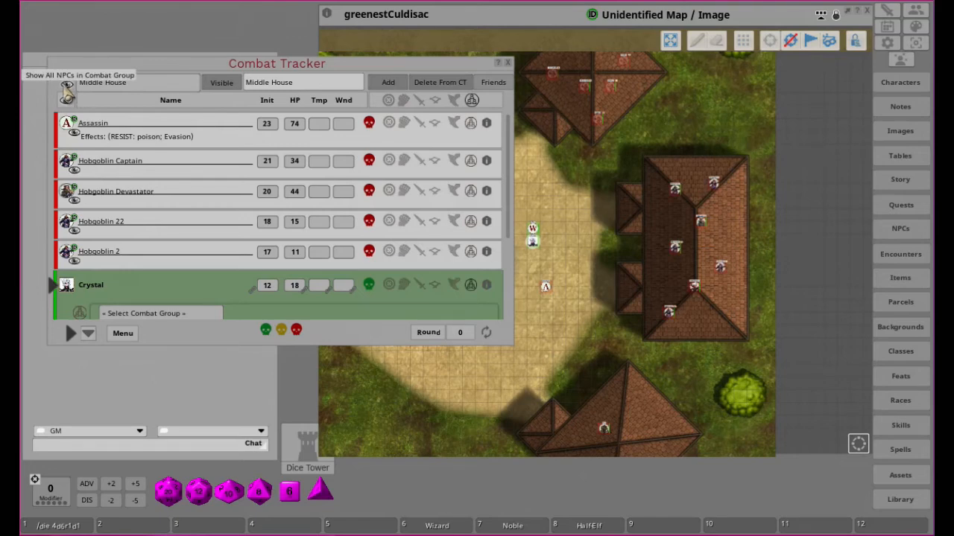
mouse_move(66, 96)
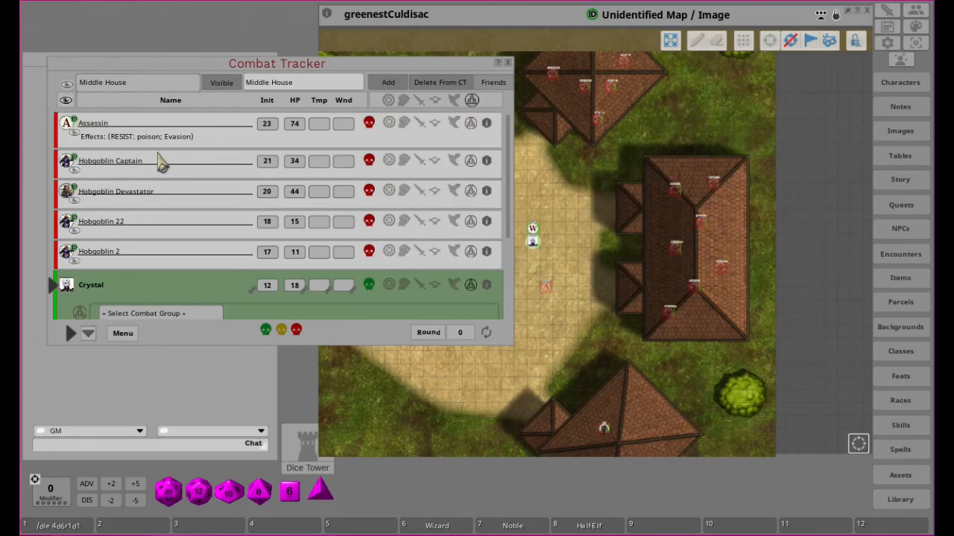
mouse_move(161, 142)
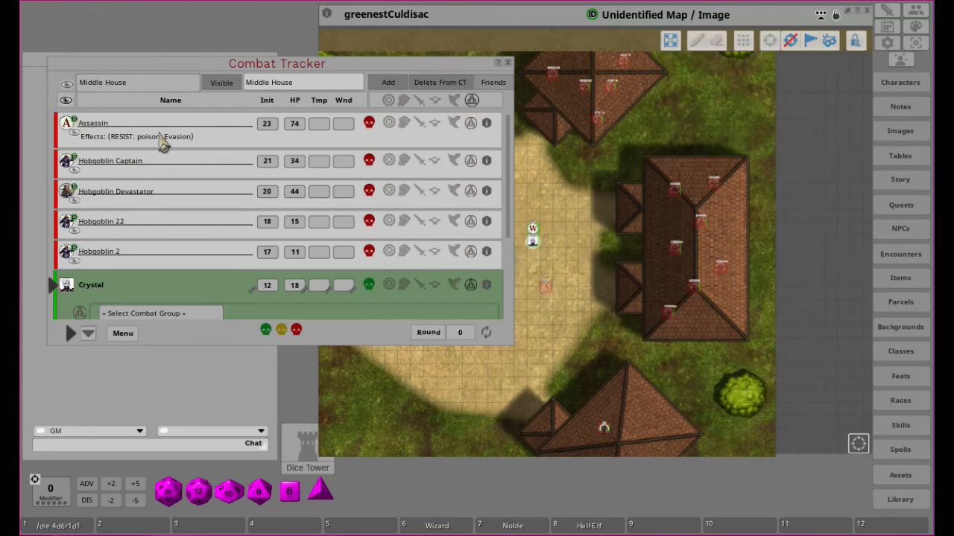
mouse_move(67, 89)
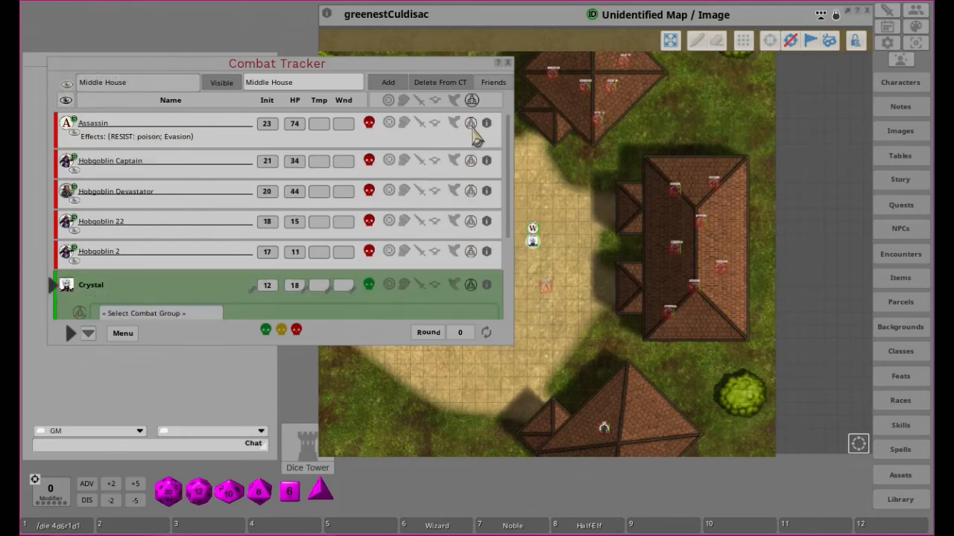
mouse_move(137, 146)
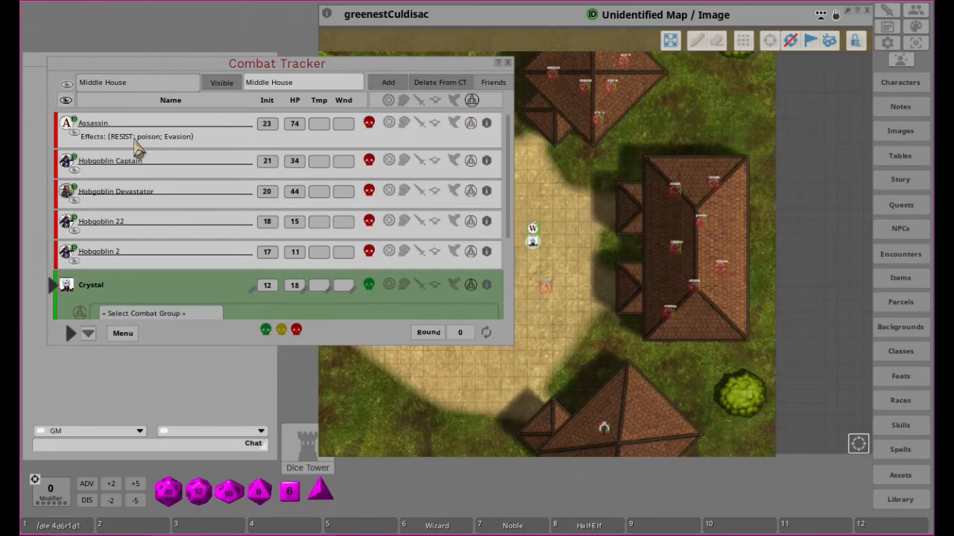
mouse_move(230, 21)
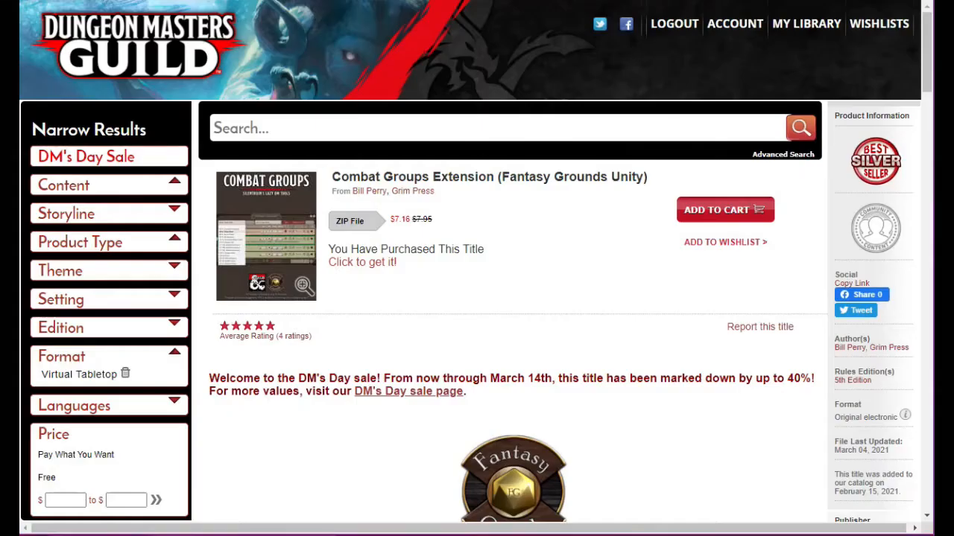
mouse_move(806, 24)
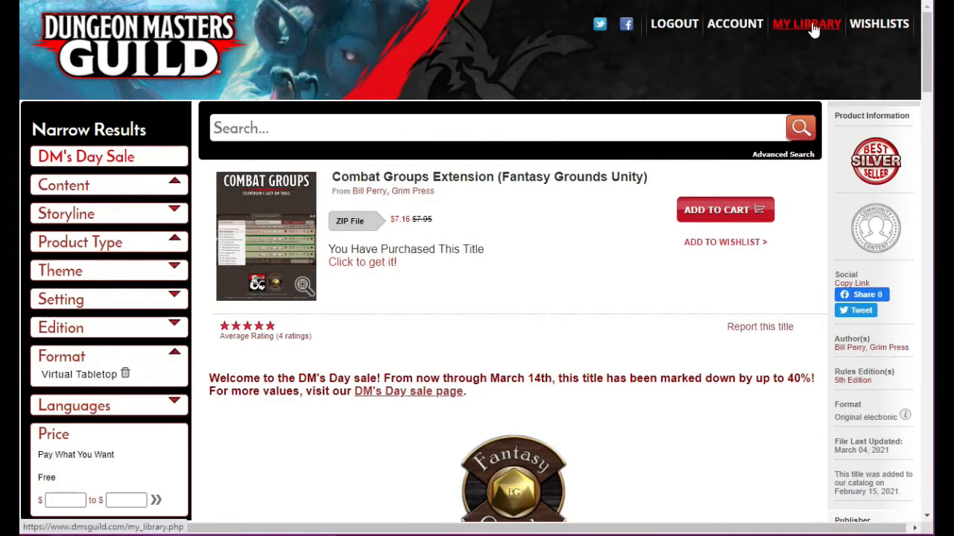
left_click(806, 24)
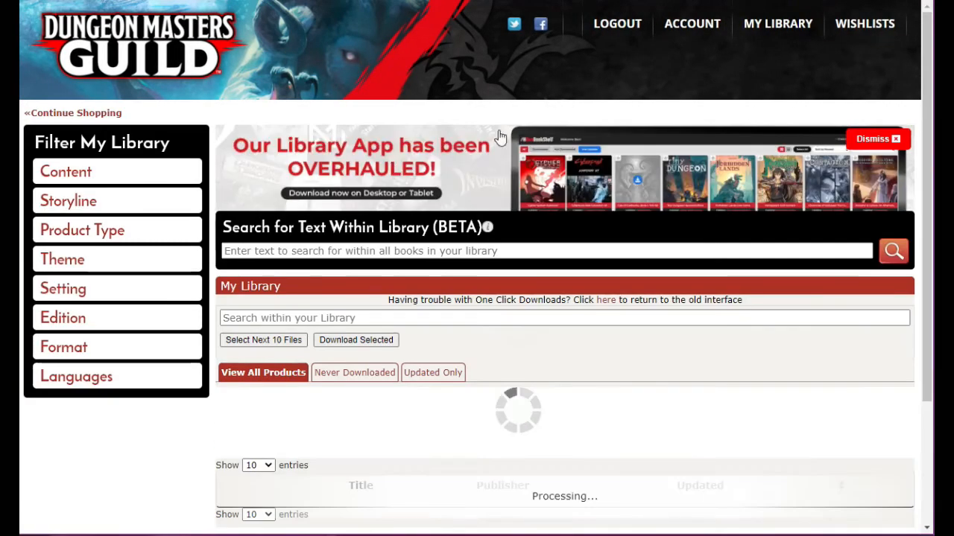
left_click(433, 372)
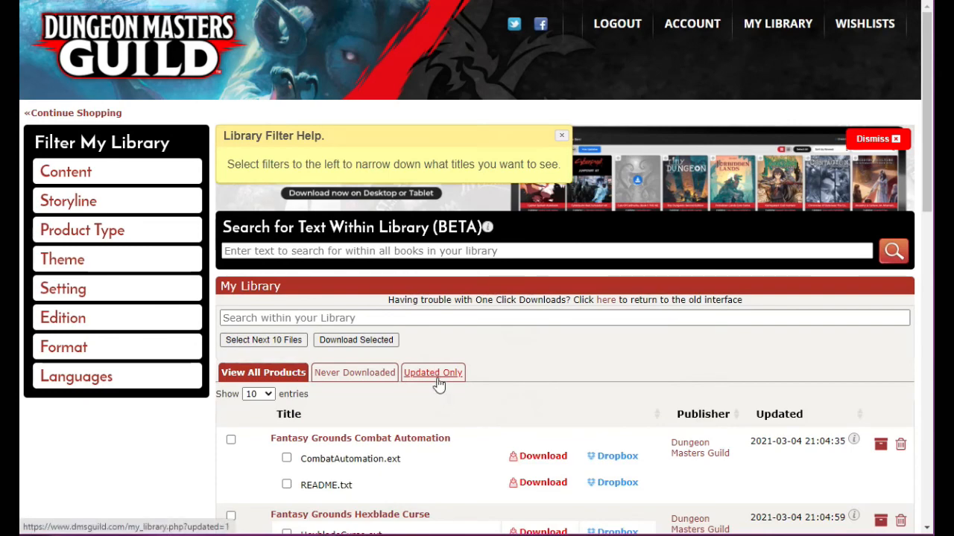
left_click(432, 372)
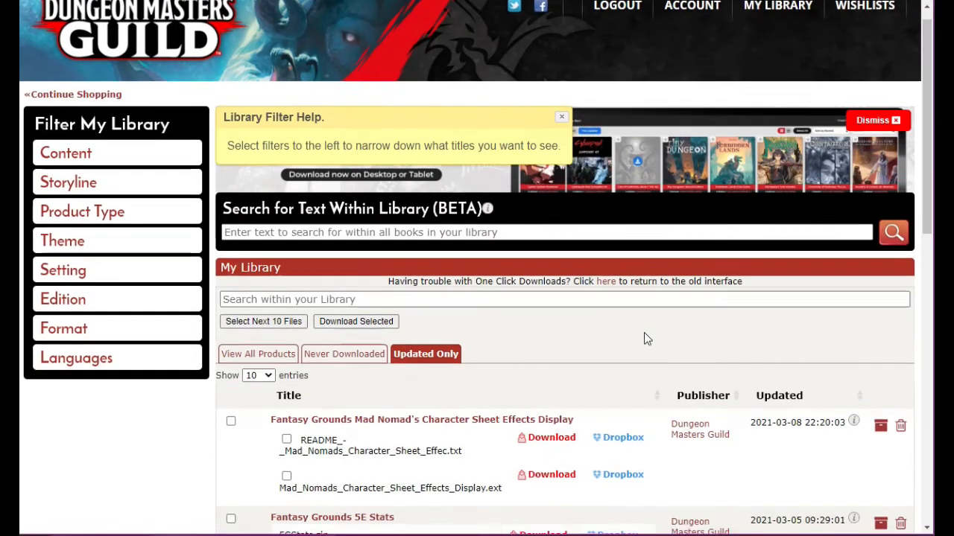
scroll("down", 3)
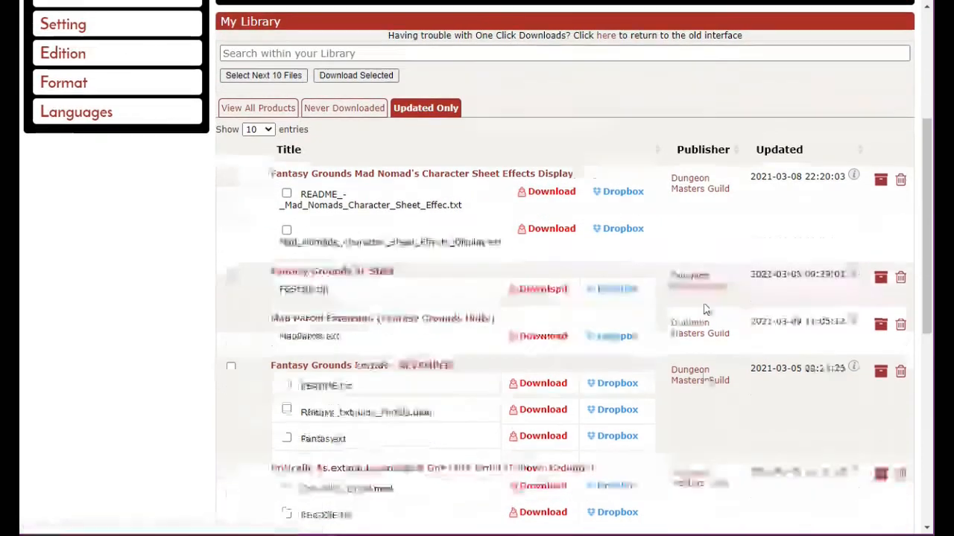
scroll("down", 3)
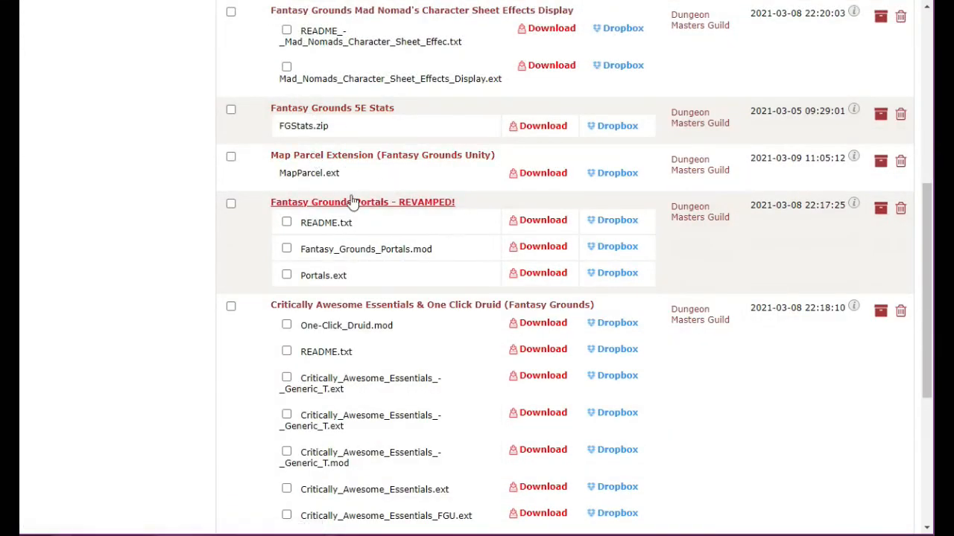
mouse_move(301, 192)
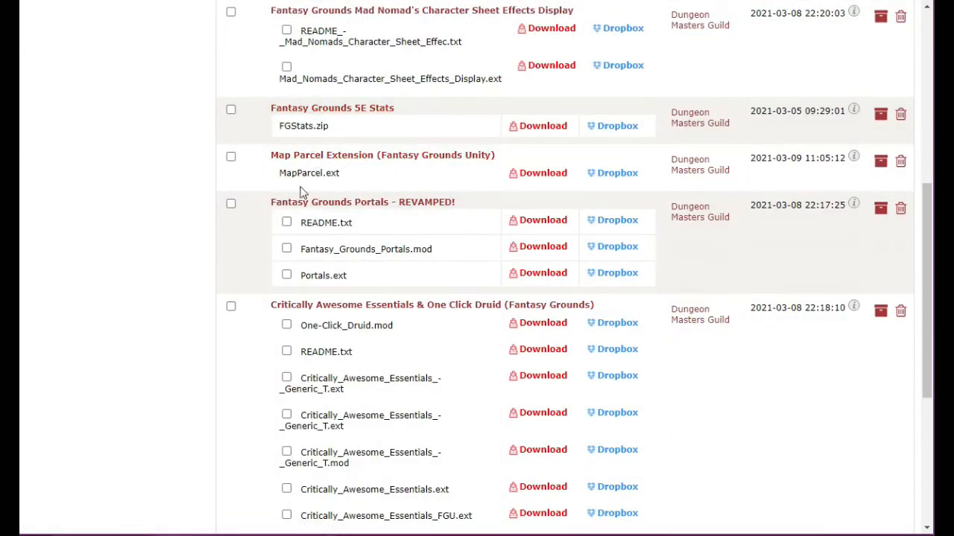
scroll("down", 3)
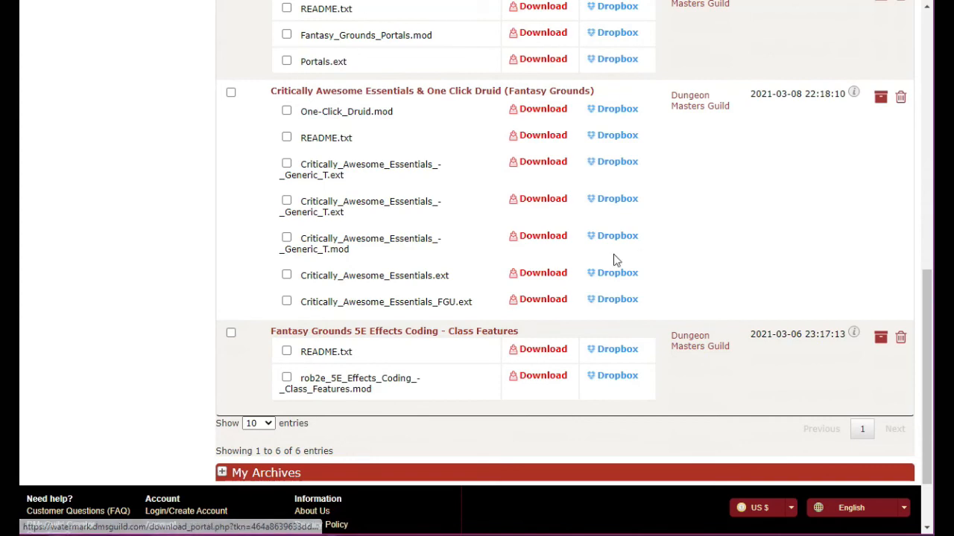
scroll("up", 3)
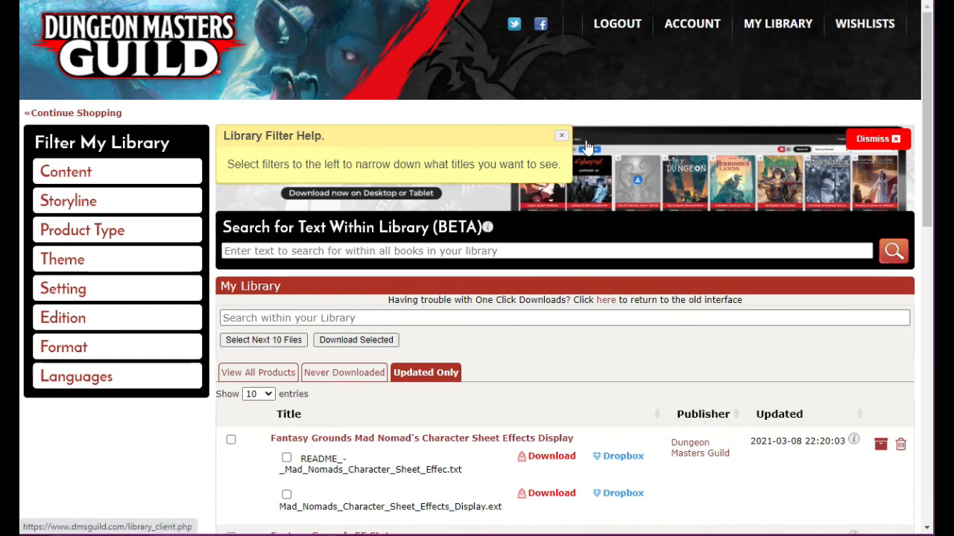
mouse_move(699, 113)
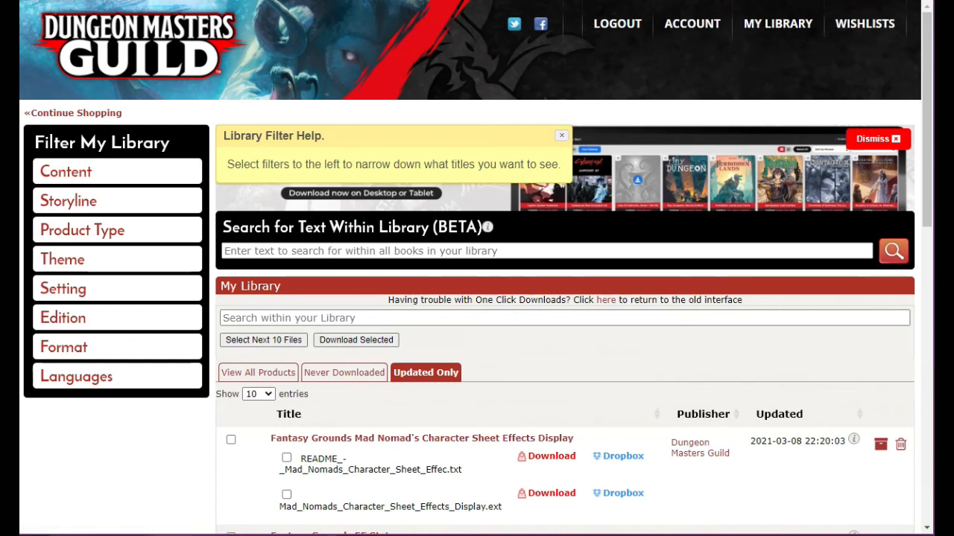
mouse_move(528, 138)
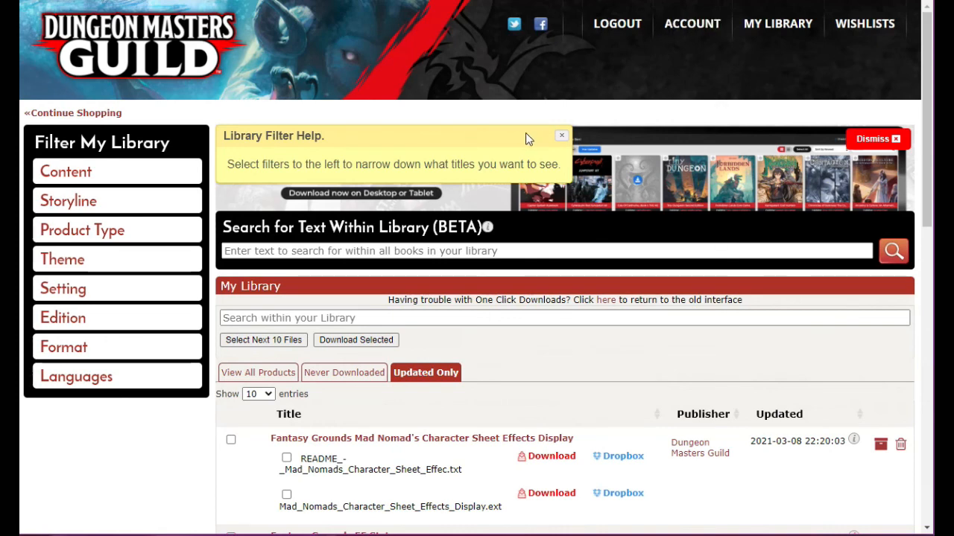
mouse_move(500, 22)
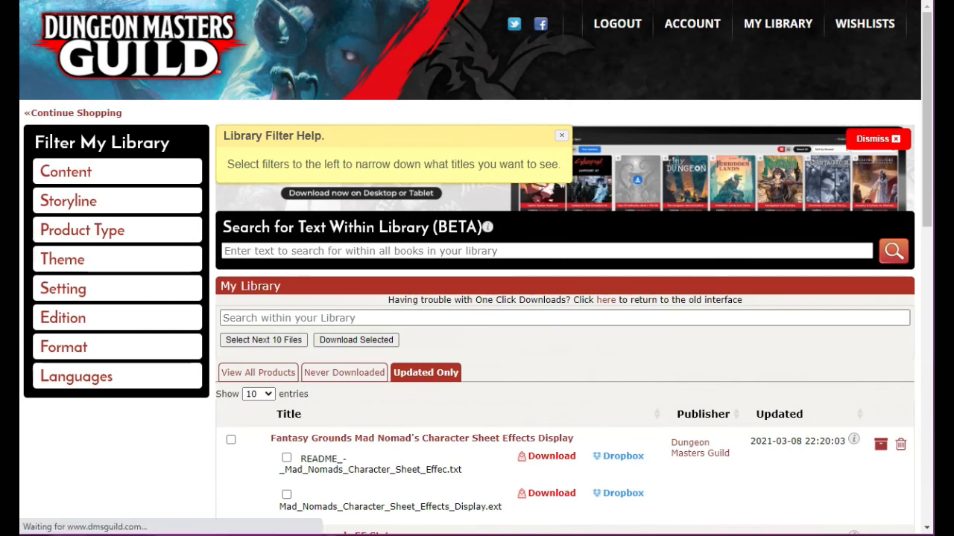
scroll("down", 3)
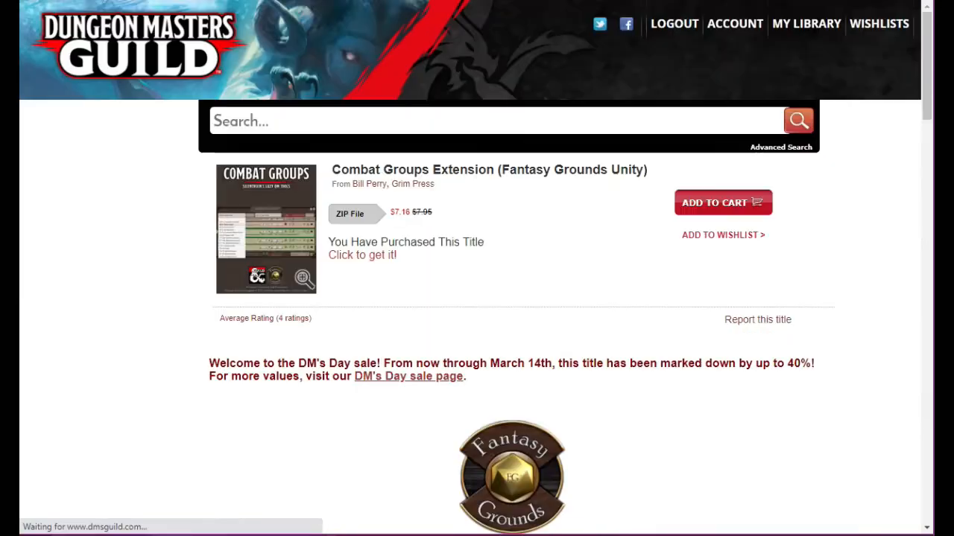
Step: Scroll the Combat Groups Extension page down to its two five-star customer reviews
scroll("down", 3)
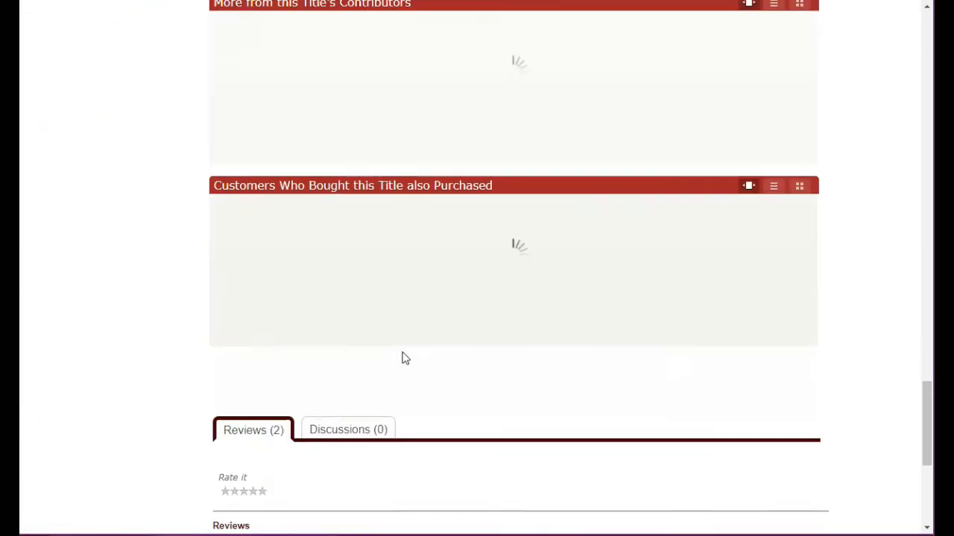
scroll("down", 3)
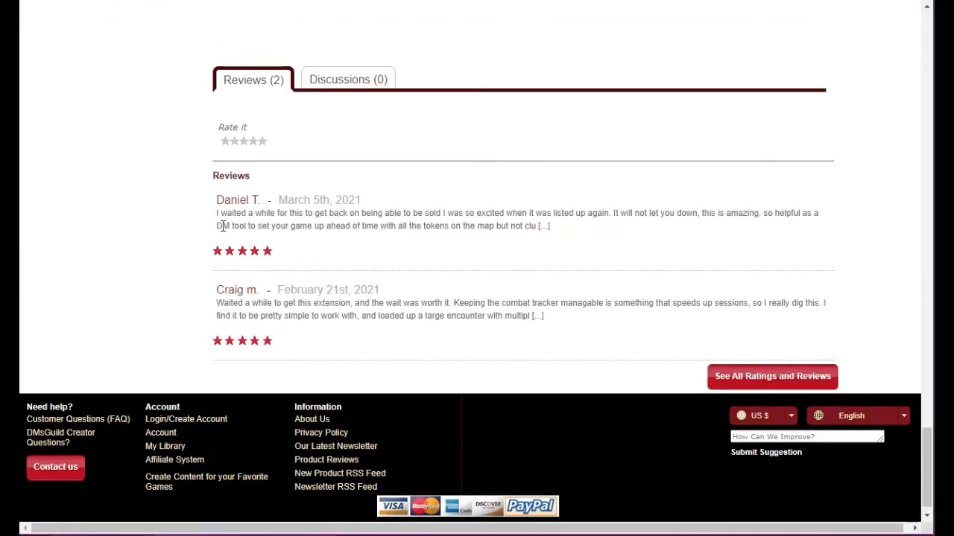
mouse_move(350, 211)
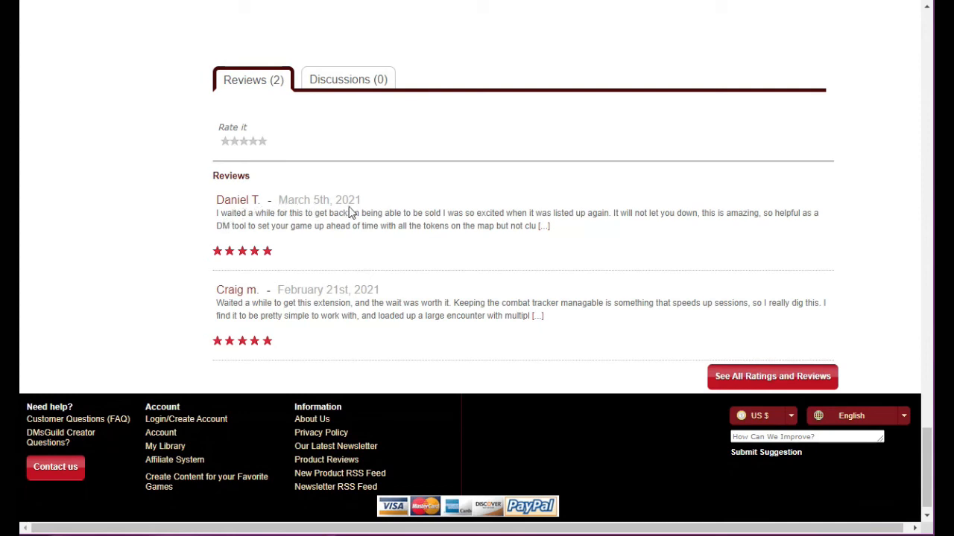
mouse_move(518, 211)
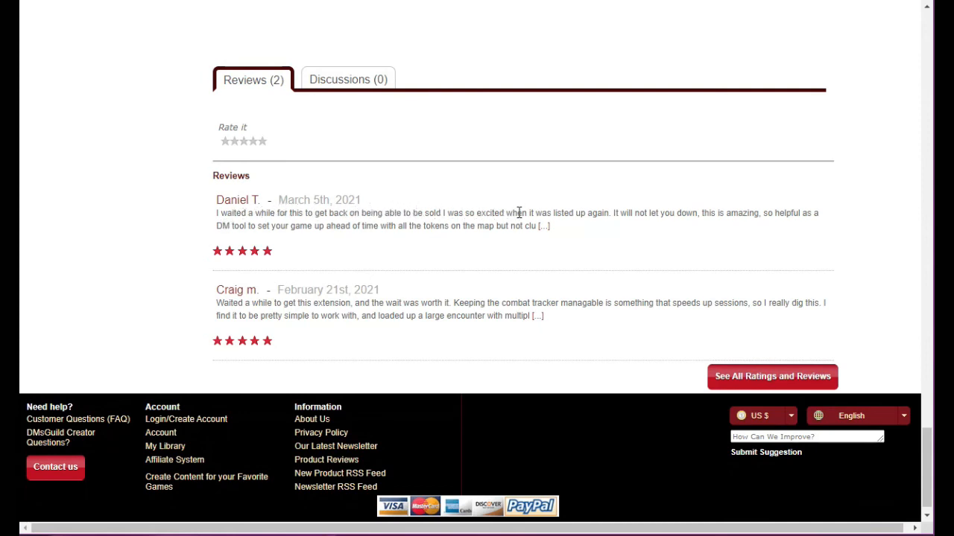
mouse_move(280, 305)
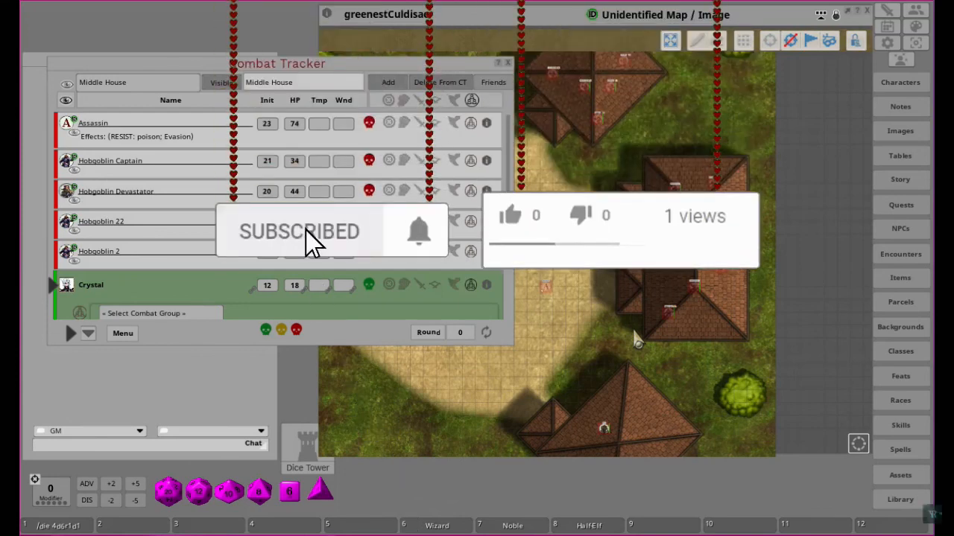
left_click(510, 215)
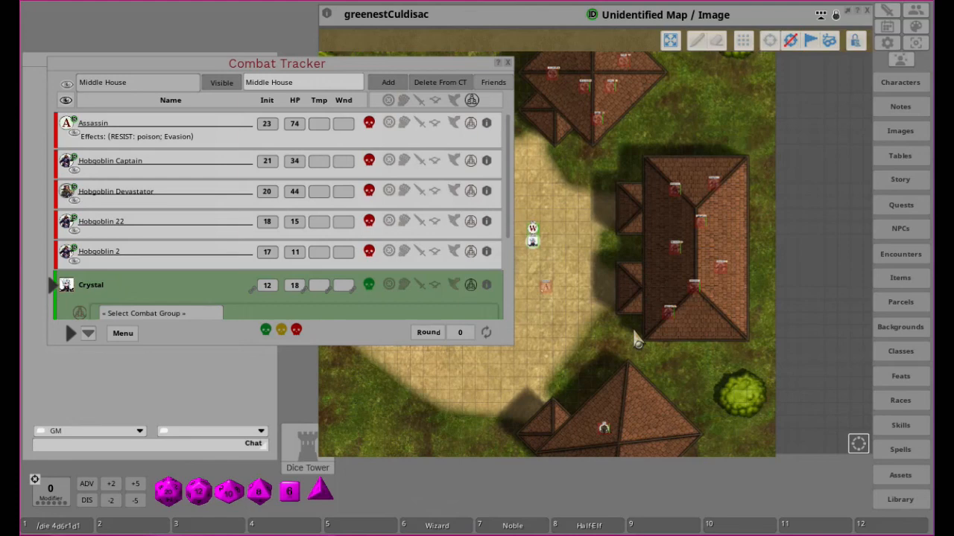
mouse_move(638, 343)
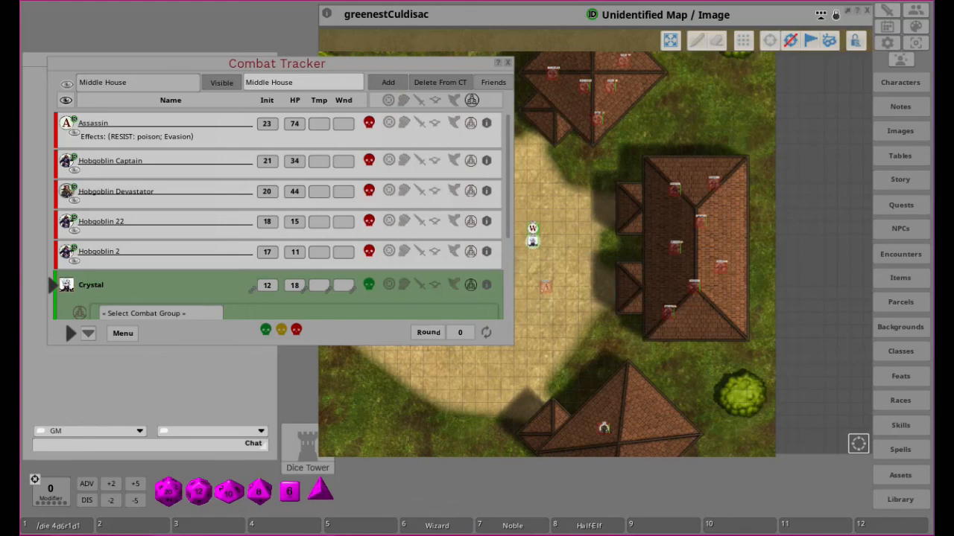
mouse_move(611, 473)
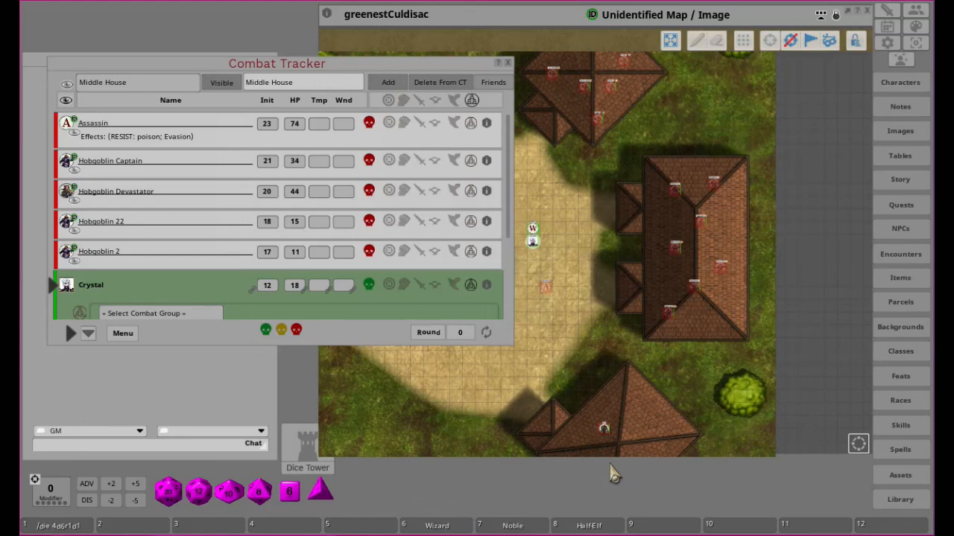
mouse_move(801, 531)
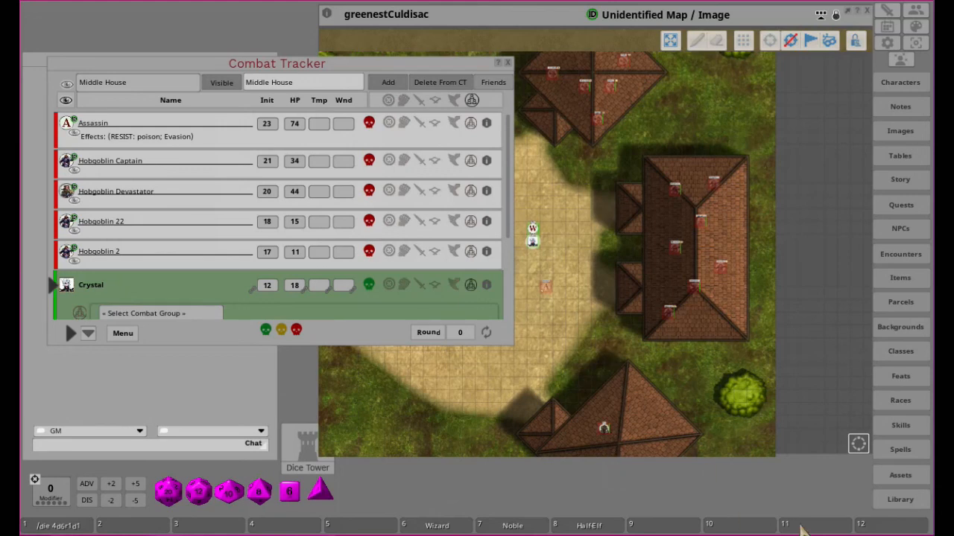